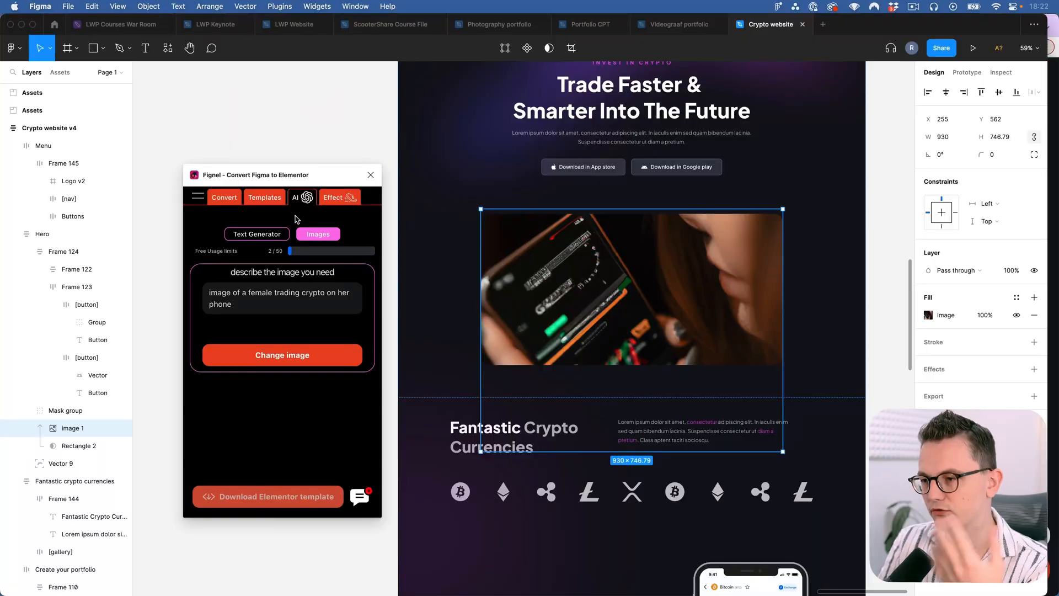
Step: Dismiss the Fignel AI Images window to reveal the Crypto website v4 canvas
{"action": "left_click", "coordinate": [333, 197]}
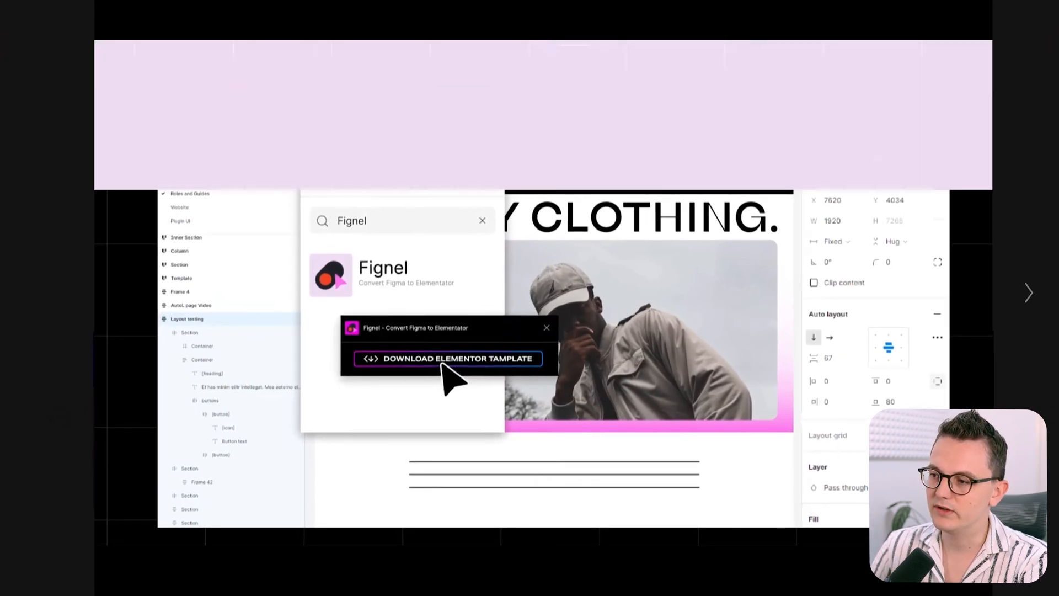
{"action": "left_click", "coordinate": [448, 359]}
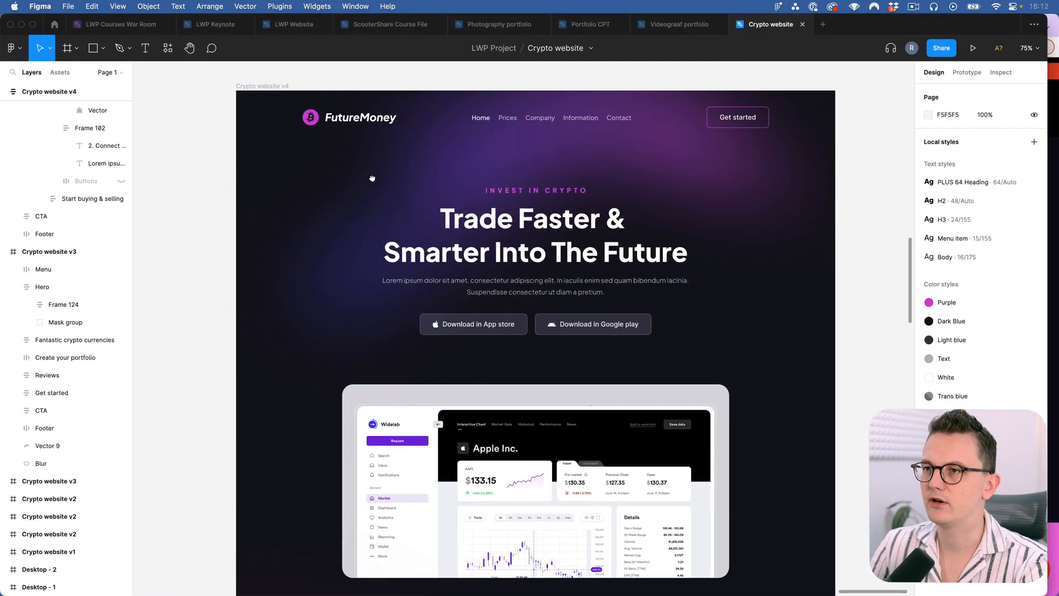
Step: Search Figma's plugins for 'fignel' to locate Convert Figma to Elementor
{"action": "left_click", "coordinate": [281, 6]}
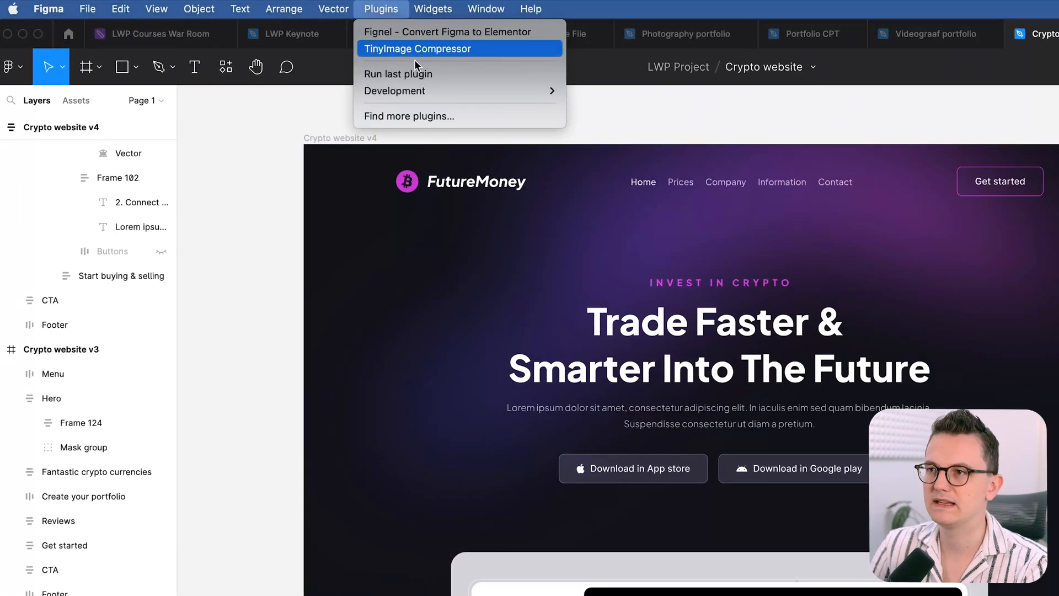
{"action": "left_click", "coordinate": [225, 67]}
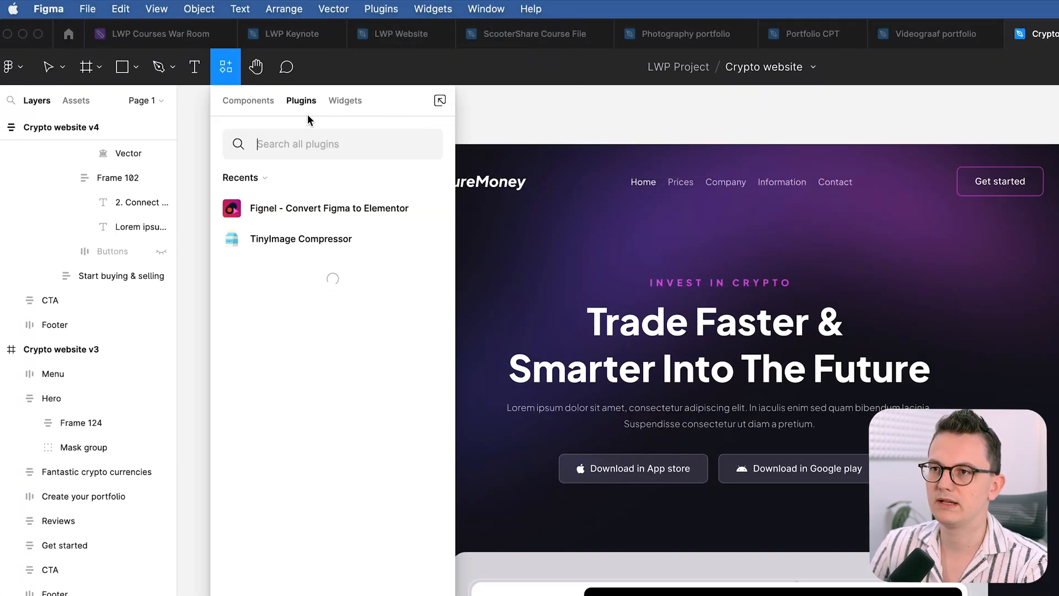
{"action": "type", "text": "fignel.com/pricing/"}
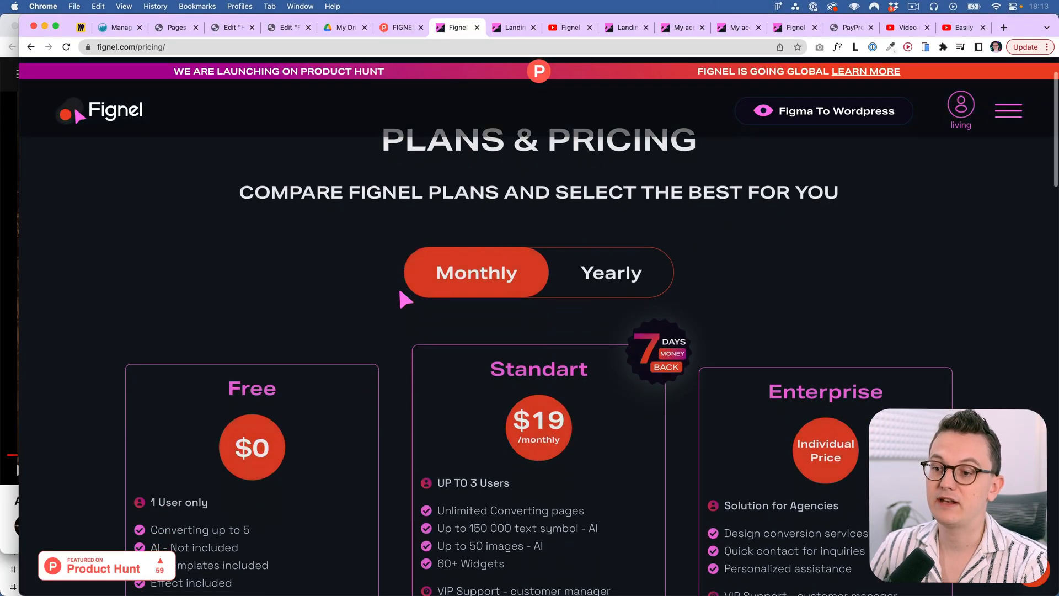
{"action": "scroll", "scroll_direction": "down", "scroll_amount": 3}
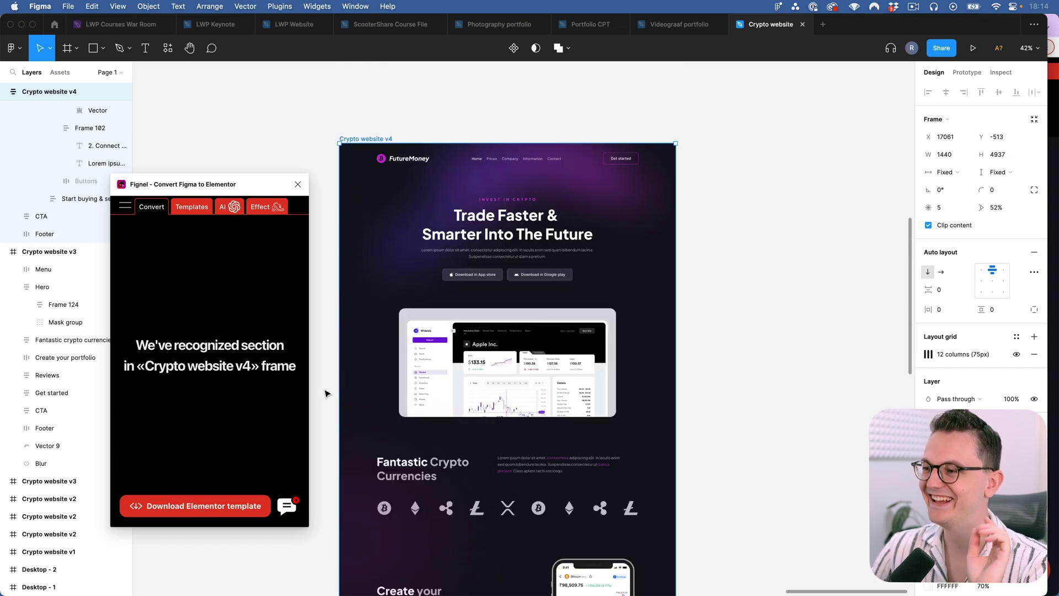
{"action": "mouse_move", "coordinate": [725, 327]}
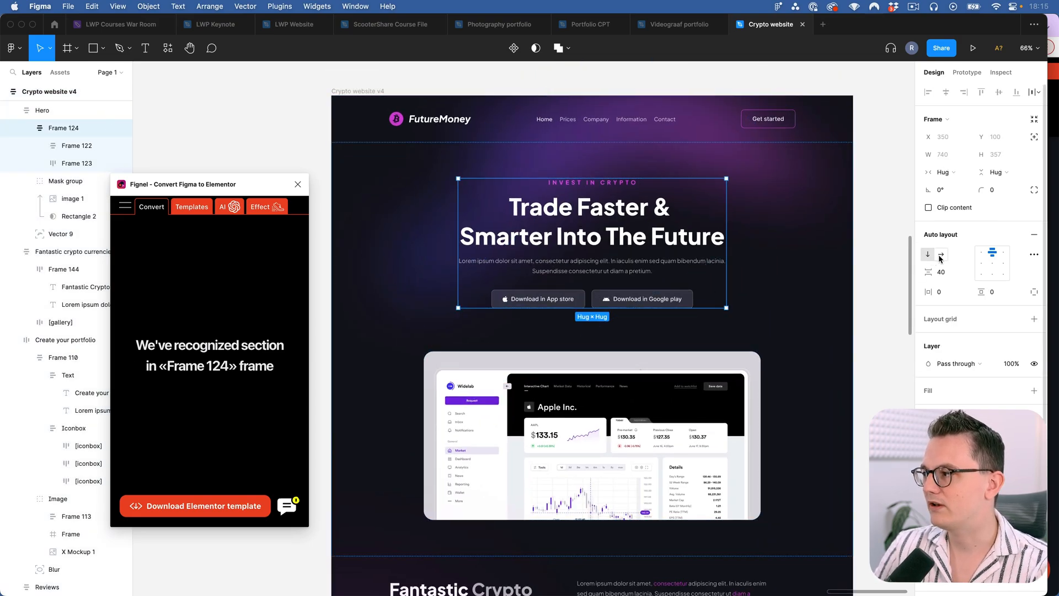
Step: Select a hero frame in Layers to see whether Fignel recognizes it as a section
{"action": "left_click", "coordinate": [76, 146]}
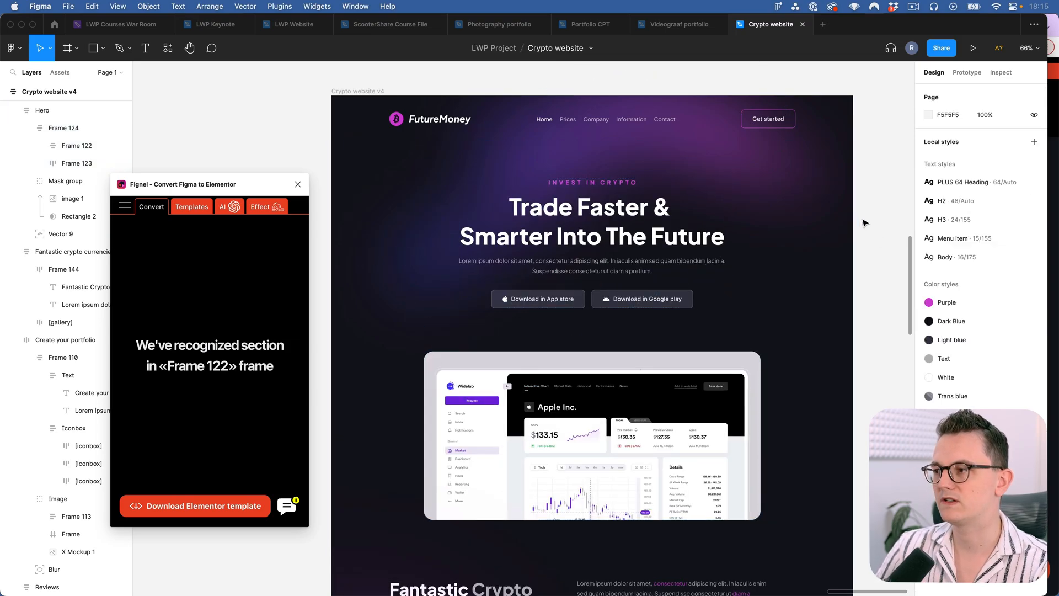
{"action": "left_click", "coordinate": [43, 110]}
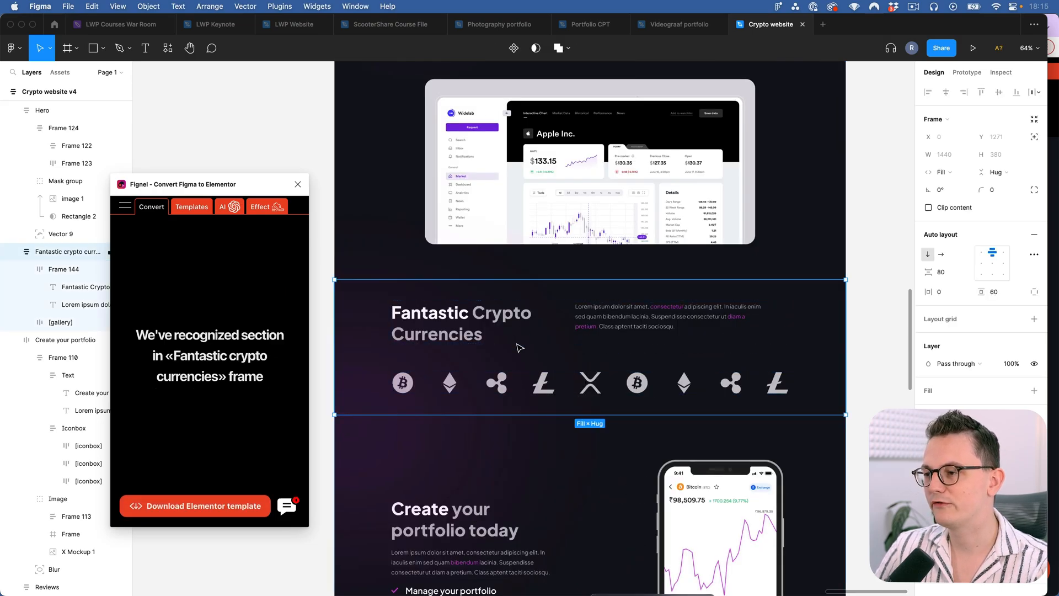
{"action": "mouse_move", "coordinate": [465, 351]}
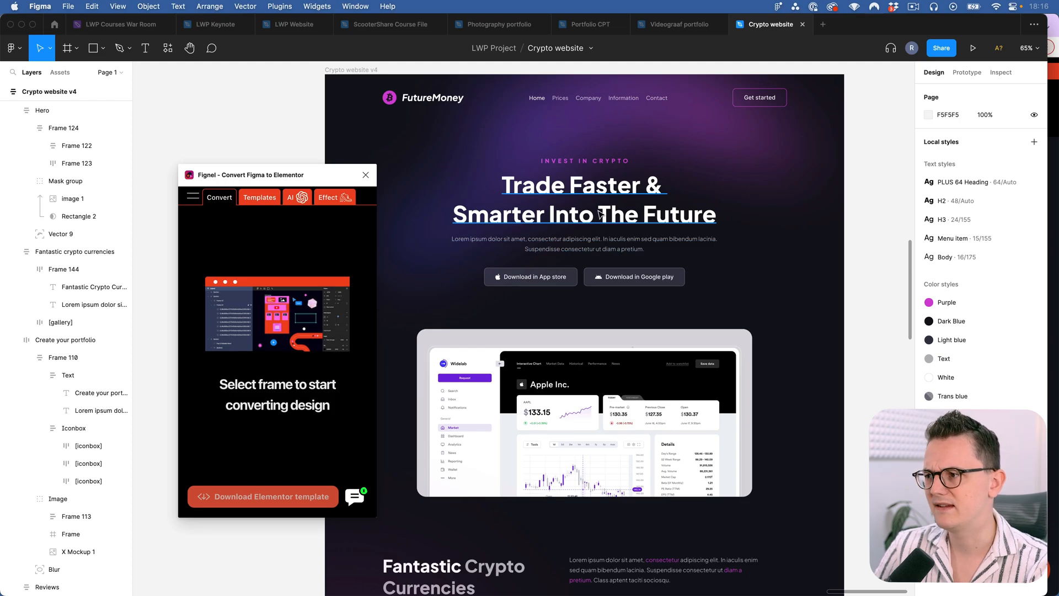
Step: Expand Frame 123 and select the [button] layer and portfolio gallery to check Fignel's recognition
{"action": "left_click", "coordinate": [63, 128]}
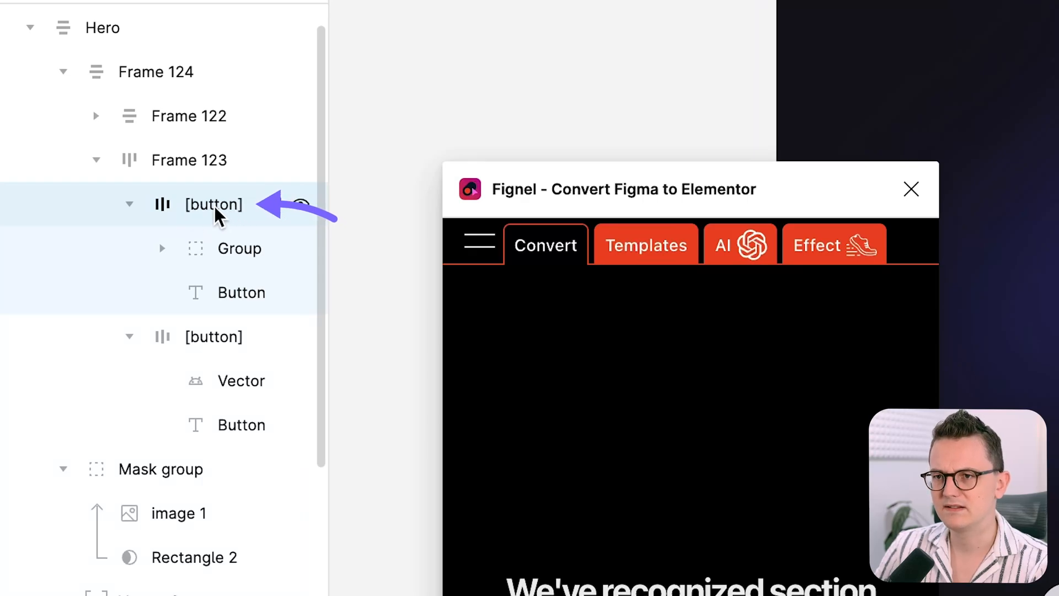
{"action": "left_click", "coordinate": [241, 293]}
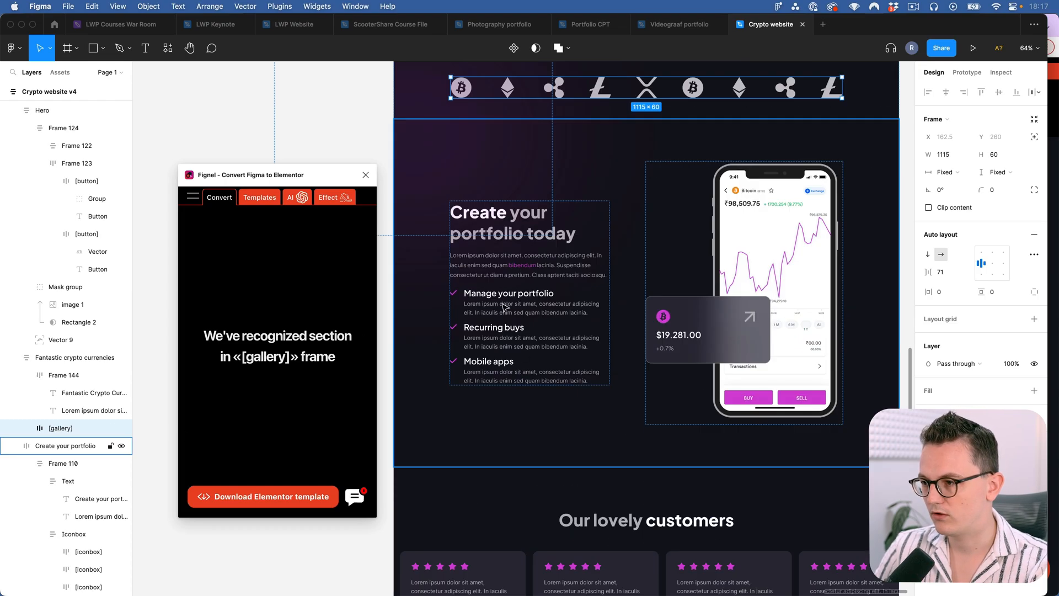
{"action": "left_click", "coordinate": [507, 303]}
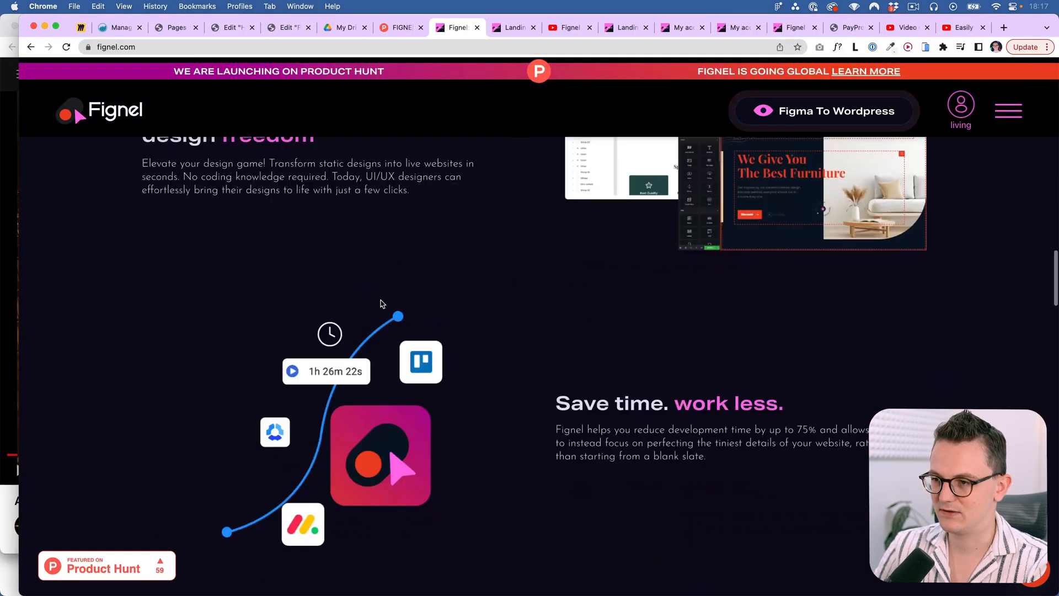
Step: Browse Fignel's documentation, reading the Widgets and Nav menu widget articles
{"action": "scroll", "scroll_direction": "down", "scroll_amount": 3}
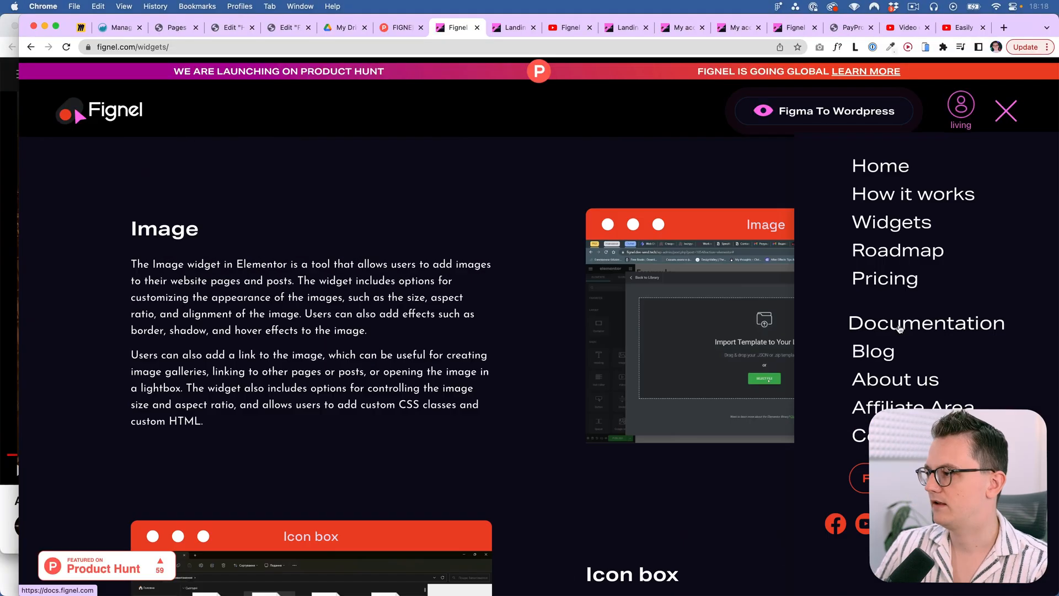
{"action": "left_click", "coordinate": [926, 323]}
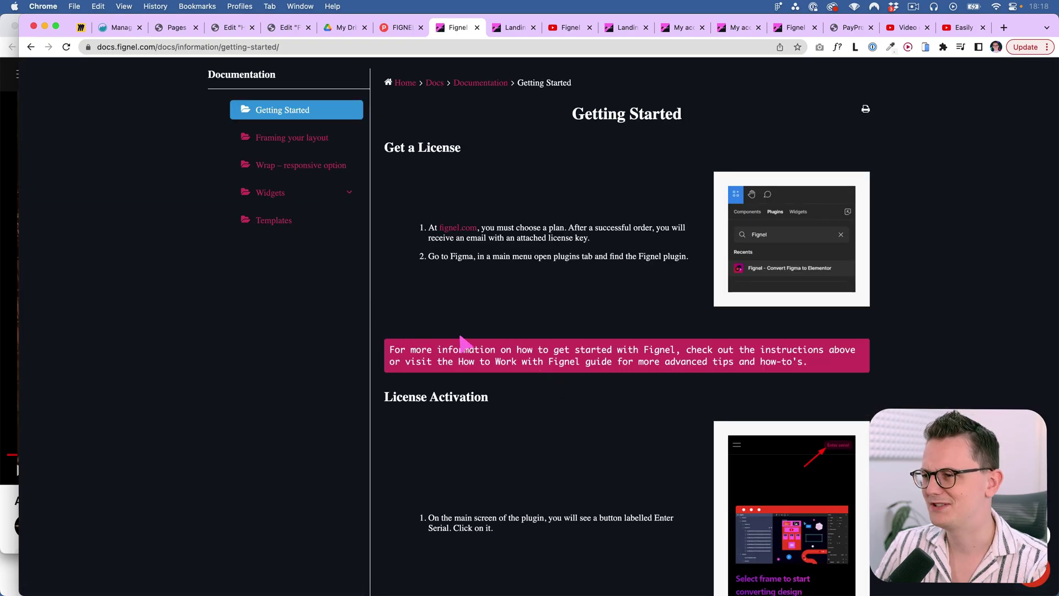
{"action": "mouse_move", "coordinate": [332, 142]}
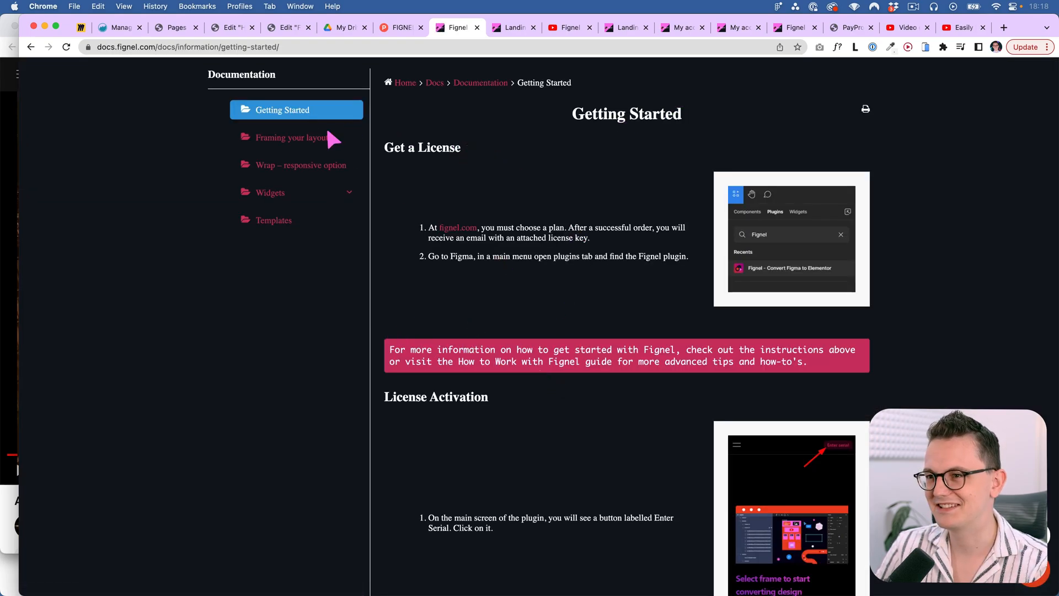
{"action": "mouse_move", "coordinate": [277, 204]}
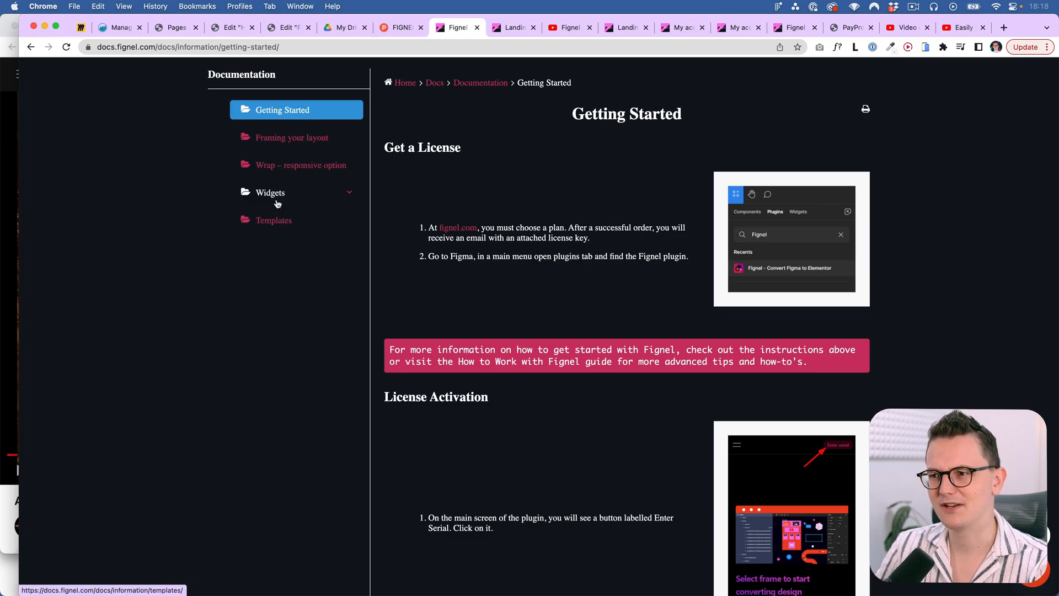
{"action": "left_click", "coordinate": [270, 193]}
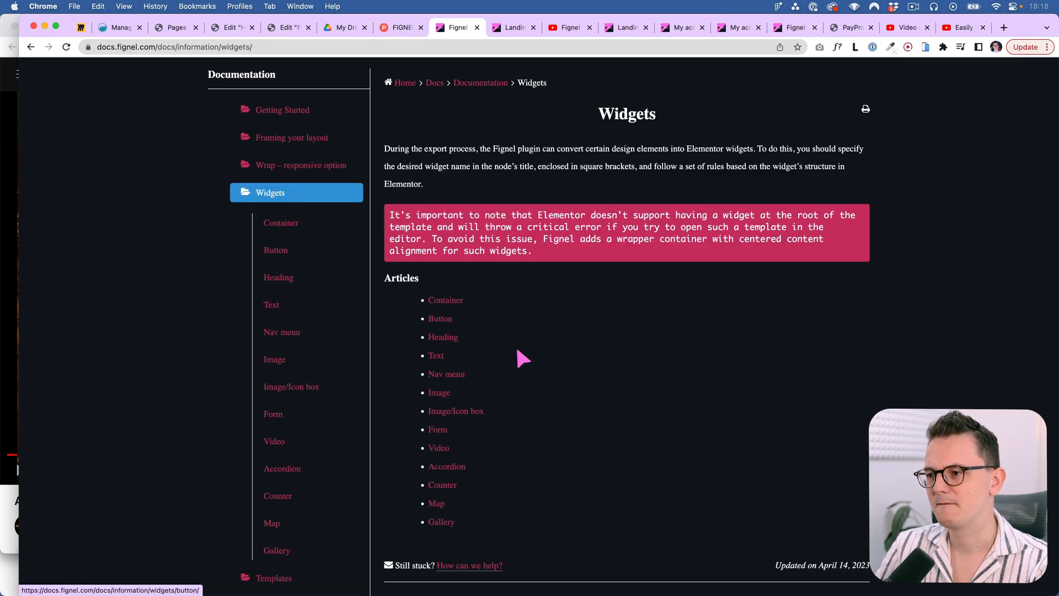
{"action": "scroll", "scroll_direction": "down", "scroll_amount": 3}
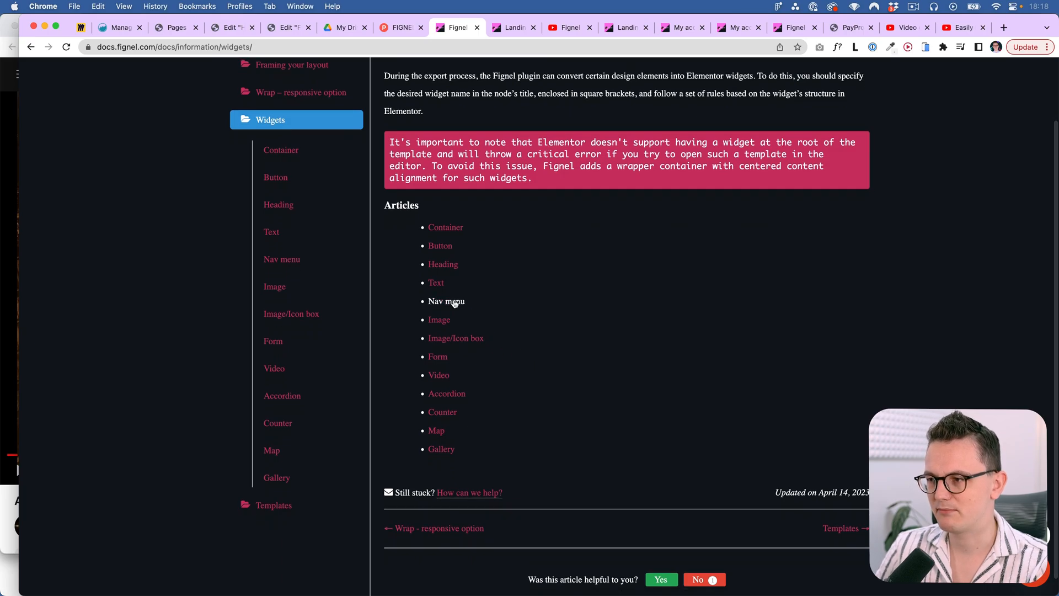
{"action": "left_click", "coordinate": [446, 301]}
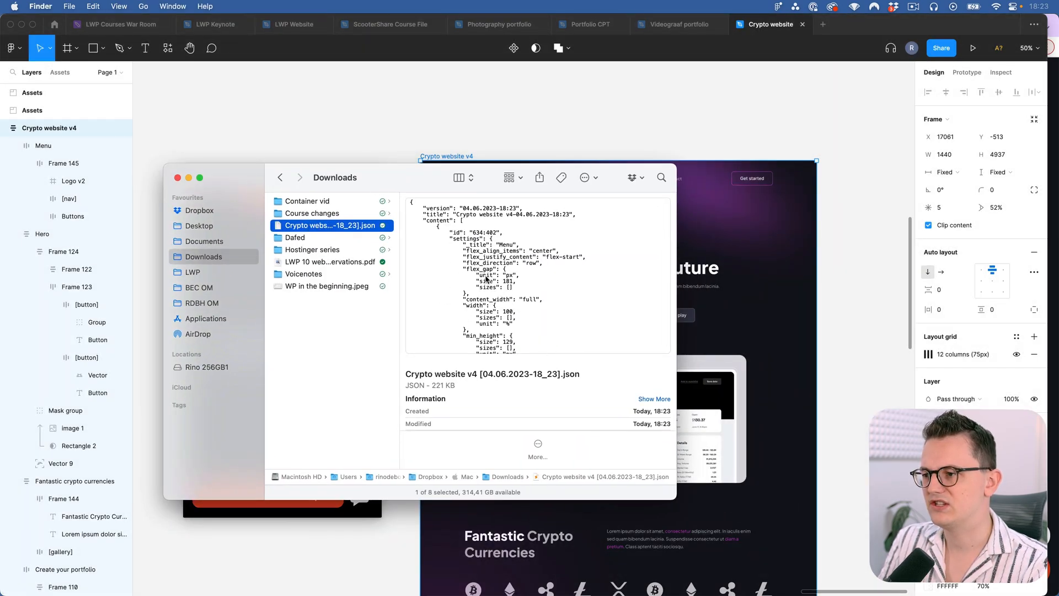
{"action": "scroll", "scroll_direction": "down", "scroll_amount": 3}
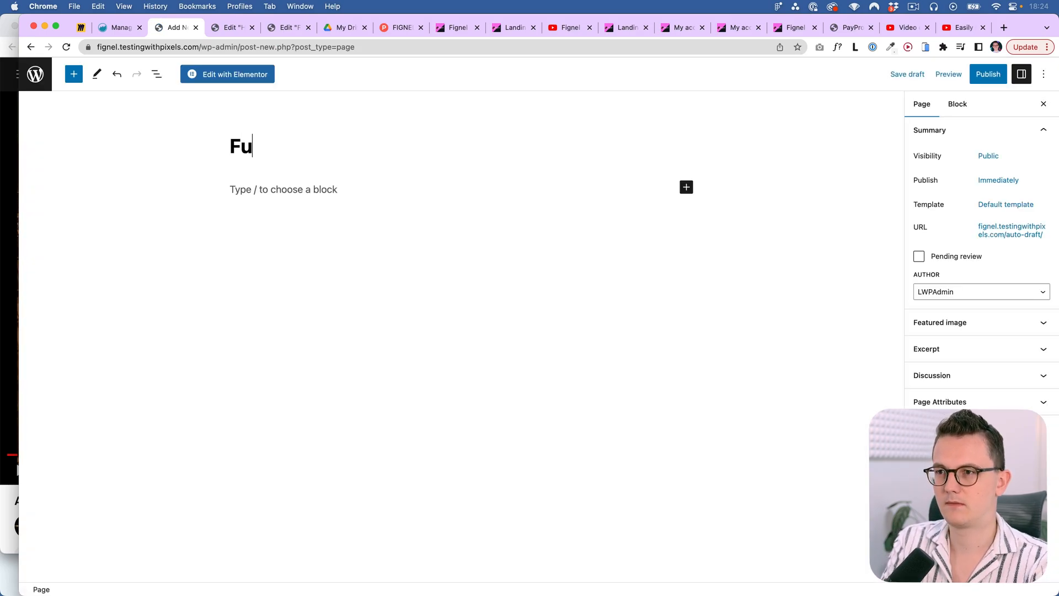
Step: Open Full page 2 in Elementor and upload the Crypto website v4 JSON to the template library
{"action": "left_click", "coordinate": [987, 74]}
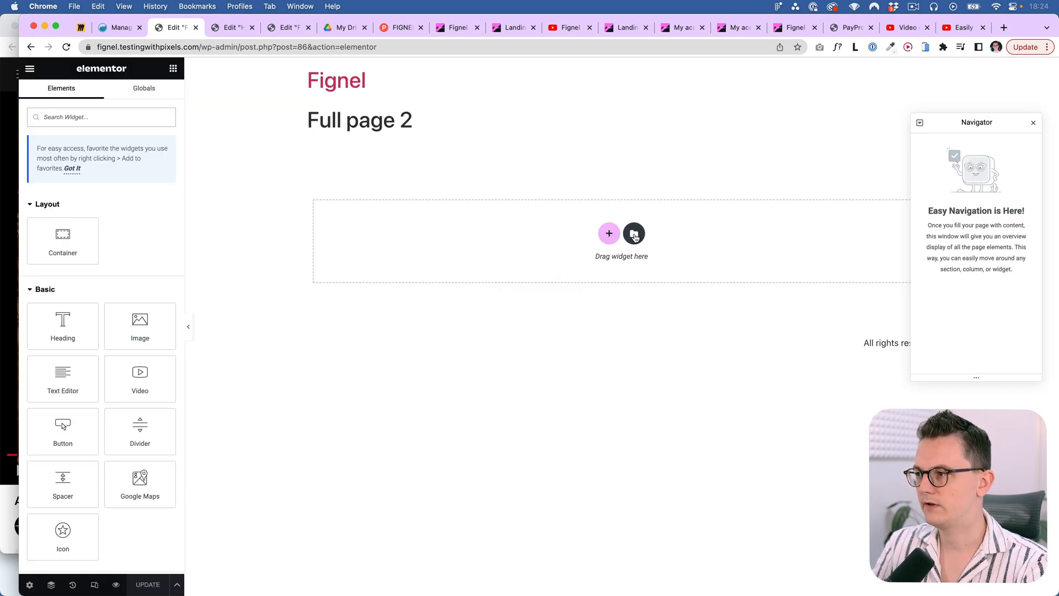
{"action": "left_click", "coordinate": [634, 233]}
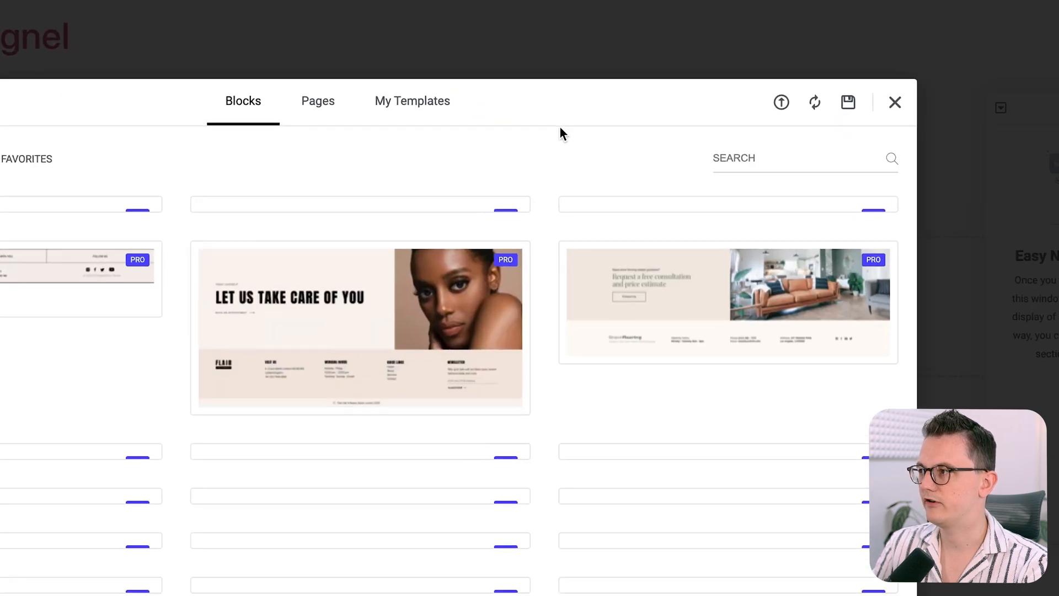
{"action": "left_click", "coordinate": [781, 102]}
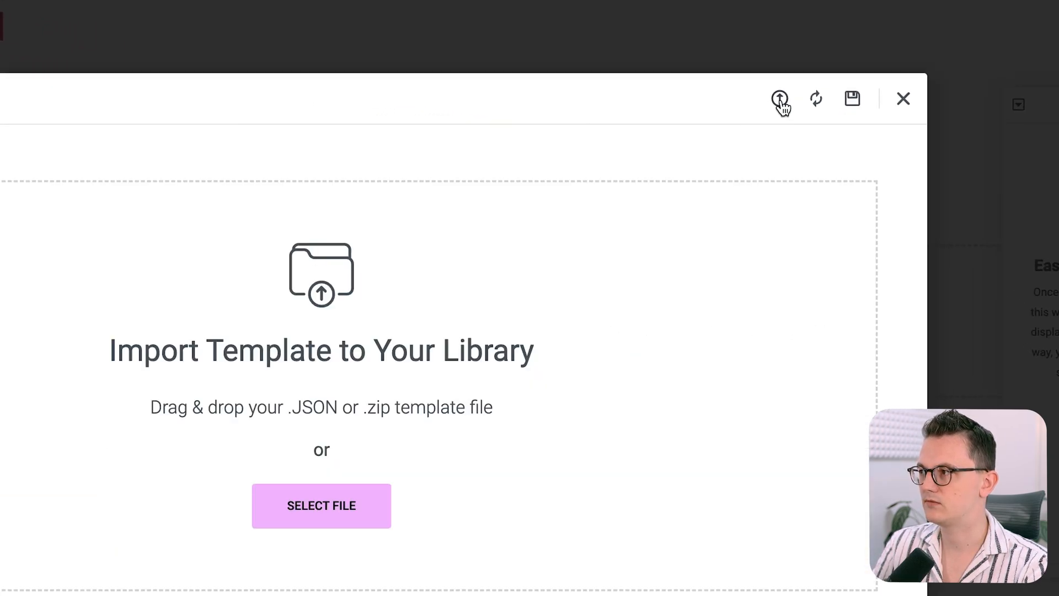
{"action": "left_click", "coordinate": [321, 506]}
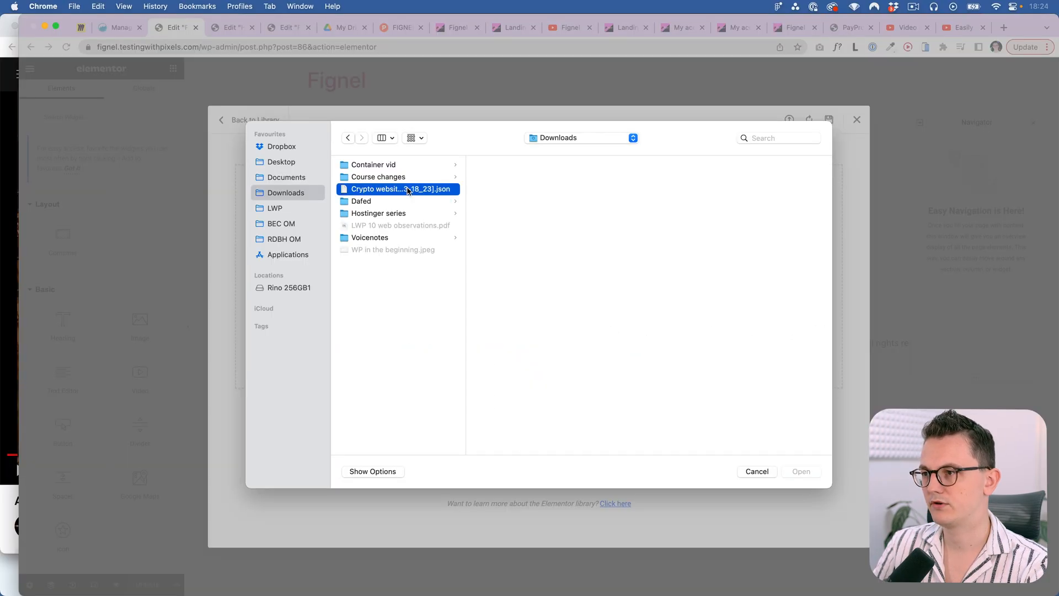
{"action": "left_click", "coordinate": [801, 471]}
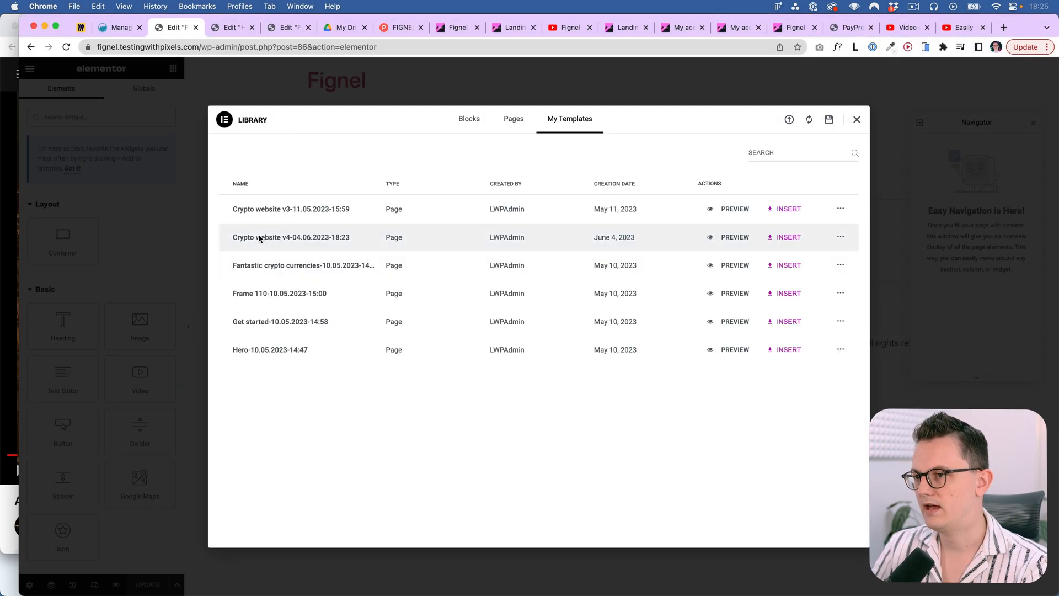
Step: Insert Crypto website v4 from My Templates and answer the apply-page-settings prompt
{"action": "left_click", "coordinate": [788, 237]}
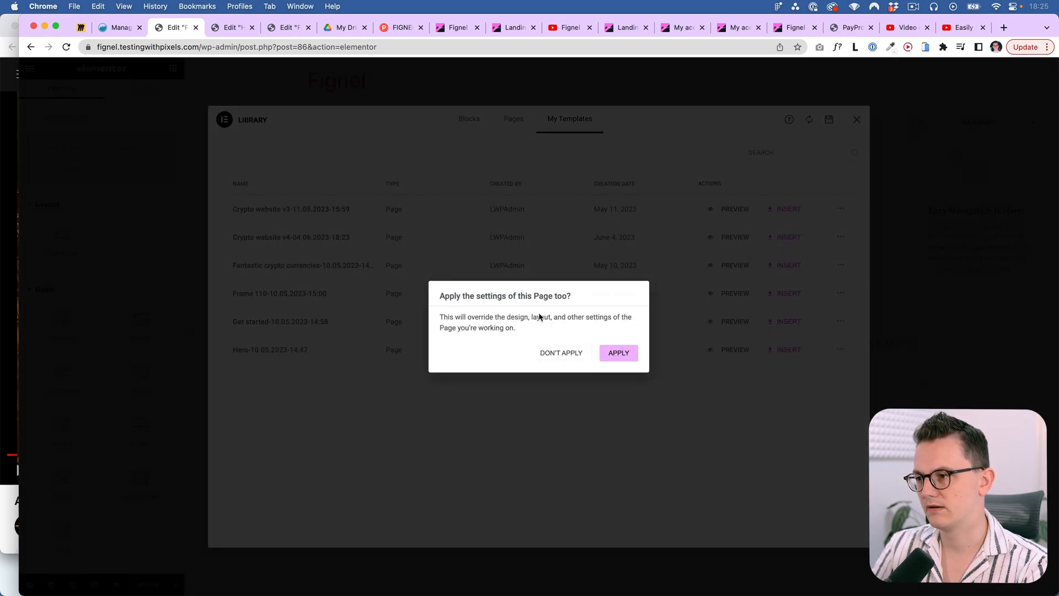
{"action": "left_click", "coordinate": [618, 353]}
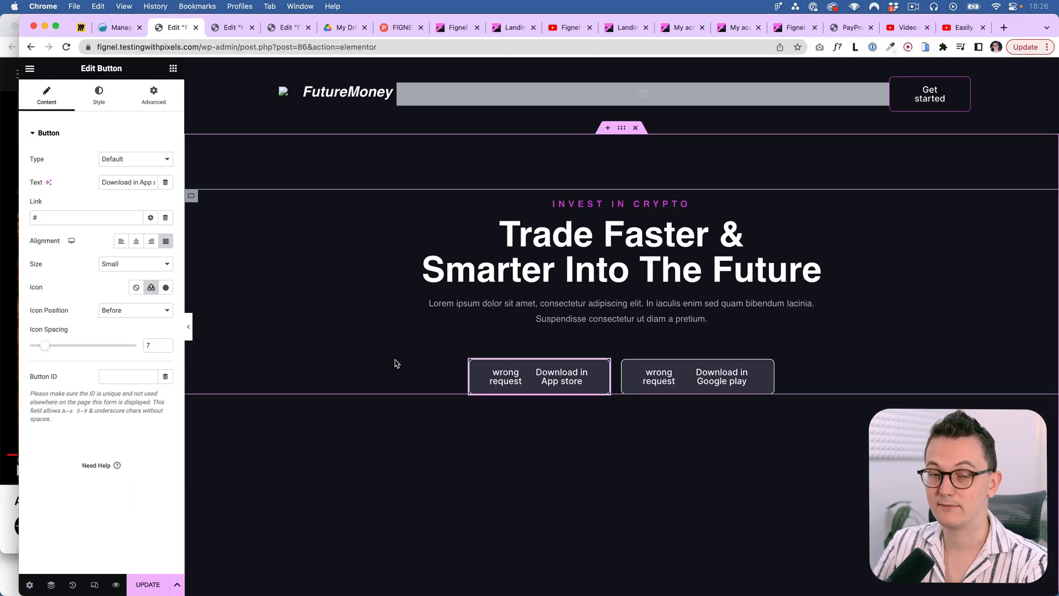
{"action": "mouse_move", "coordinate": [386, 347]}
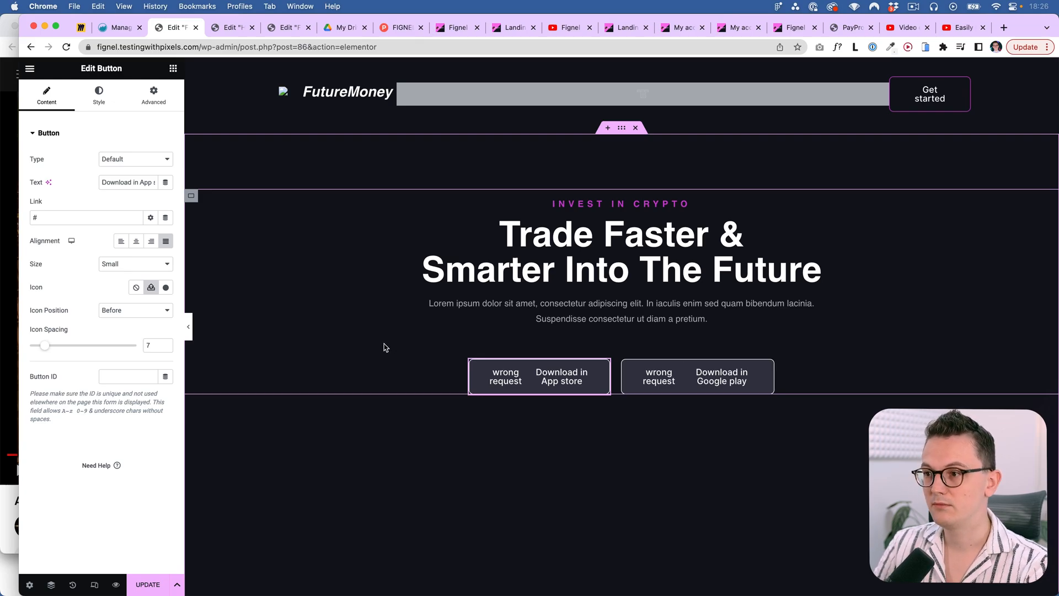
{"action": "mouse_move", "coordinate": [381, 337]}
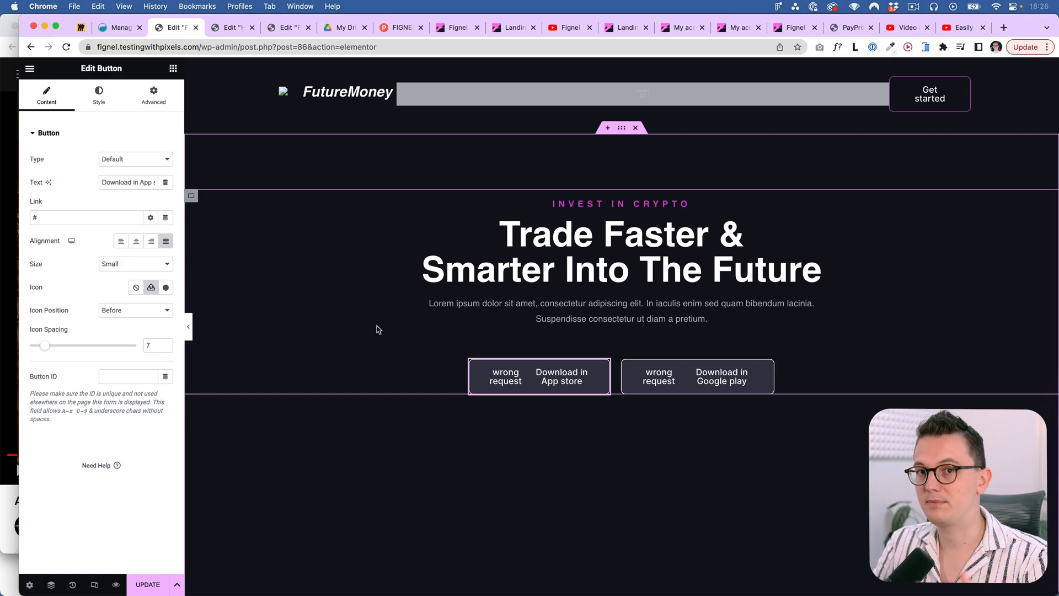
Step: Select the crypto-currencies gallery and set Spacing 13 and Image Size Medium Large
{"action": "scroll", "scroll_direction": "down", "scroll_amount": 3}
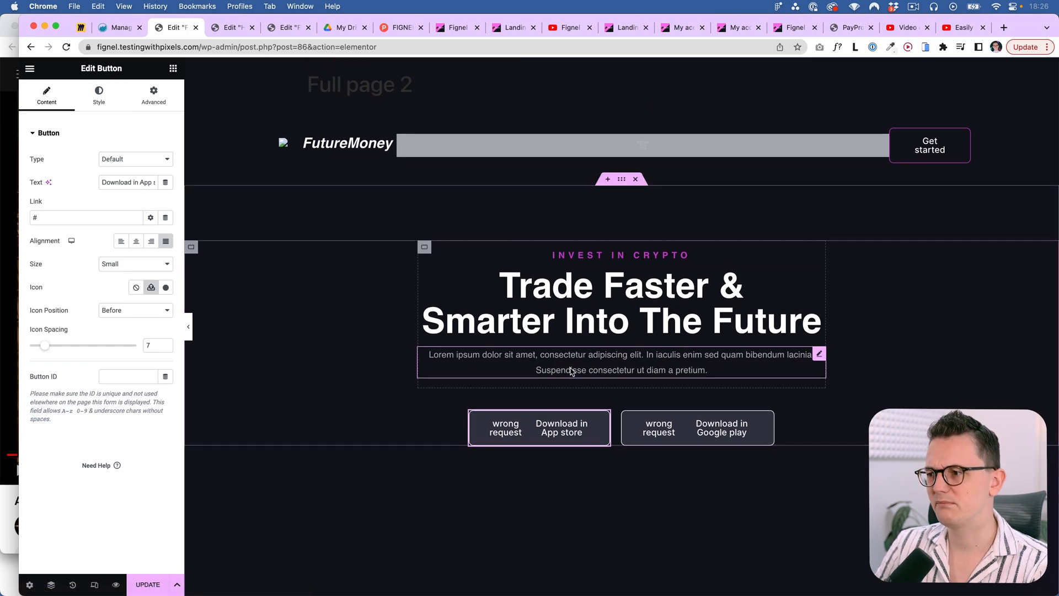
{"action": "left_click", "coordinate": [621, 302]}
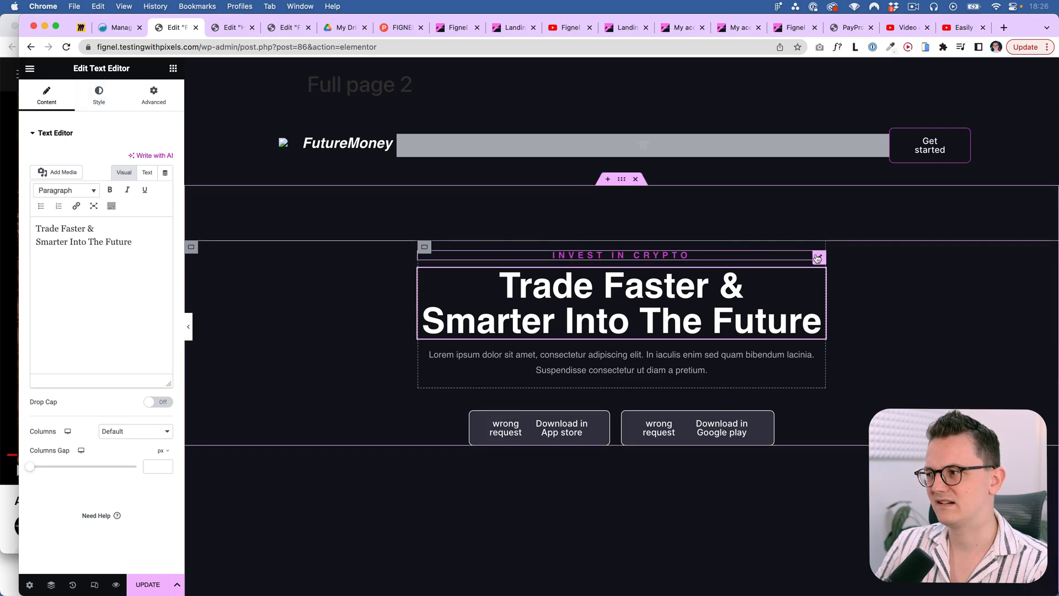
{"action": "left_click", "coordinate": [639, 362]}
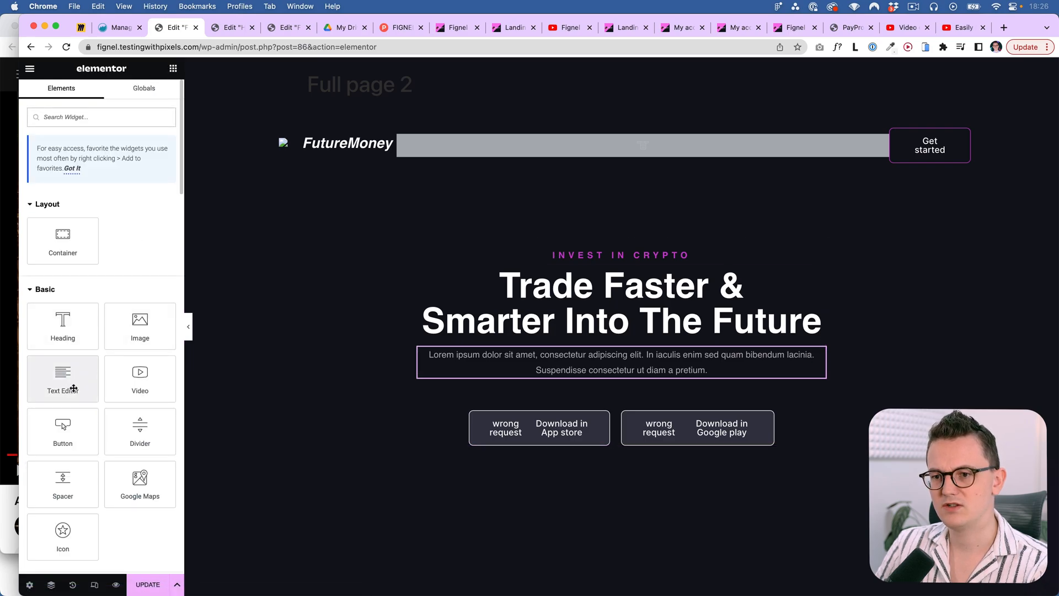
{"action": "left_click", "coordinate": [619, 302]}
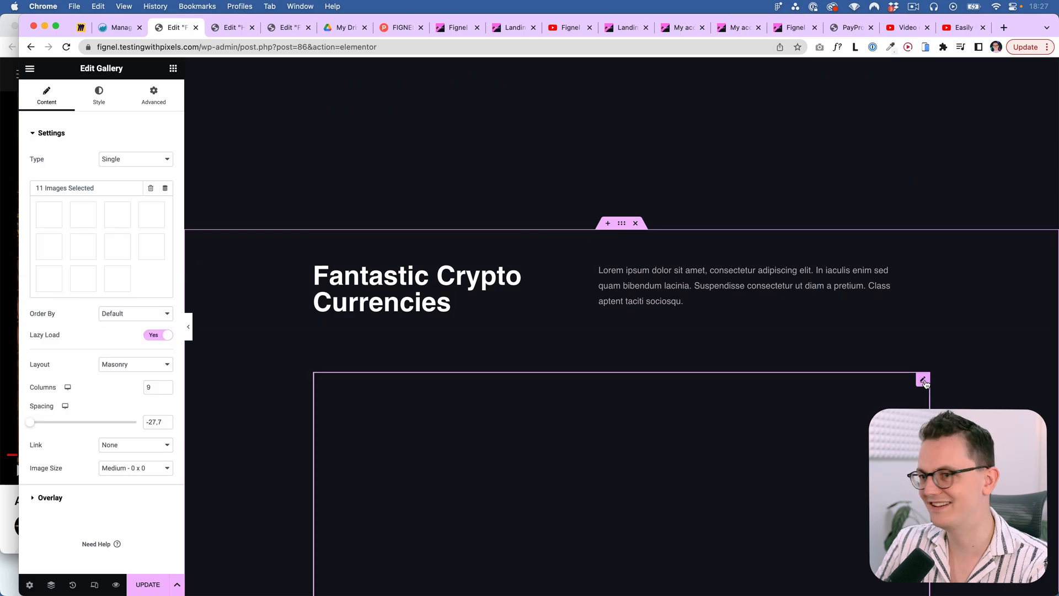
{"action": "mouse_move", "coordinate": [90, 140]}
{"action": "type", "text": "3"}
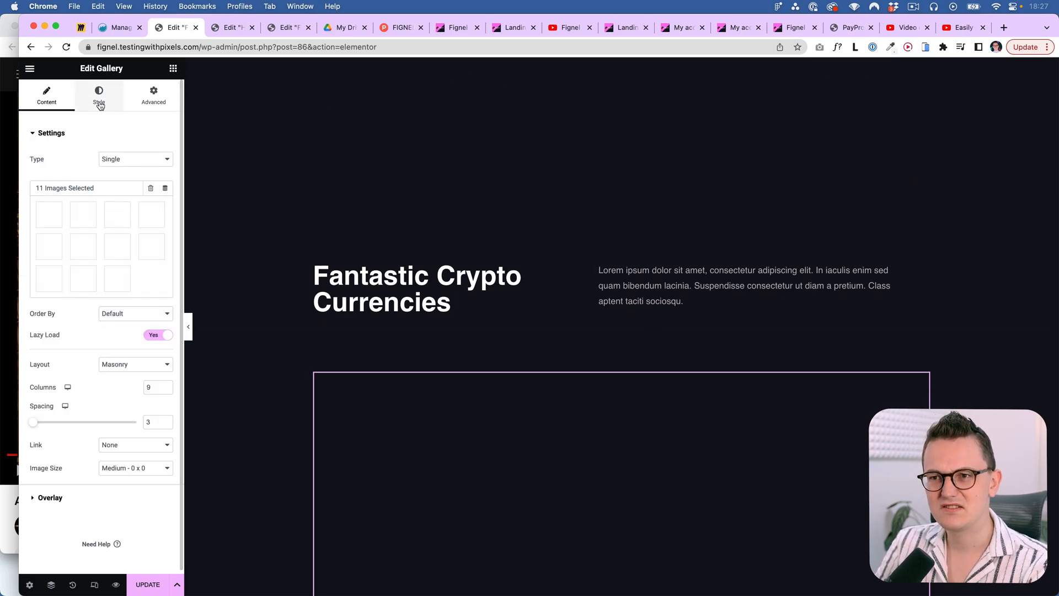
Step: Check the gallery's Advanced width, open and close Edit gallery, then select Manage your portfolio
{"action": "left_click", "coordinate": [153, 95]}
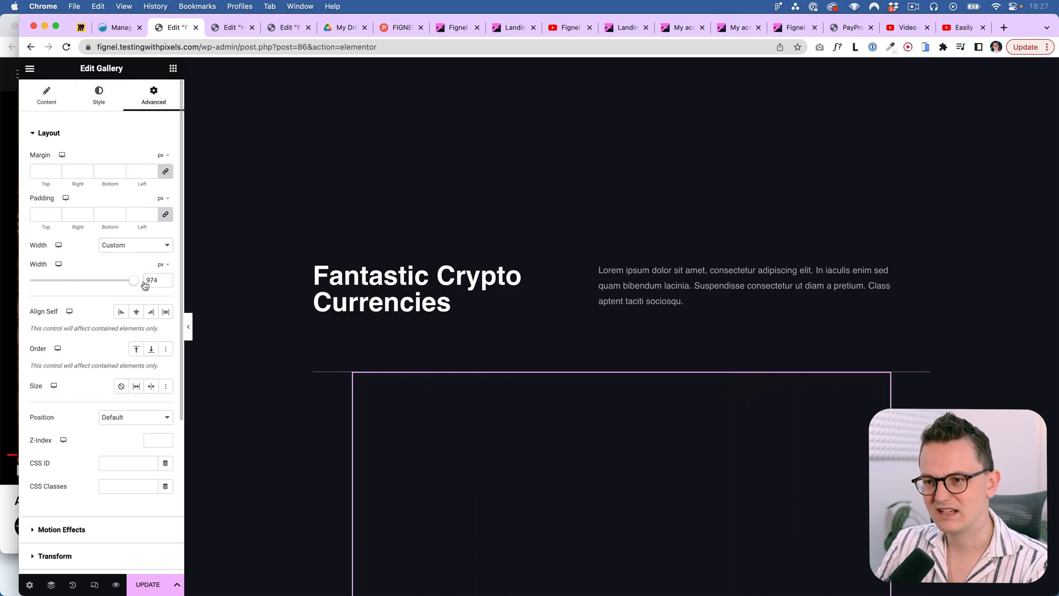
{"action": "left_click", "coordinate": [47, 92]}
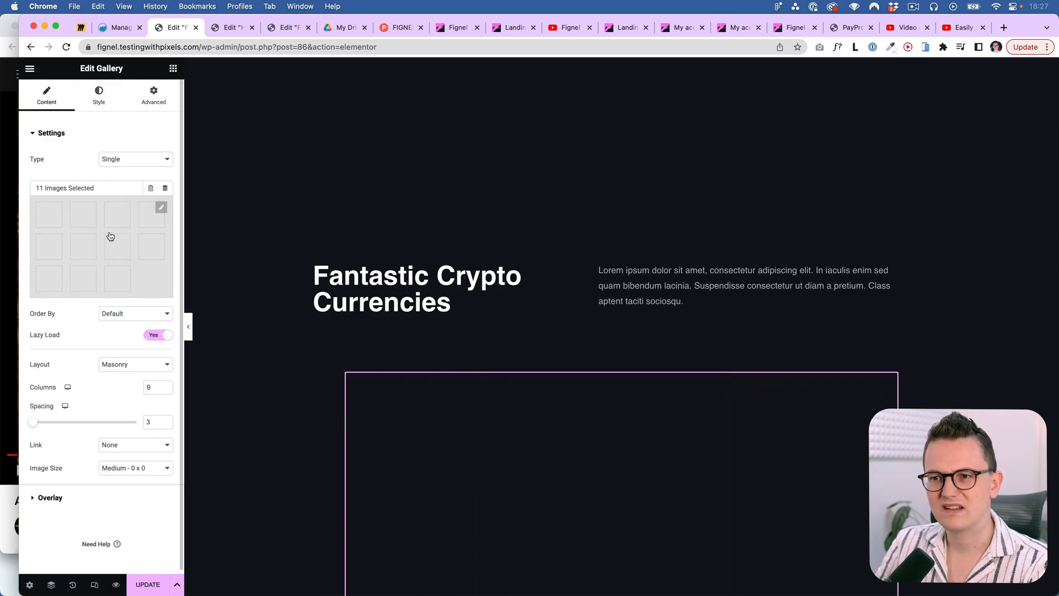
{"action": "left_click", "coordinate": [162, 208]}
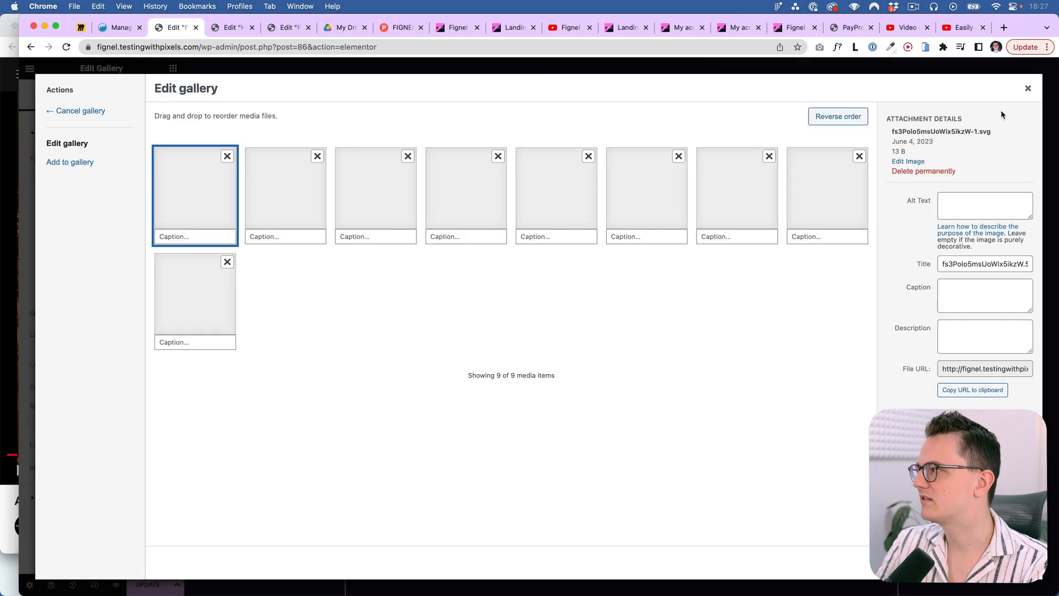
{"action": "left_click", "coordinate": [1043, 88]}
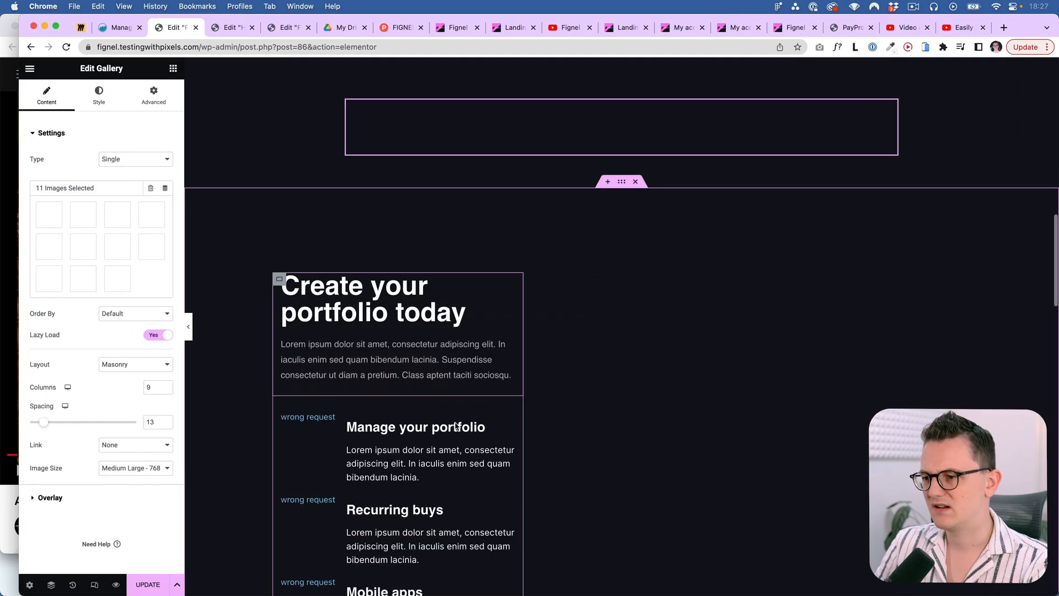
{"action": "left_click", "coordinate": [416, 427]}
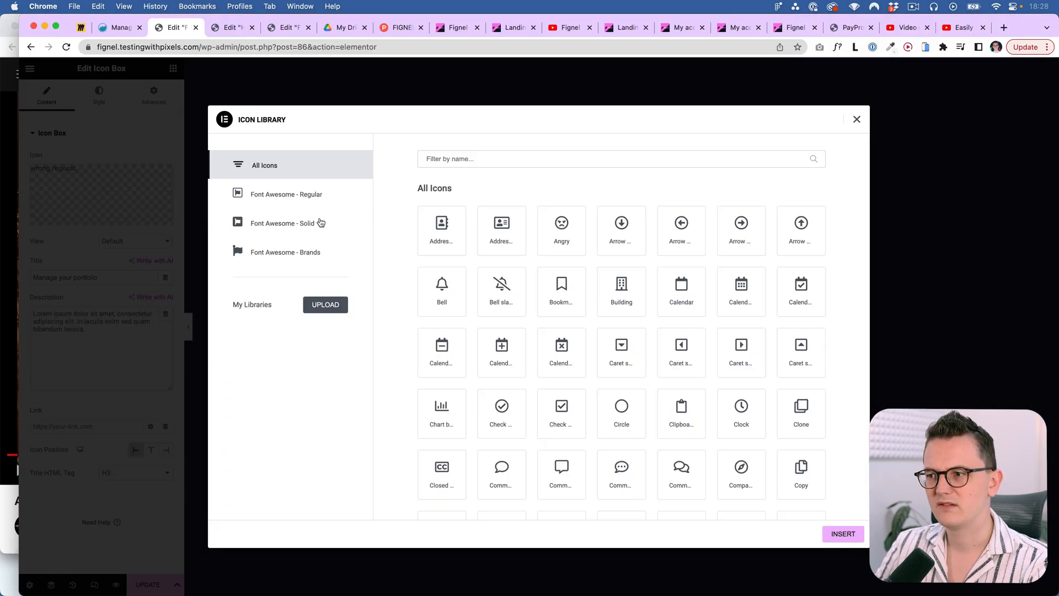
{"action": "type", "text": "check"}
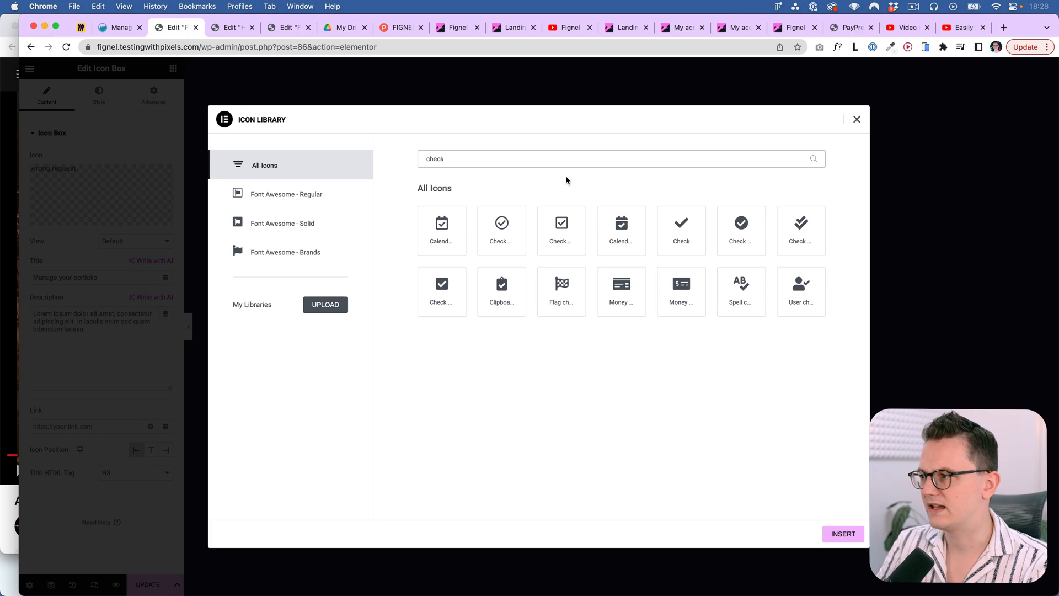
{"action": "left_click", "coordinate": [843, 533]}
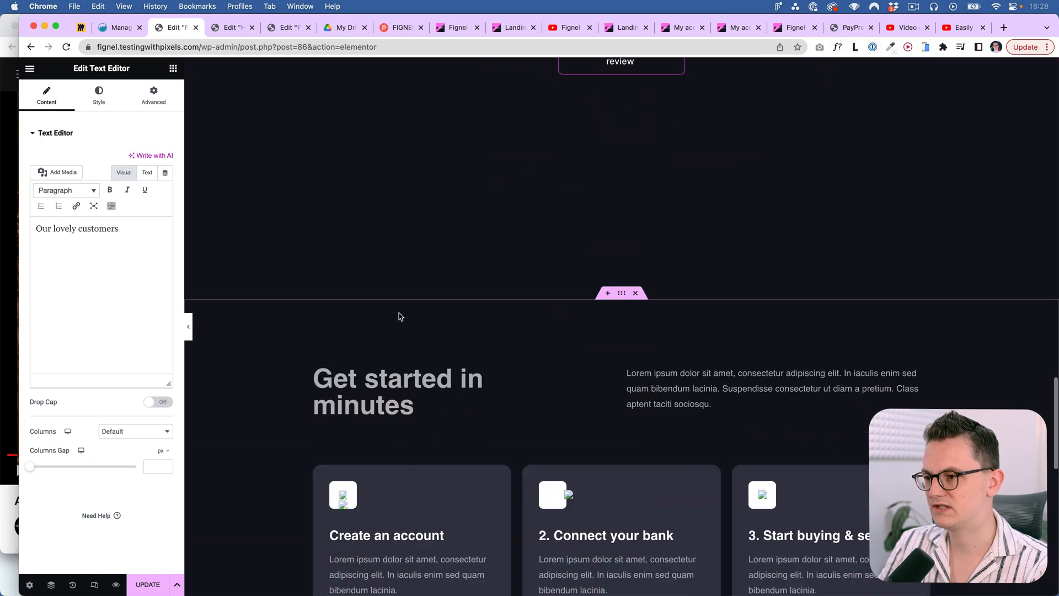
{"action": "scroll", "scroll_direction": "down", "scroll_amount": 3}
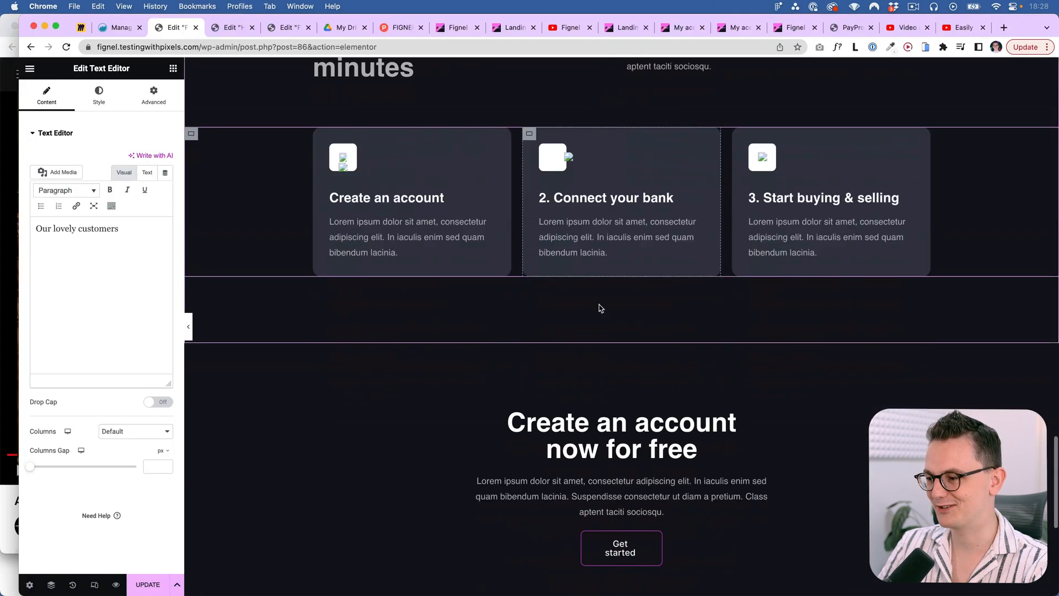
{"action": "scroll", "scroll_direction": "down", "scroll_amount": 3}
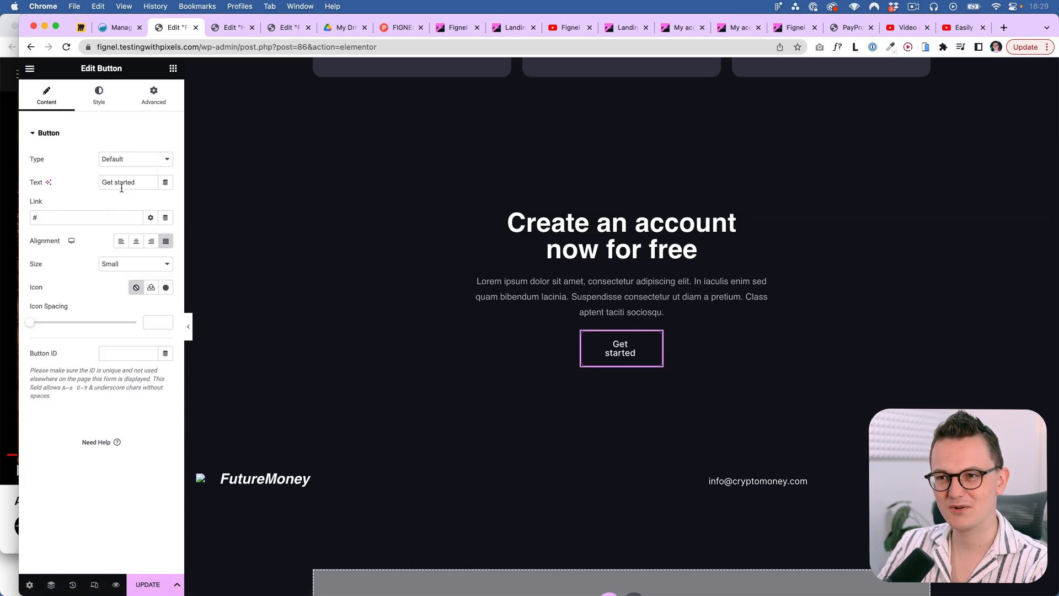
{"action": "left_click", "coordinate": [153, 94]}
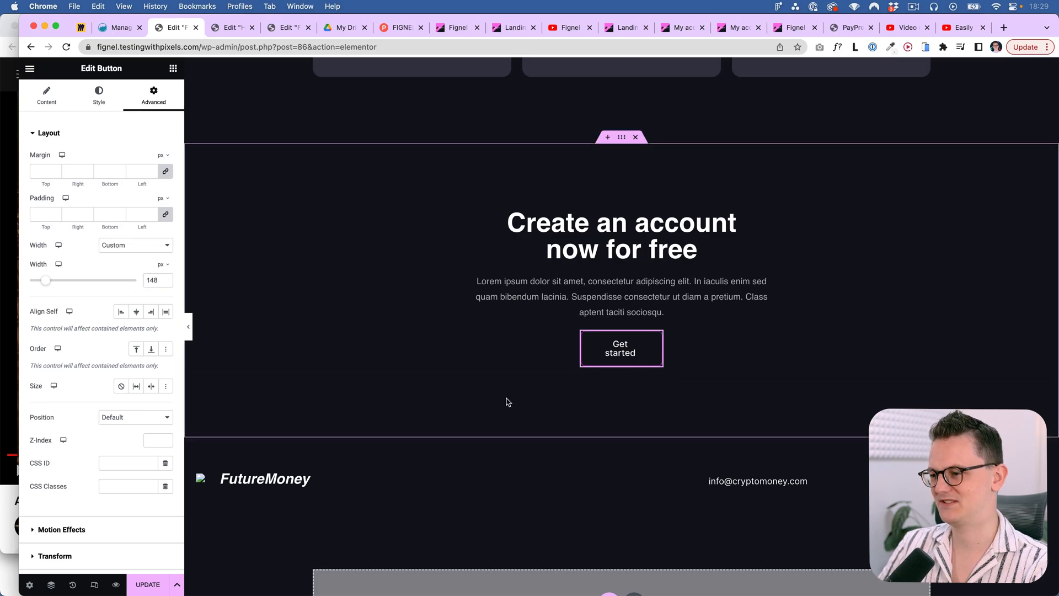
{"action": "scroll", "scroll_direction": "down", "scroll_amount": 3}
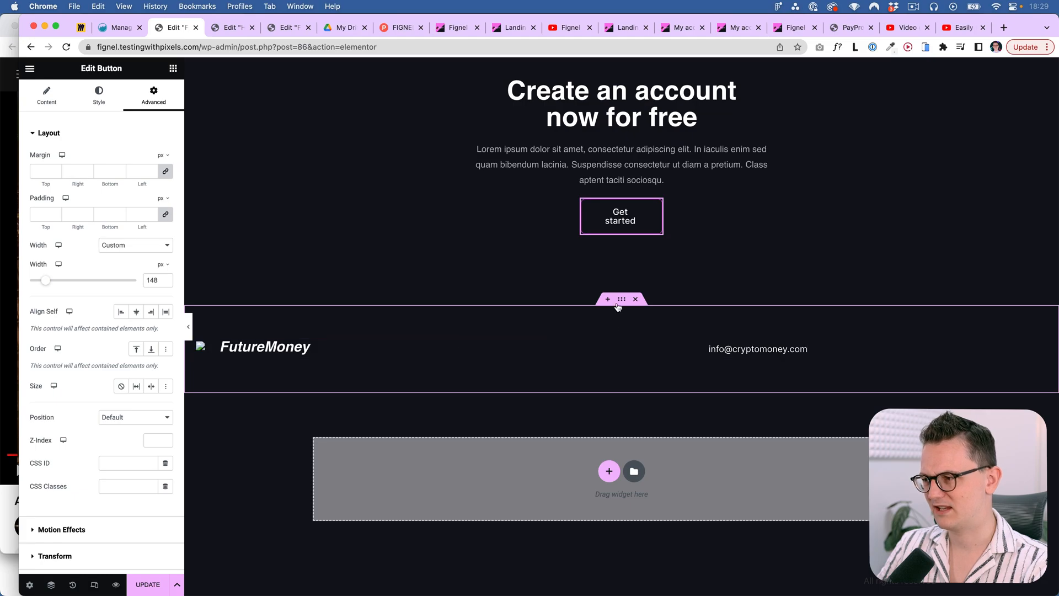
{"action": "left_click", "coordinate": [622, 299]}
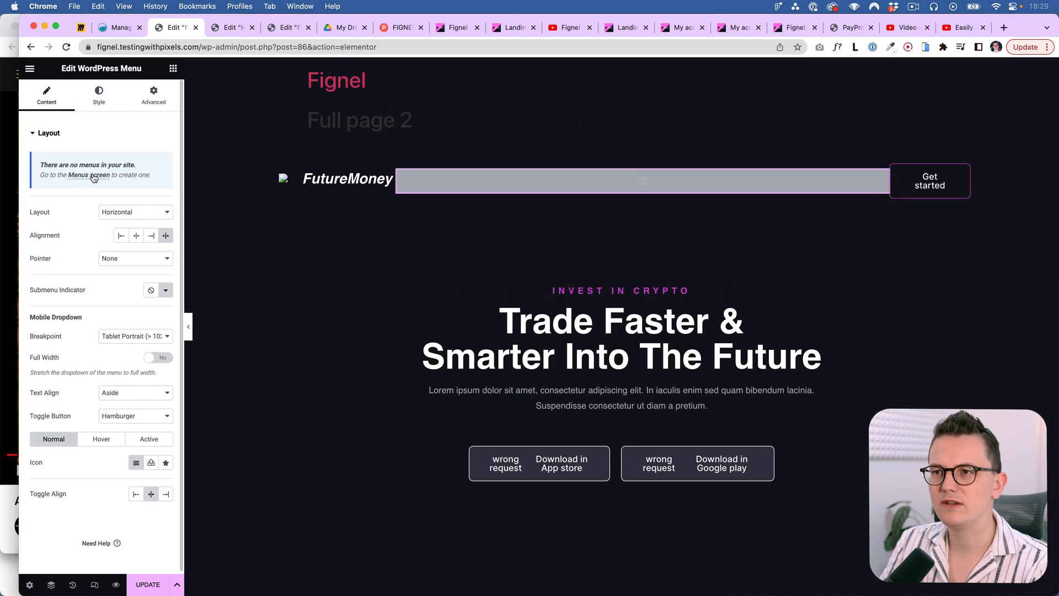
Step: Create an auto-add-pages menu, assign it to the header WordPress Menu, then open Home
{"action": "left_click", "coordinate": [86, 175]}
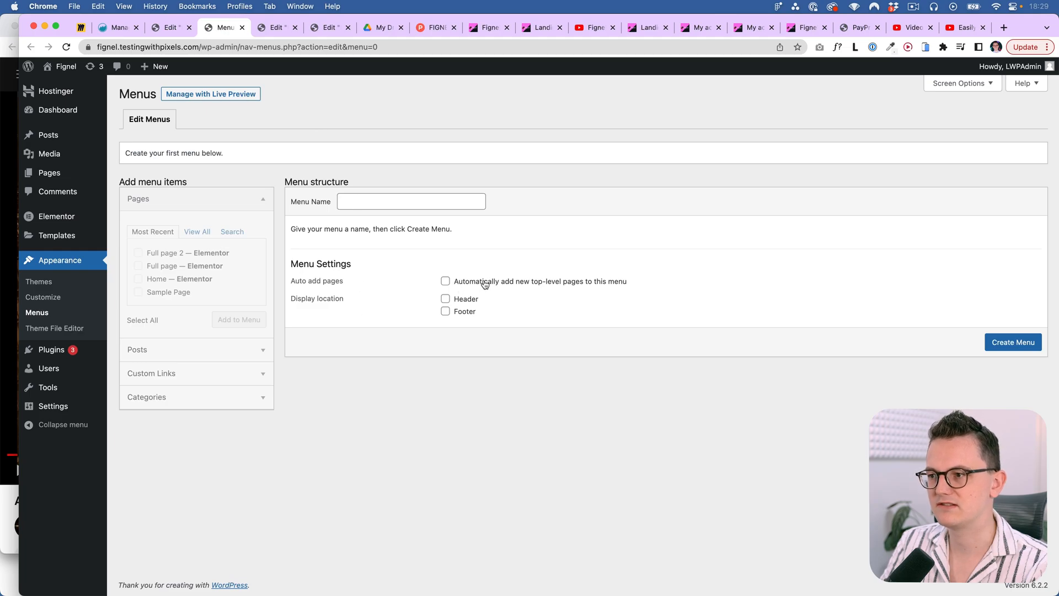
{"action": "left_click", "coordinate": [445, 298]}
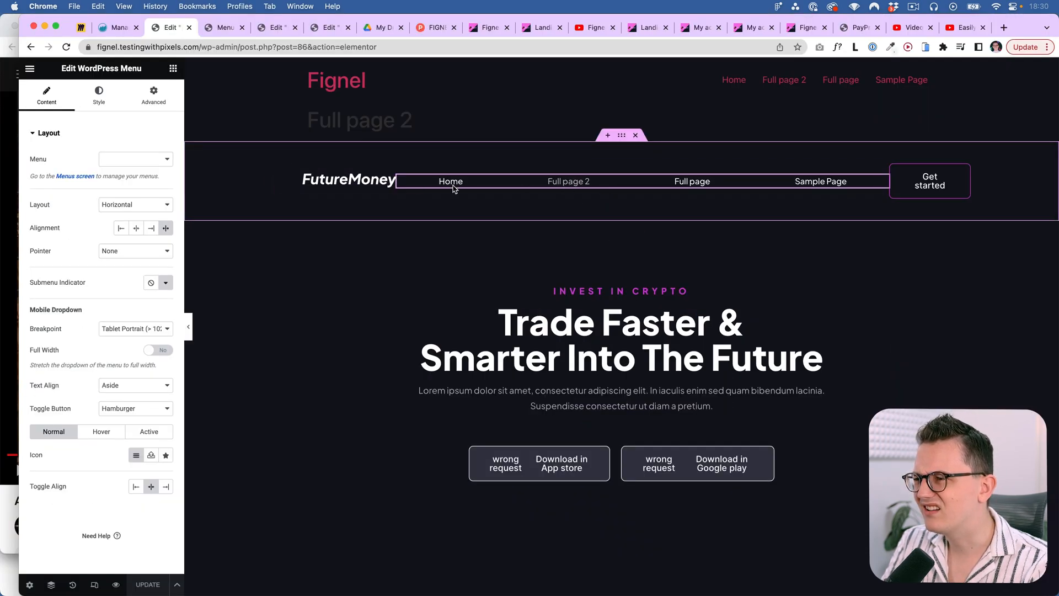
{"action": "mouse_move", "coordinate": [573, 210]}
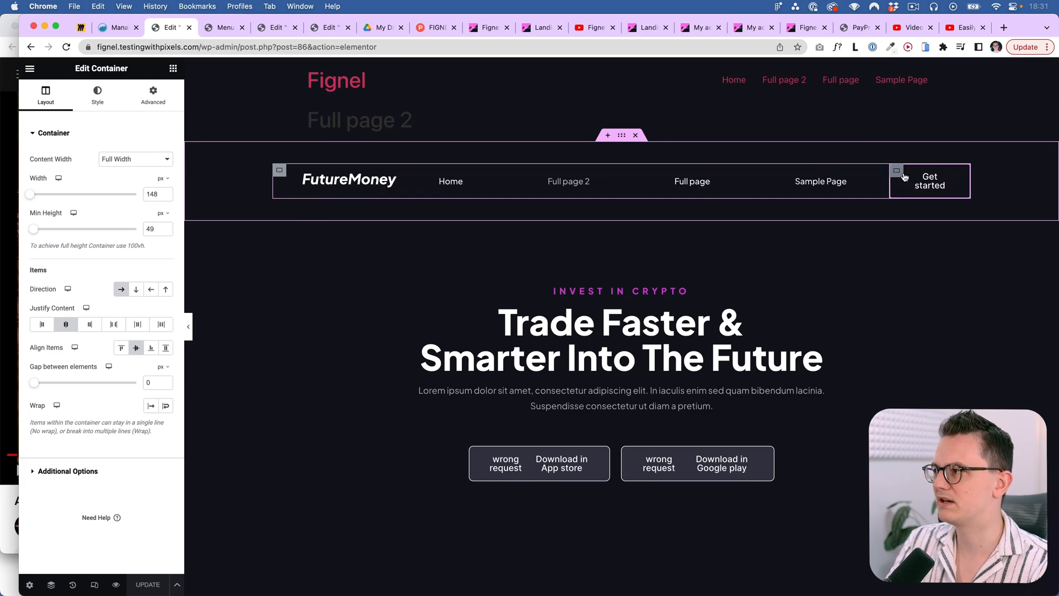
{"action": "left_click", "coordinate": [569, 181]}
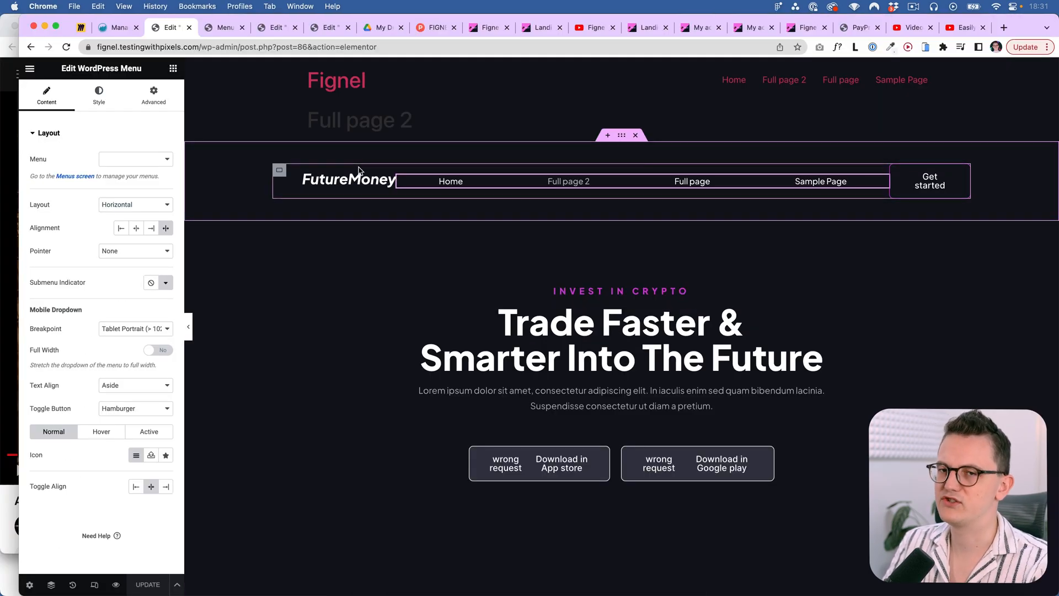
{"action": "left_click", "coordinate": [271, 27]}
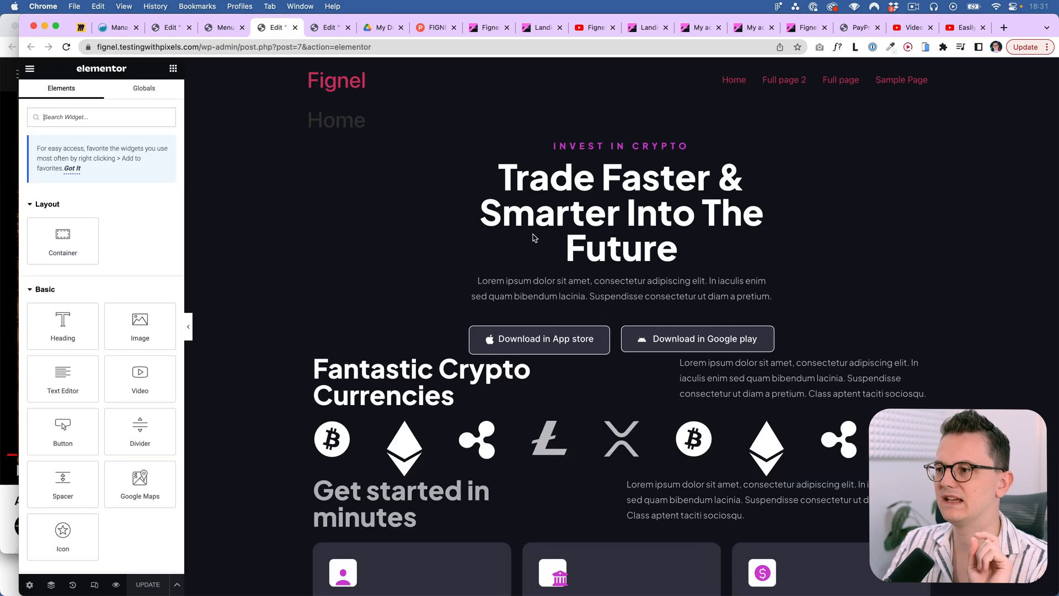
Step: Scroll down through the finished Home page to compare its layout
{"action": "scroll", "scroll_direction": "down", "scroll_amount": 3}
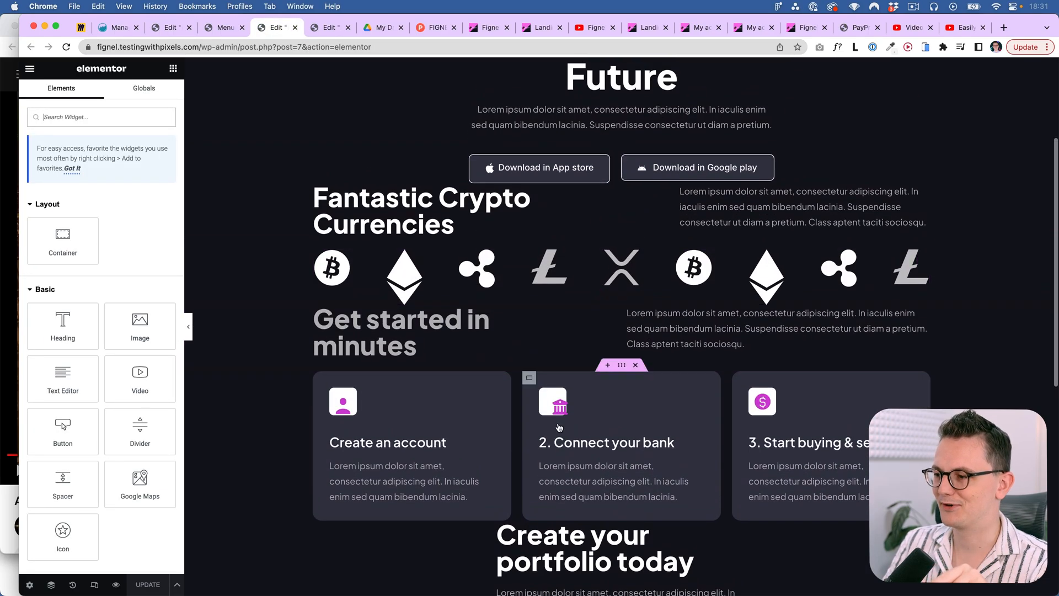
{"action": "scroll", "scroll_direction": "down", "scroll_amount": 3}
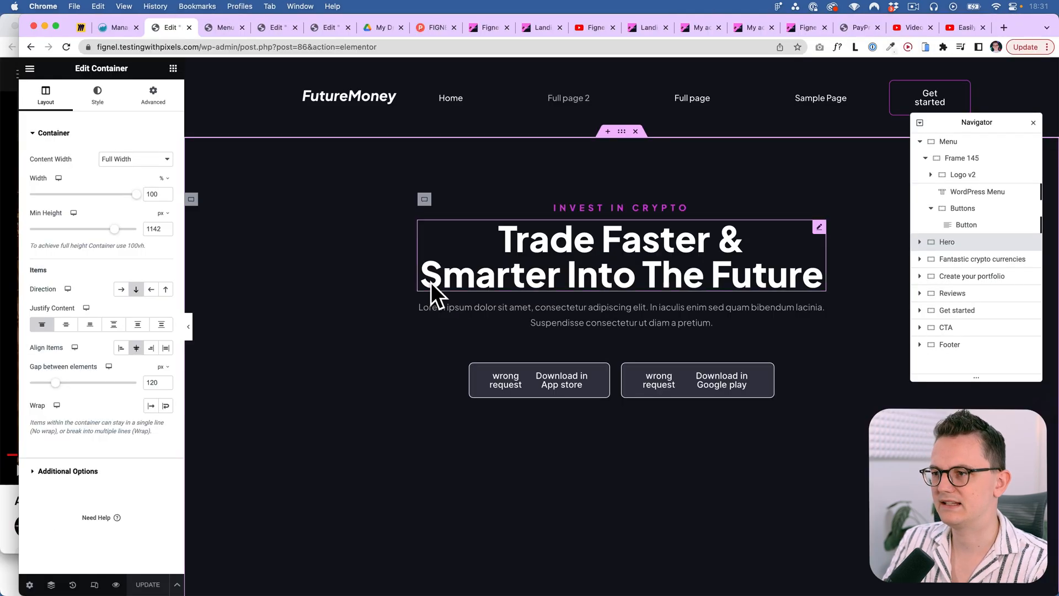
Step: Check the hero container's spacing, then select the empty gallery container under the heading
{"action": "left_click", "coordinate": [153, 94]}
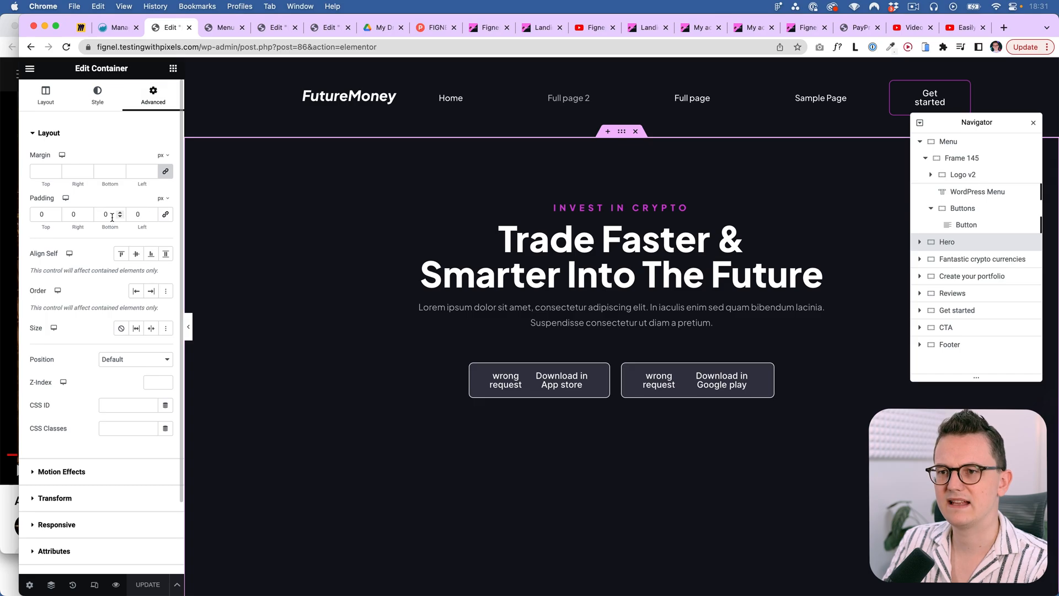
{"action": "scroll", "scroll_direction": "down", "scroll_amount": 3}
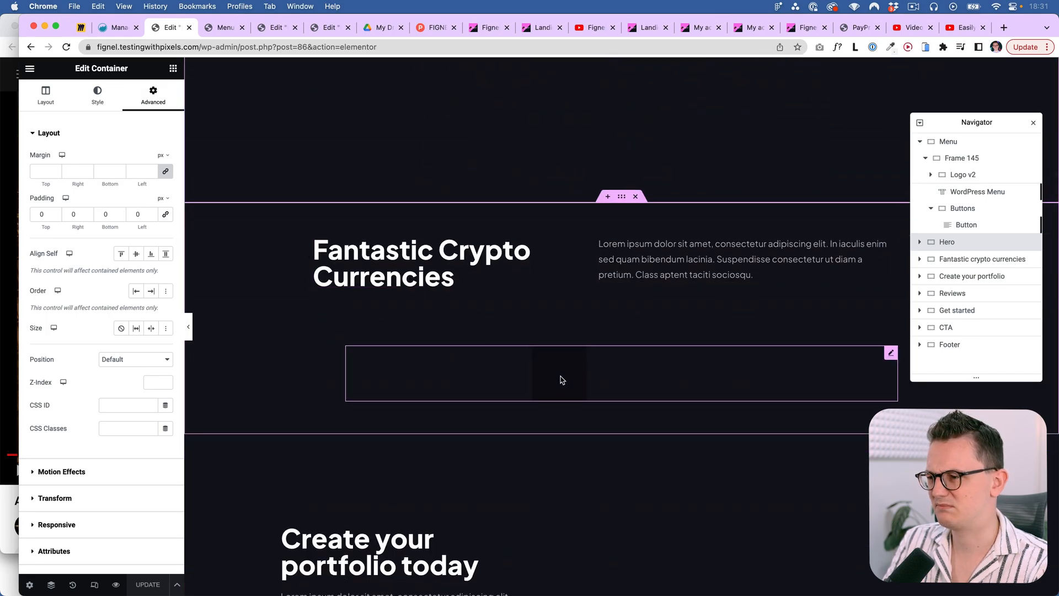
{"action": "left_click", "coordinate": [622, 197]}
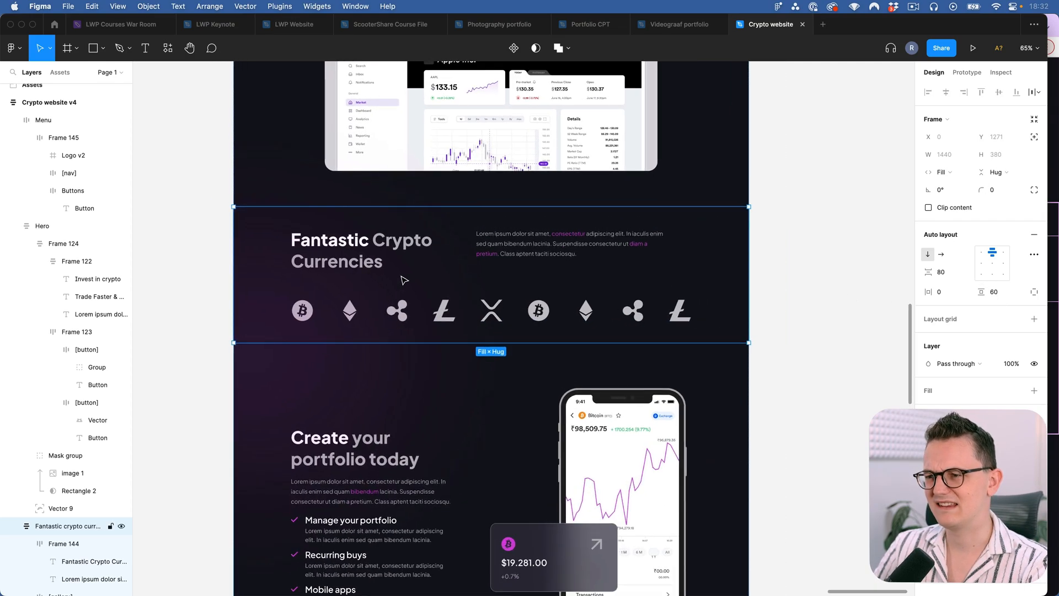
Step: Scroll down through the Crypto website v4 design in Figma
{"action": "scroll", "scroll_direction": "down", "scroll_amount": 3}
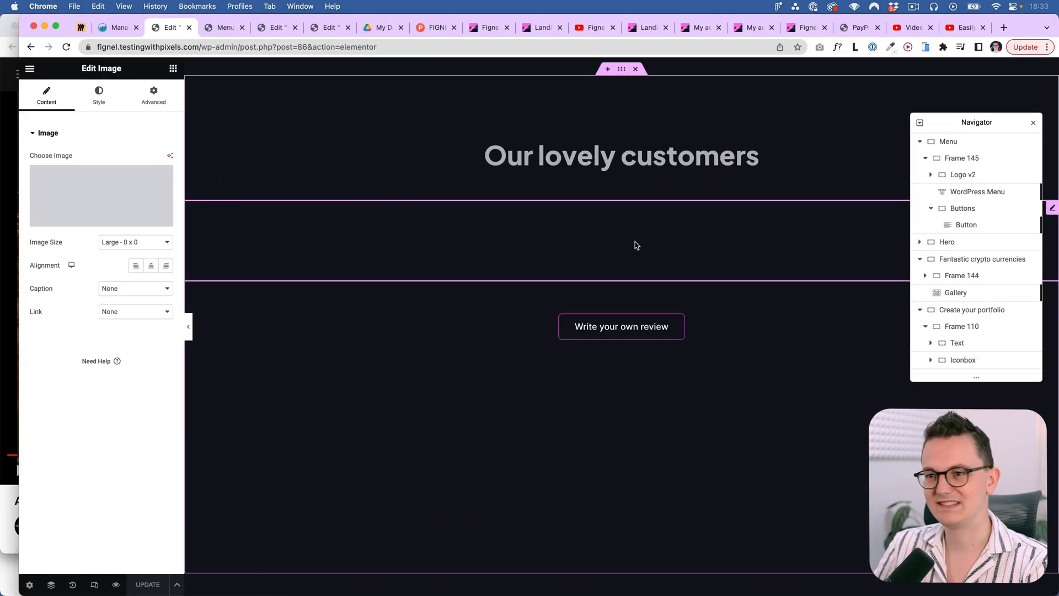
Step: Inspect the review button, then cut the reviews section's minimum height from 903 to 657 px
{"action": "left_click", "coordinate": [101, 196]}
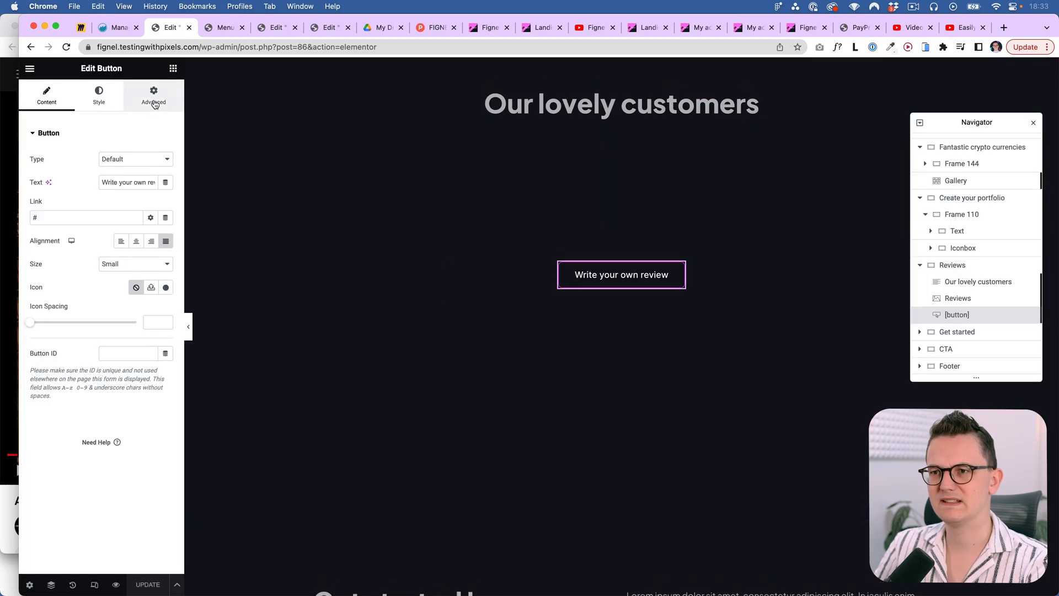
{"action": "left_click", "coordinate": [99, 94]}
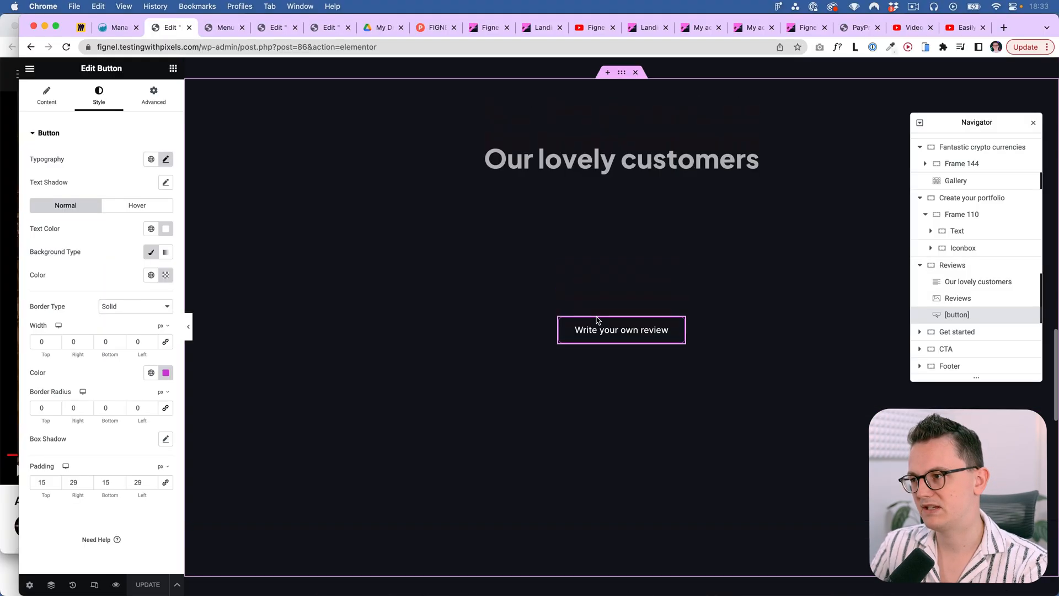
{"action": "left_click", "coordinate": [953, 264]}
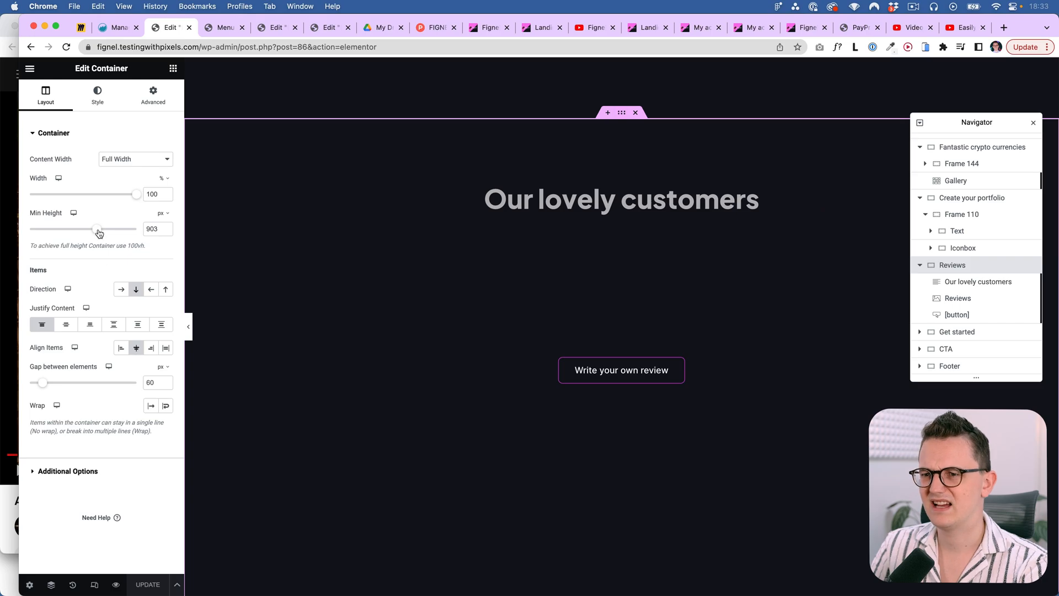
{"action": "left_click_drag", "start_coordinate": [99, 229], "coordinate": [82, 229]}
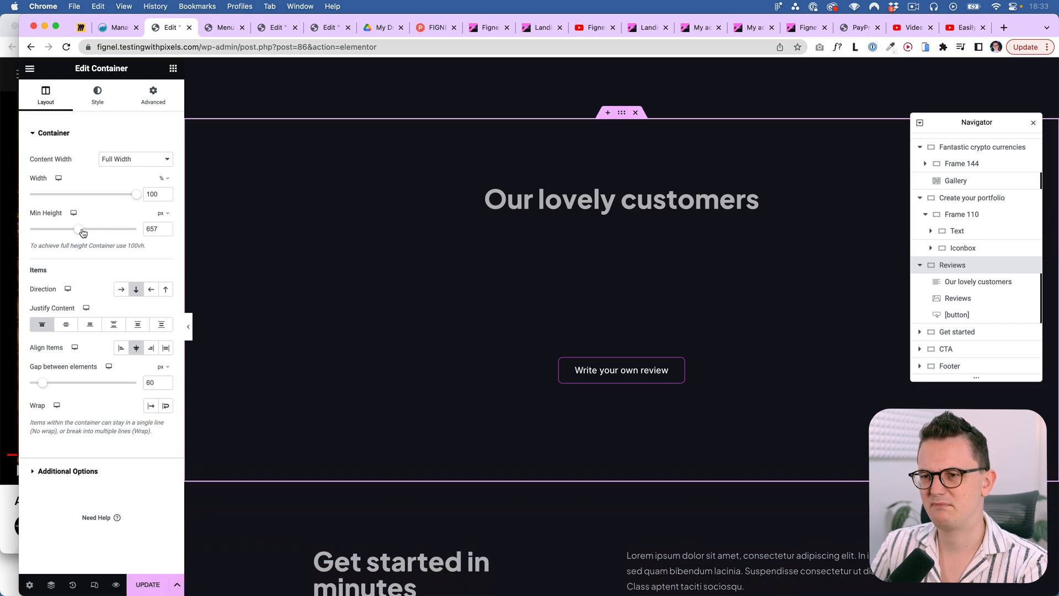
Step: Check the section's margin and padding, then select the CTA's Get started button
{"action": "left_click", "coordinate": [153, 94]}
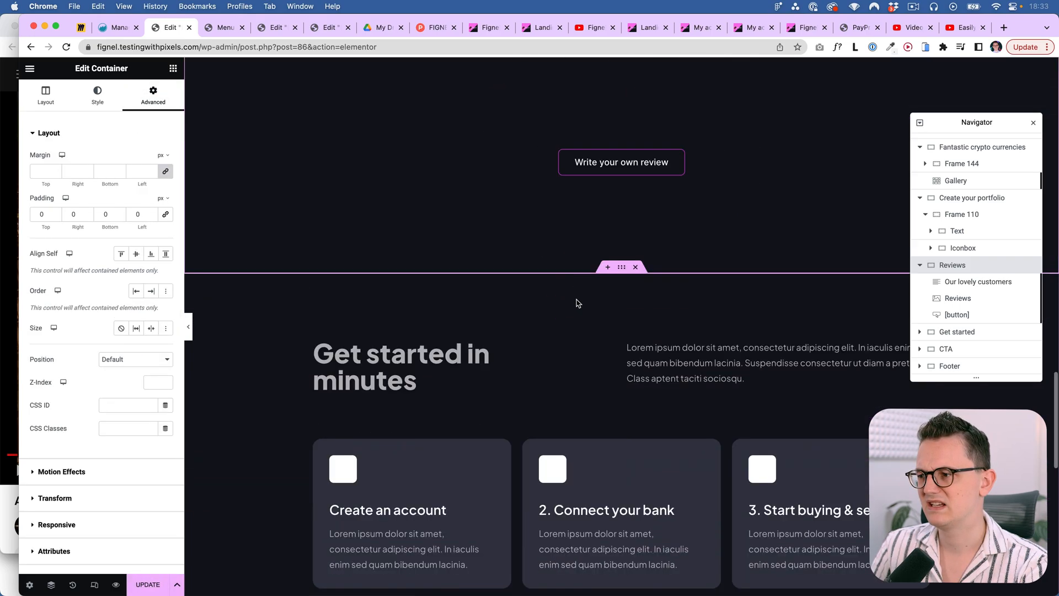
{"action": "scroll", "scroll_direction": "down", "scroll_amount": 3}
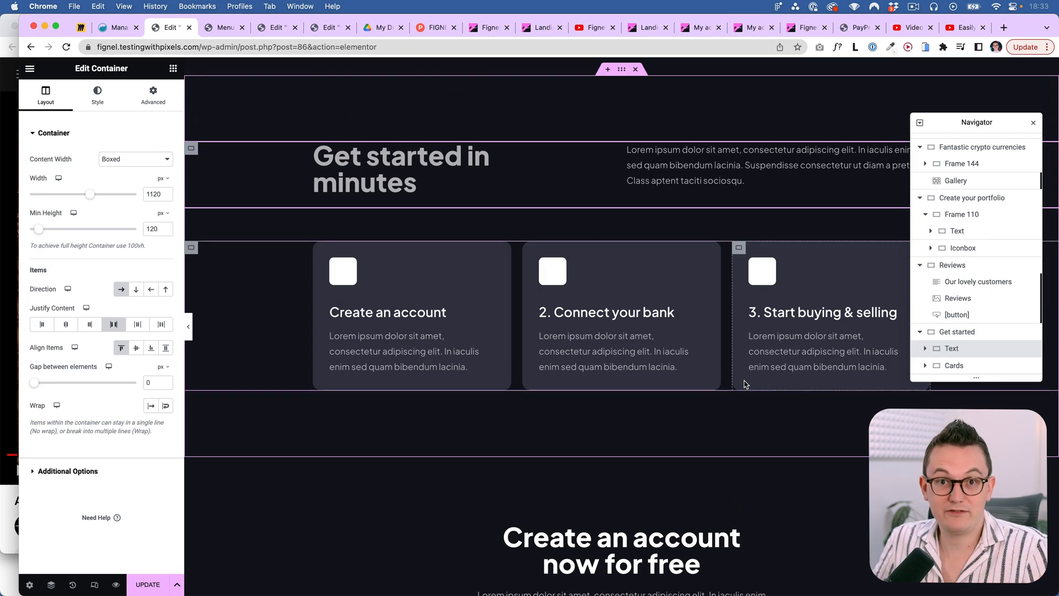
{"action": "scroll", "scroll_direction": "down", "scroll_amount": 3}
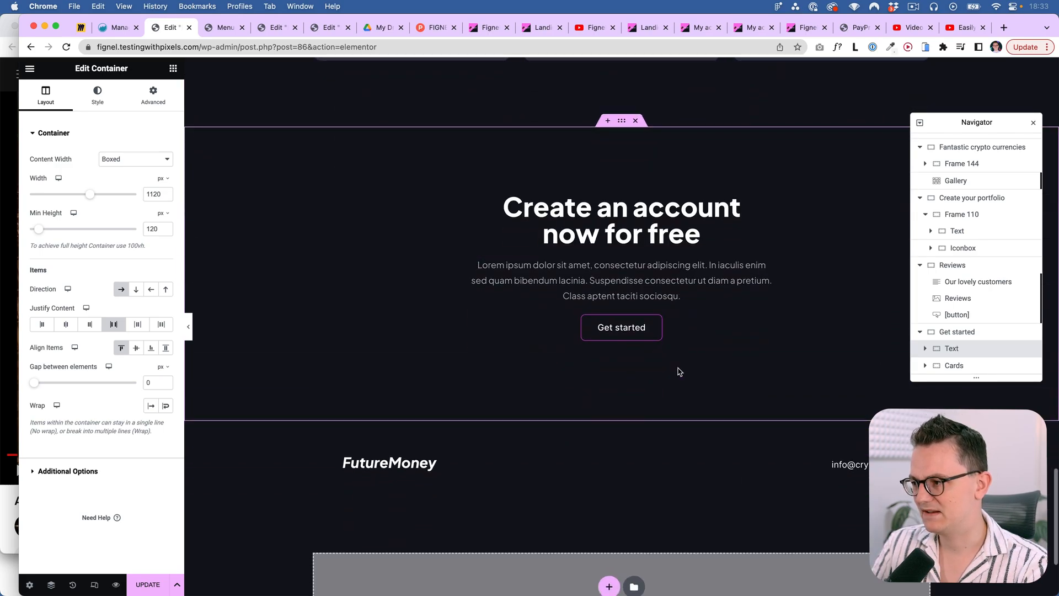
{"action": "left_click", "coordinate": [621, 327]}
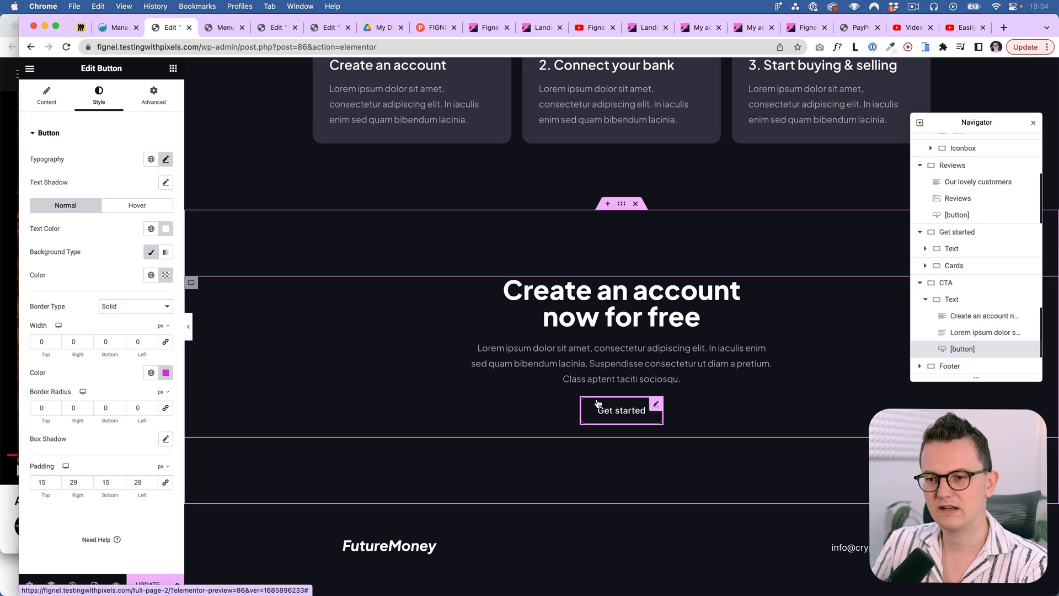
{"action": "mouse_move", "coordinate": [622, 426]}
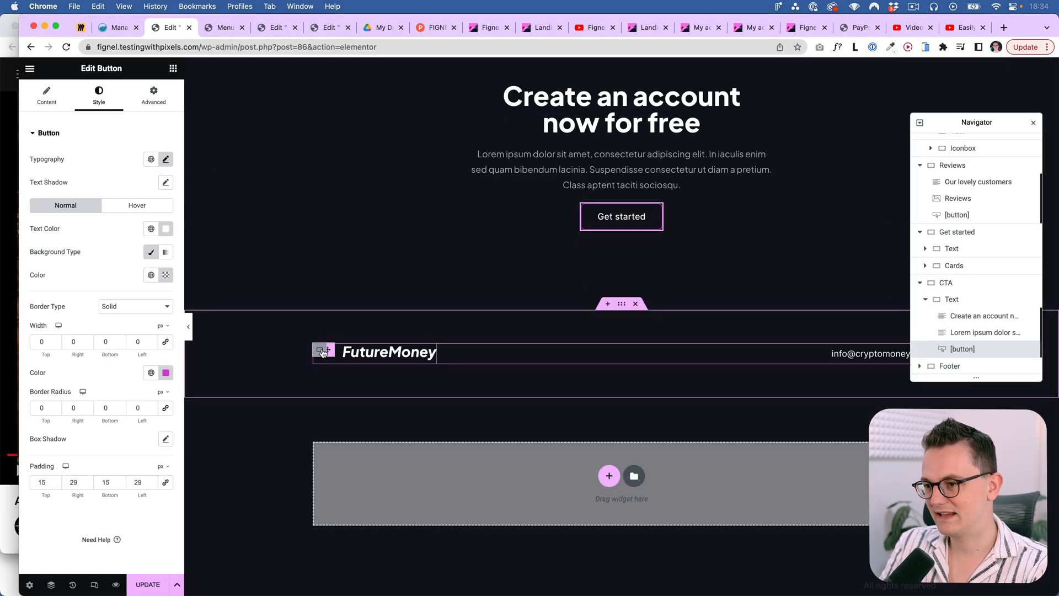
{"action": "left_click", "coordinate": [322, 351]}
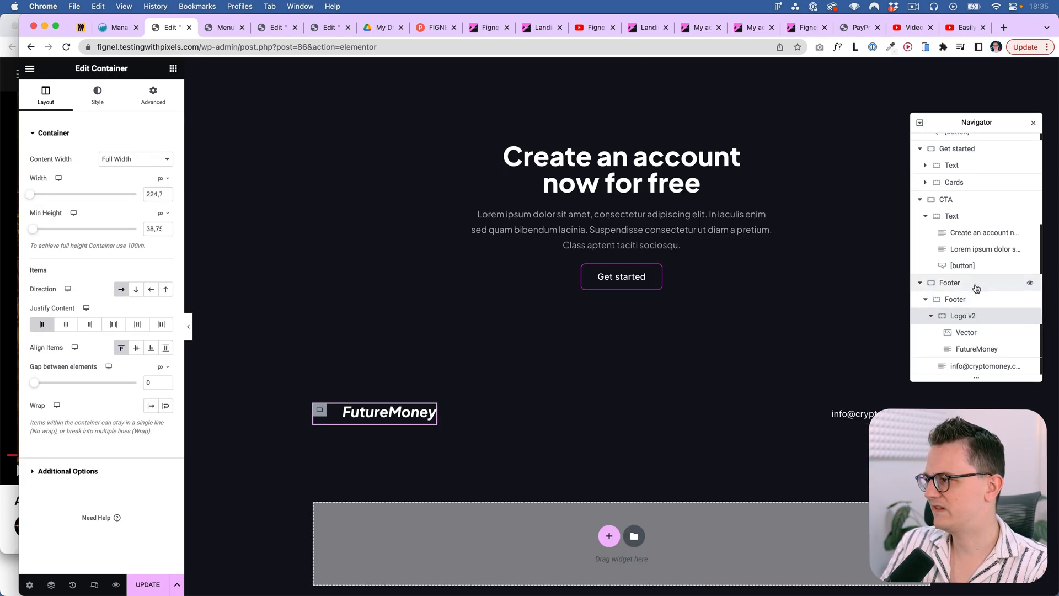
{"action": "mouse_move", "coordinate": [980, 285]}
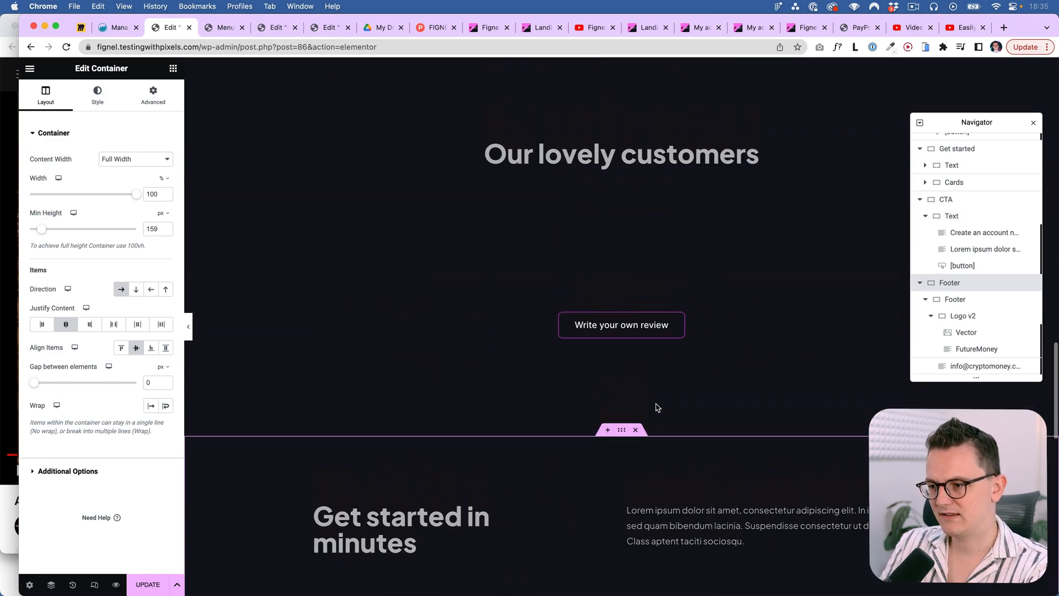
{"action": "scroll", "scroll_direction": "down", "scroll_amount": 3}
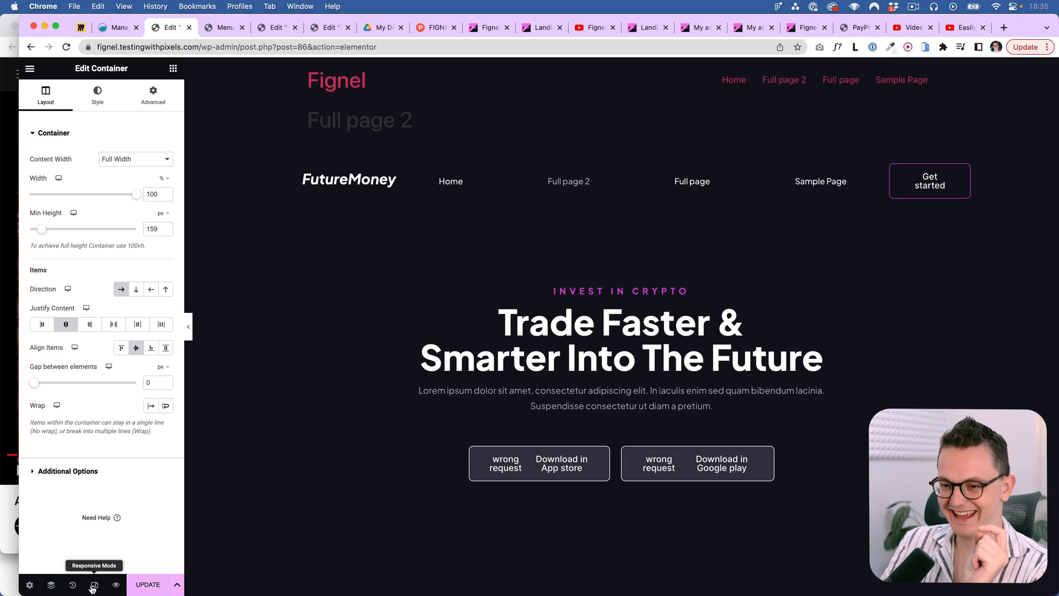
Step: Turn on responsive previews and view Full page 2 at tablet, then mobile width
{"action": "left_click", "coordinate": [93, 585]}
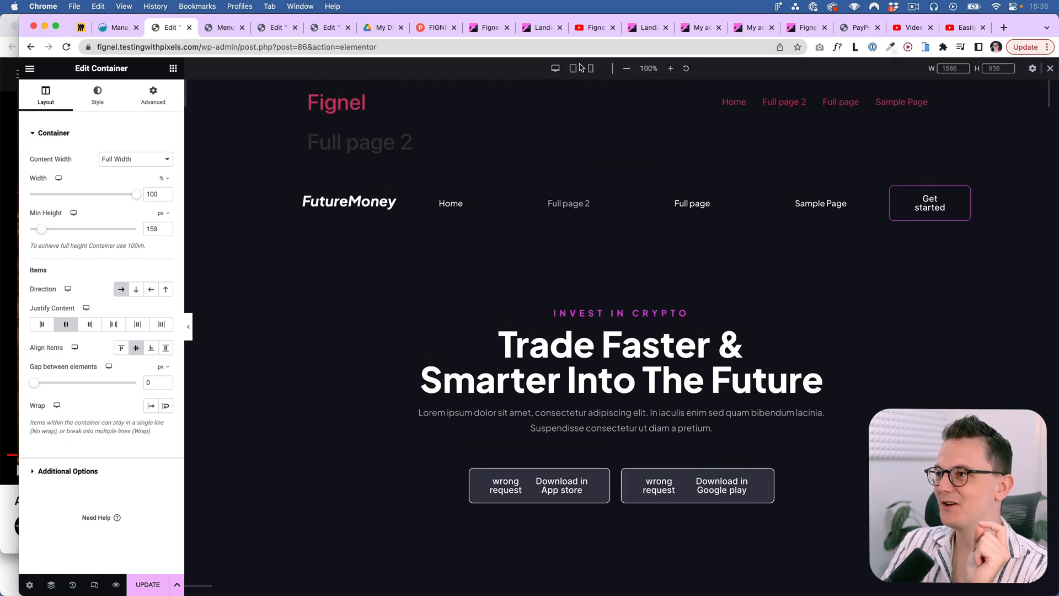
{"action": "left_click", "coordinate": [573, 68]}
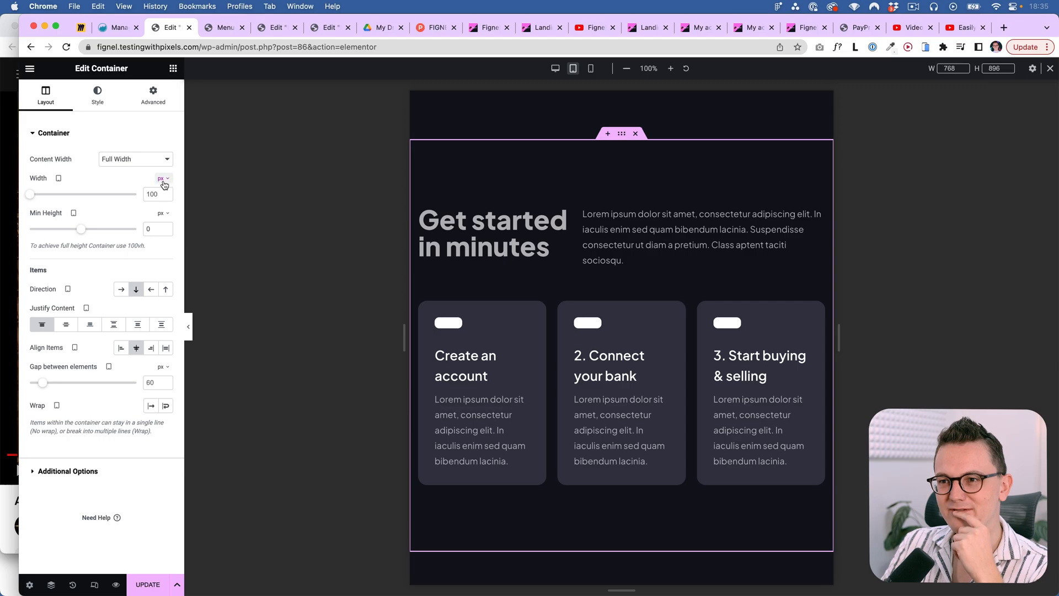
{"action": "left_click", "coordinate": [153, 94]}
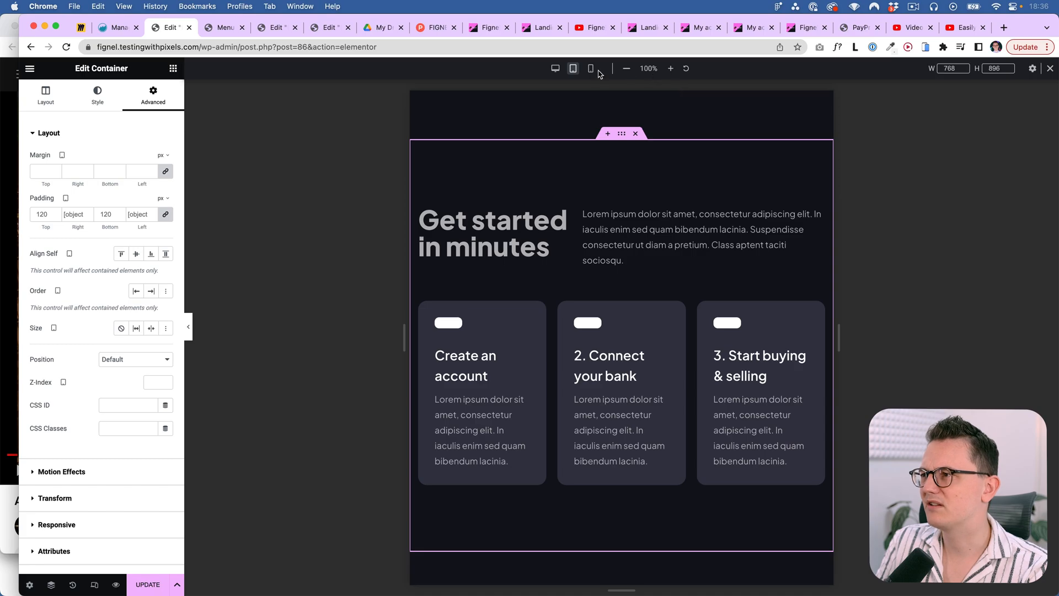
{"action": "left_click", "coordinate": [591, 69]}
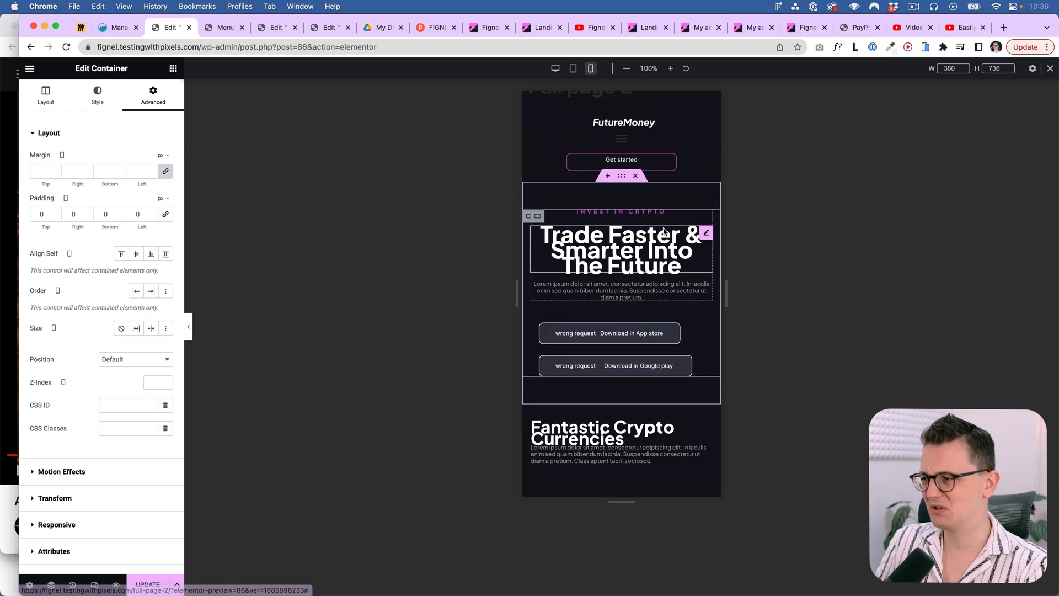
Step: Review the Trade Faster headline's typography and the intro paragraph on mobile
{"action": "left_click", "coordinate": [621, 250]}
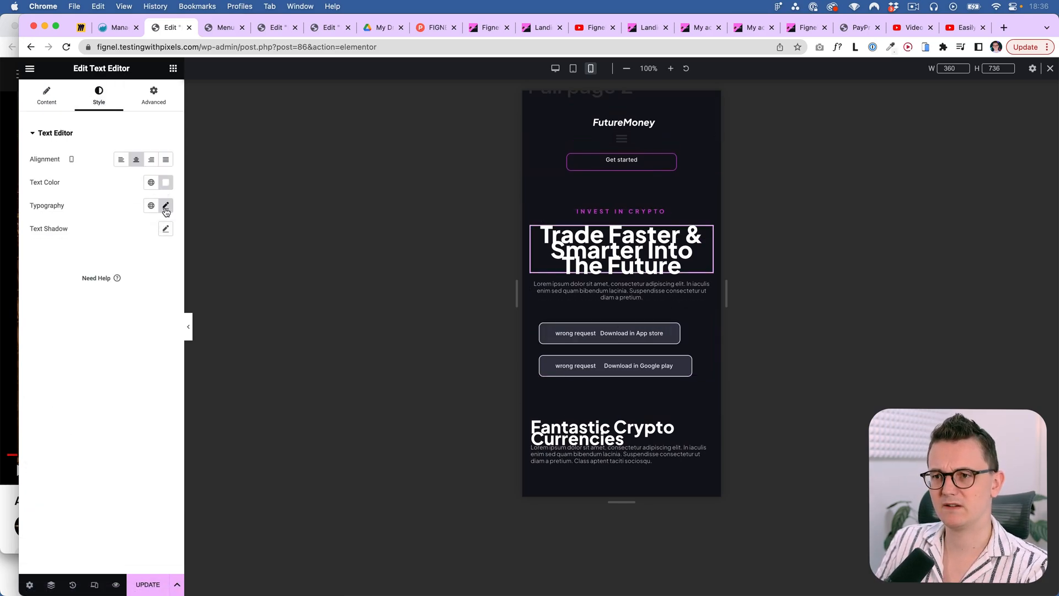
{"action": "left_click", "coordinate": [165, 205]}
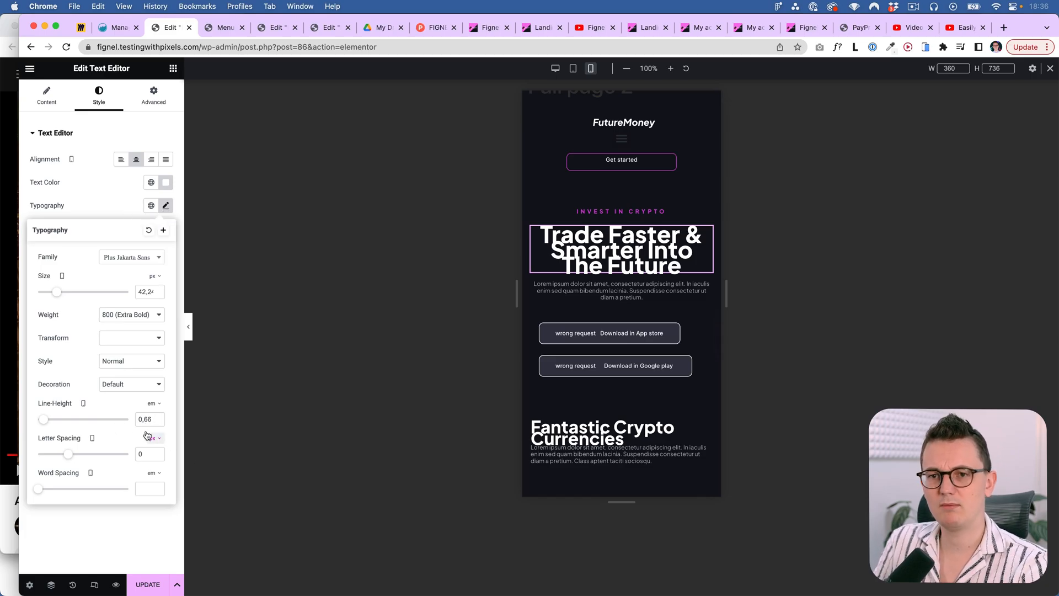
{"action": "left_click", "coordinate": [46, 95]}
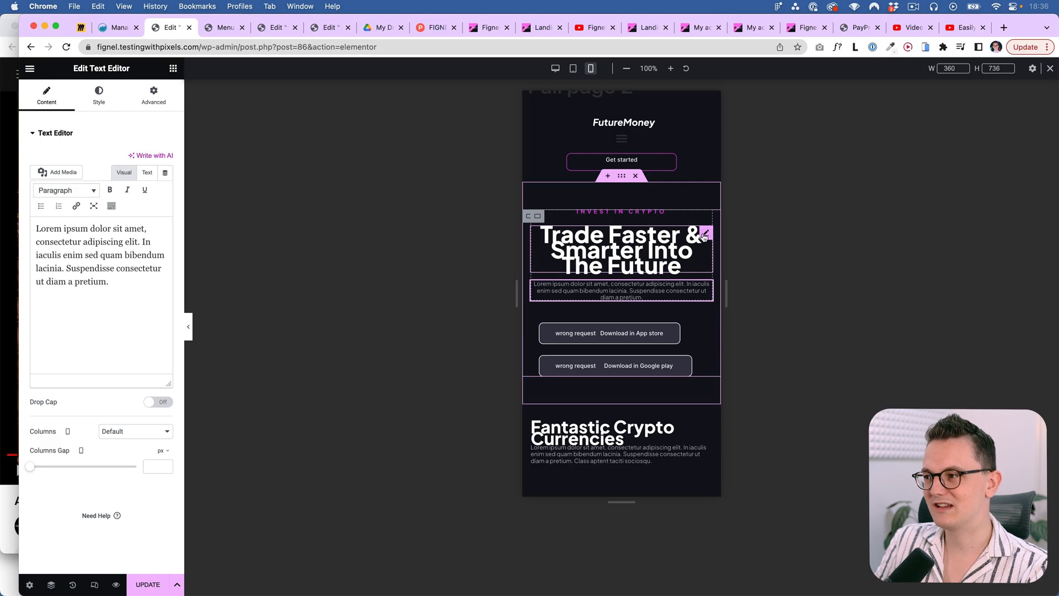
{"action": "mouse_move", "coordinate": [705, 234]}
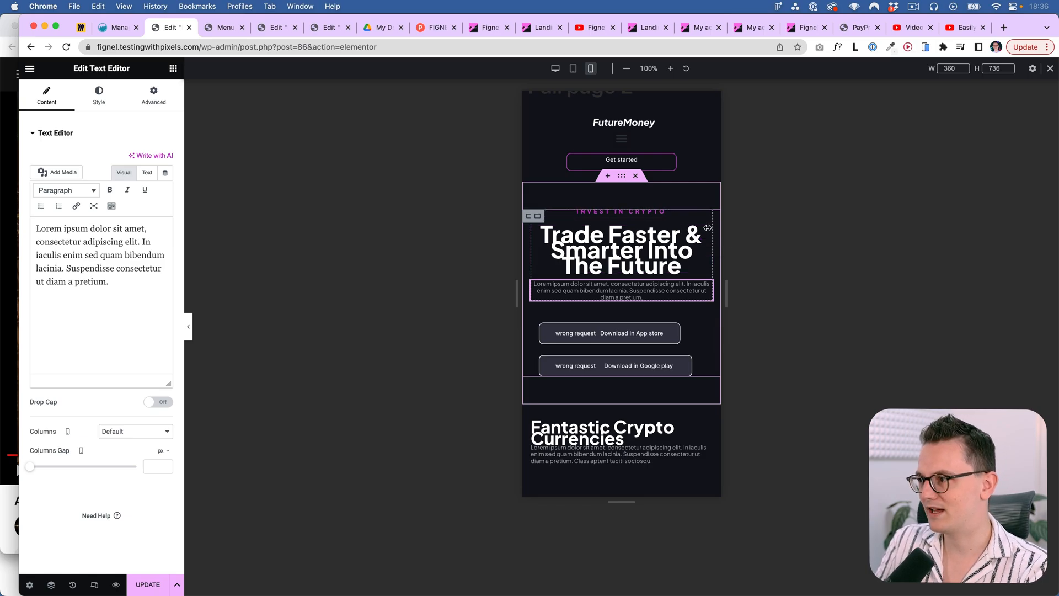
{"action": "left_click", "coordinate": [98, 91]}
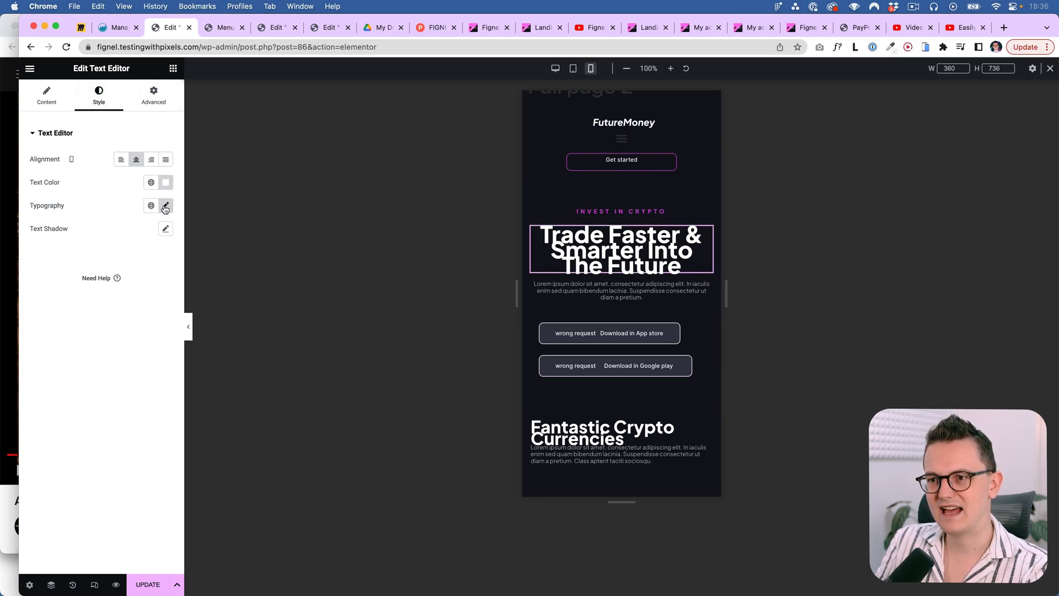
{"action": "left_click", "coordinate": [165, 205]}
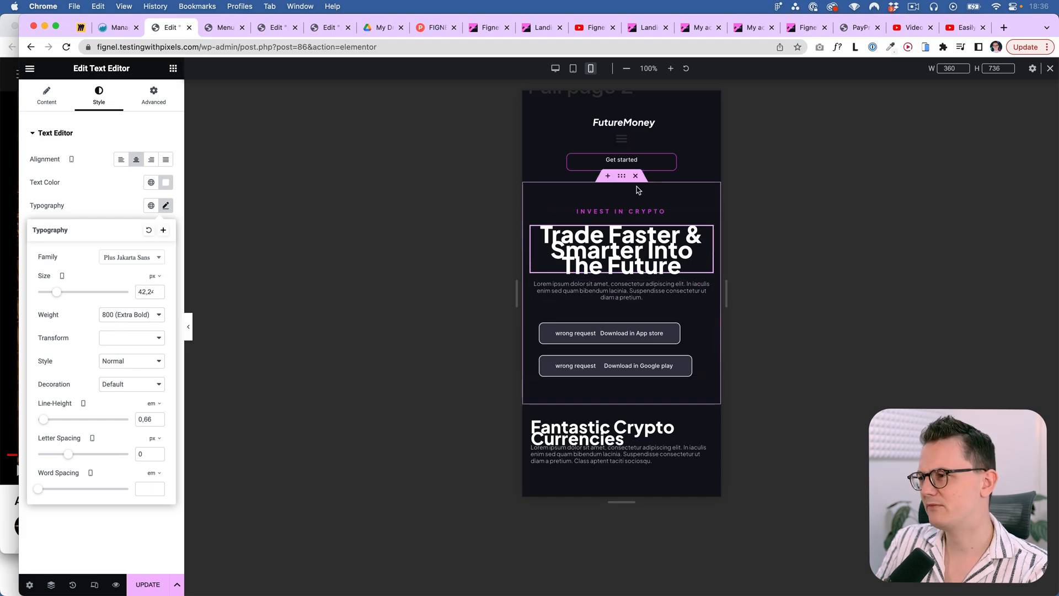
Step: Inspect the hero section's mobile layout, margin and padding, with minimum height 0
{"action": "left_click", "coordinate": [621, 175]}
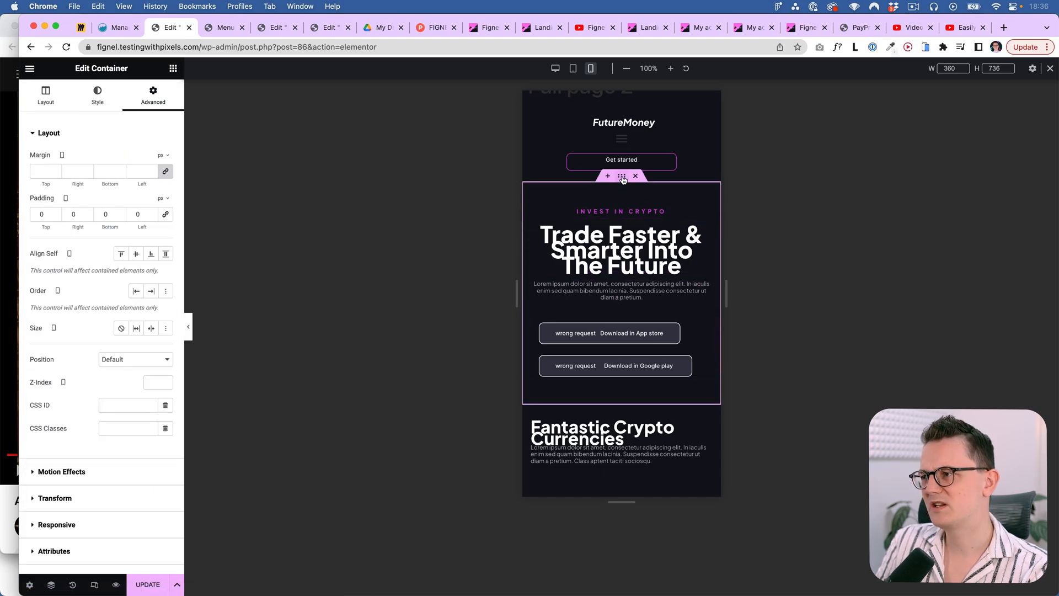
{"action": "left_click", "coordinate": [45, 95]}
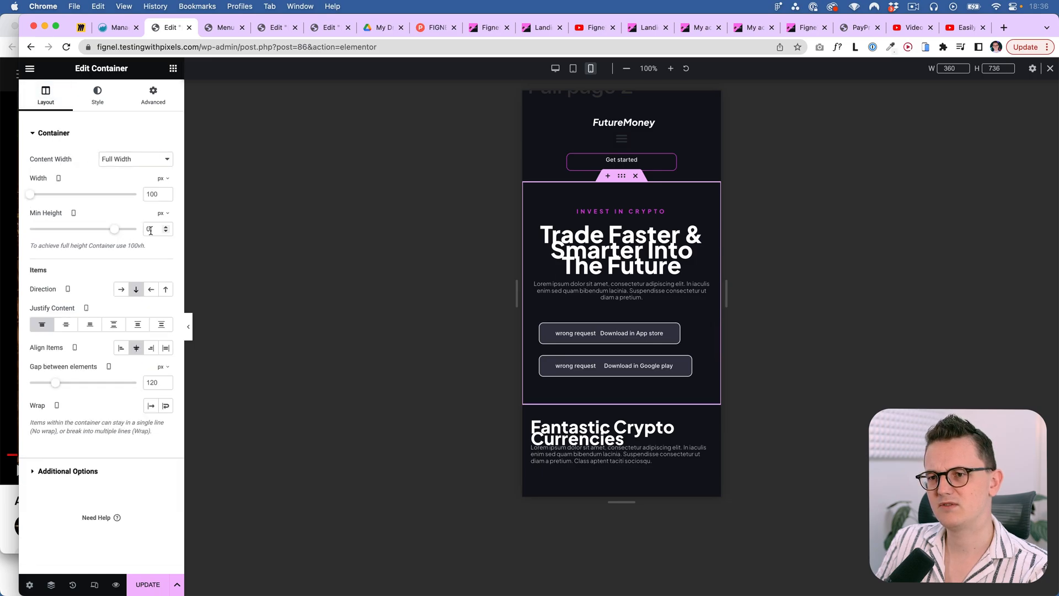
{"action": "left_click", "coordinate": [152, 93]}
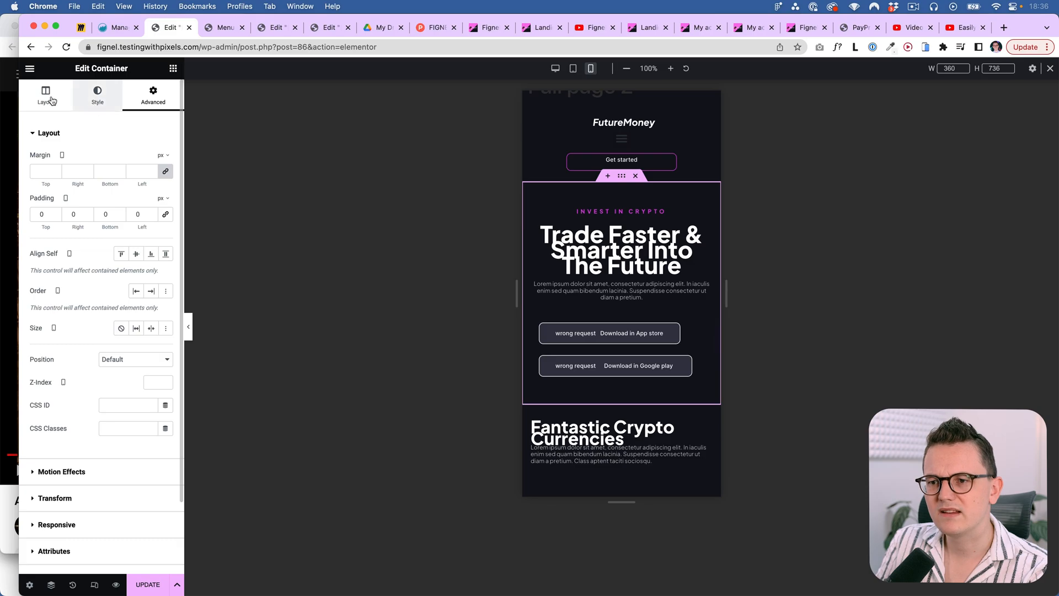
{"action": "left_click", "coordinate": [45, 93]}
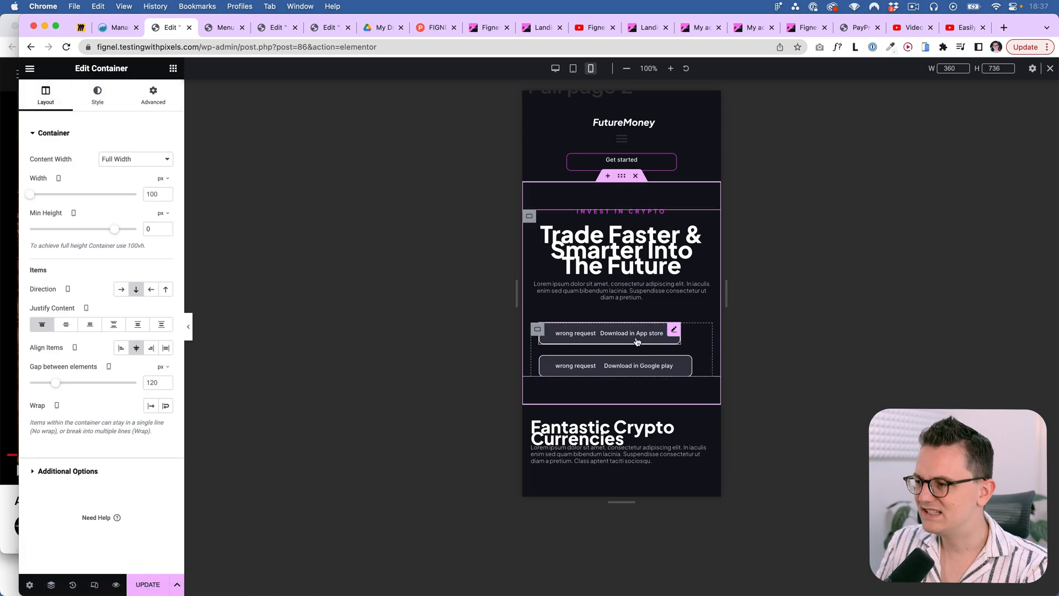
Step: Scroll the mobile preview and check the Get started button's border colour and global colours
{"action": "scroll", "scroll_direction": "down", "scroll_amount": 3}
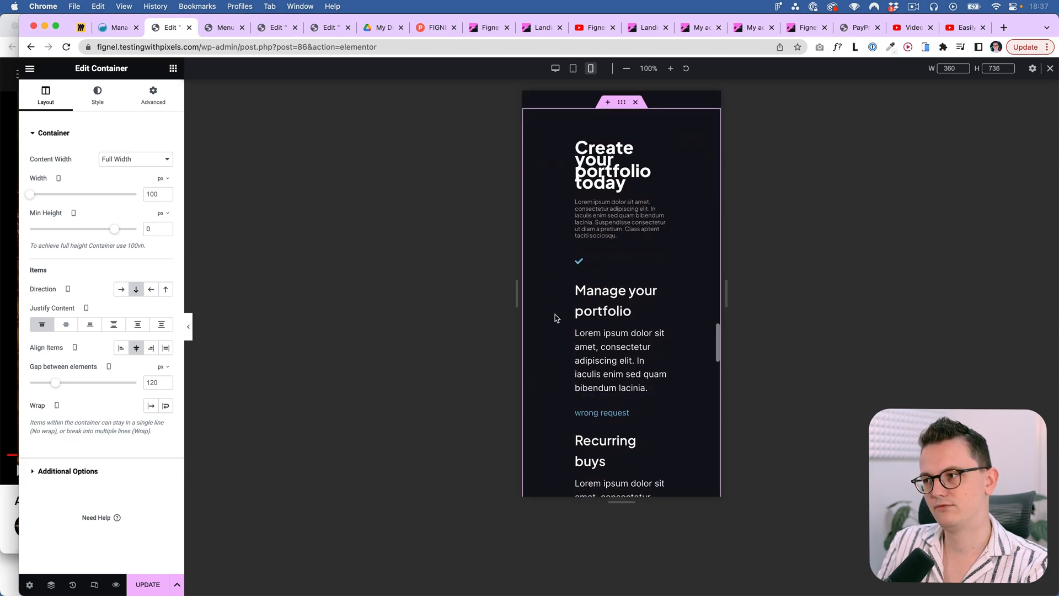
{"action": "scroll", "scroll_direction": "down", "scroll_amount": 3}
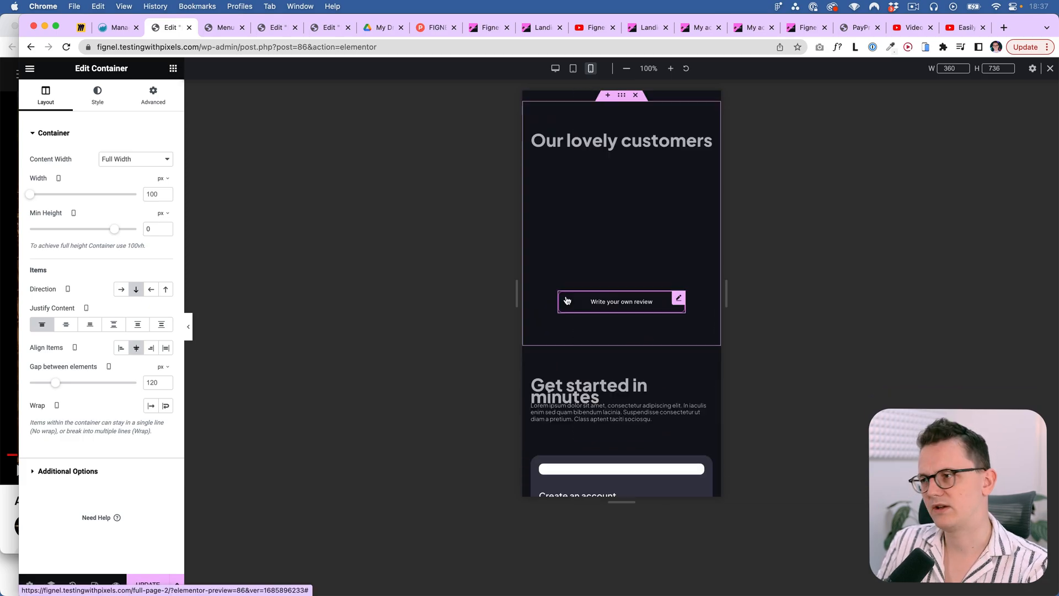
{"action": "scroll", "scroll_direction": "down", "scroll_amount": 3}
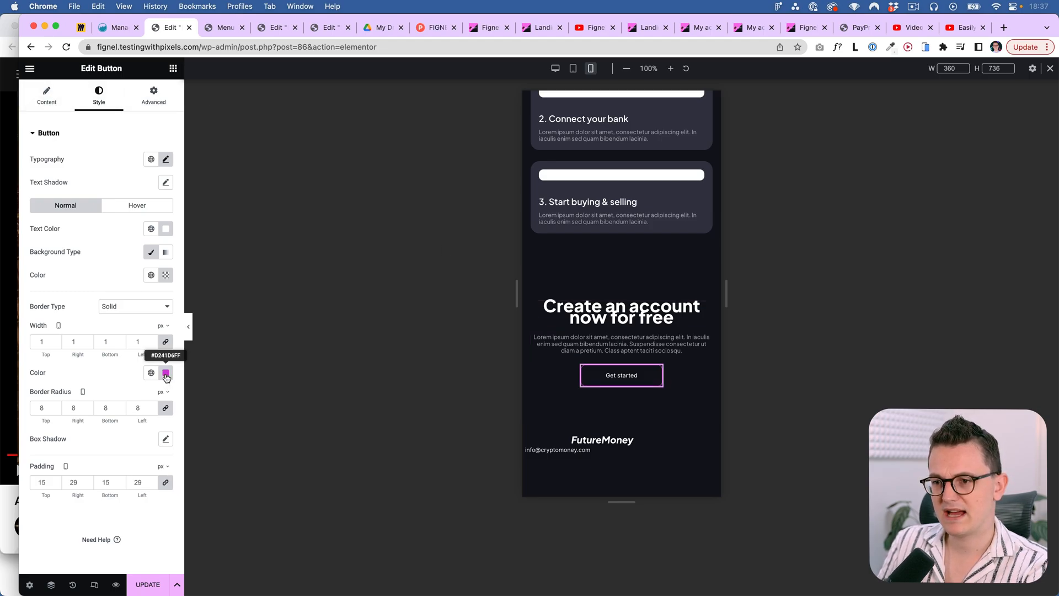
{"action": "left_click", "coordinate": [165, 372]}
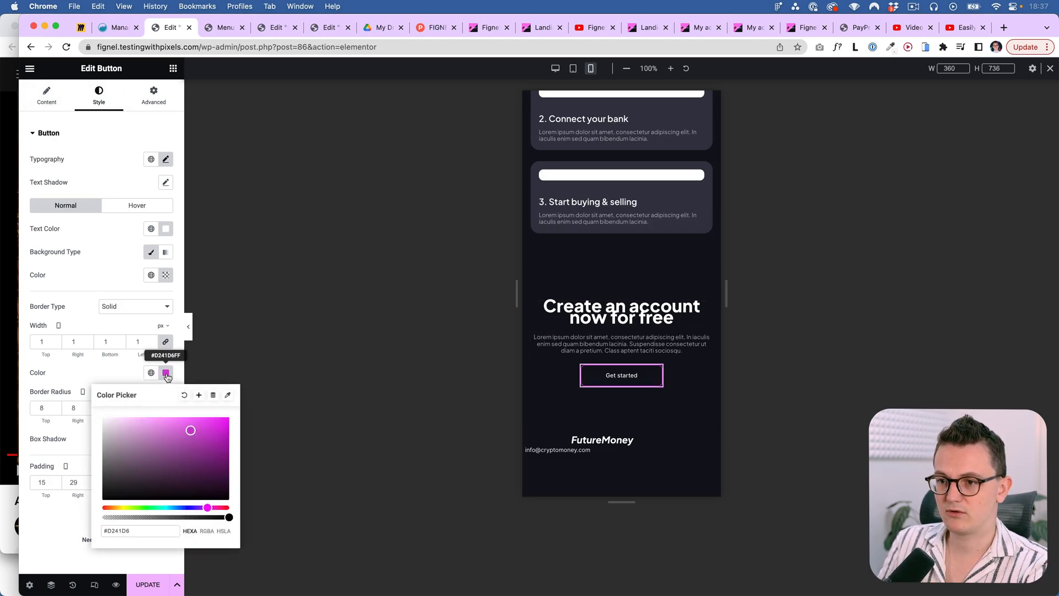
{"action": "left_click", "coordinate": [166, 373]}
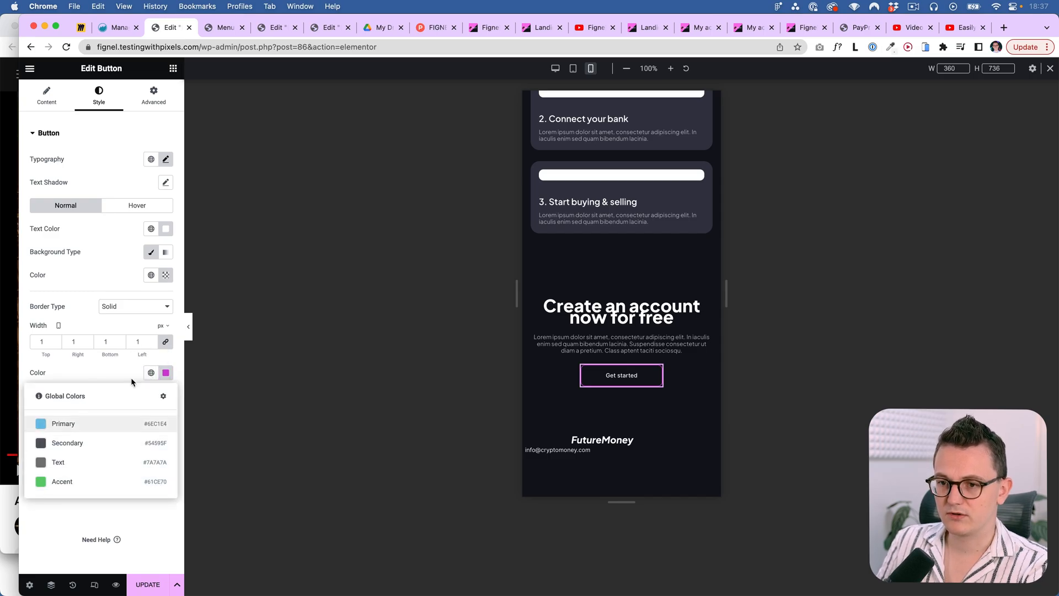
{"action": "mouse_move", "coordinate": [125, 374]}
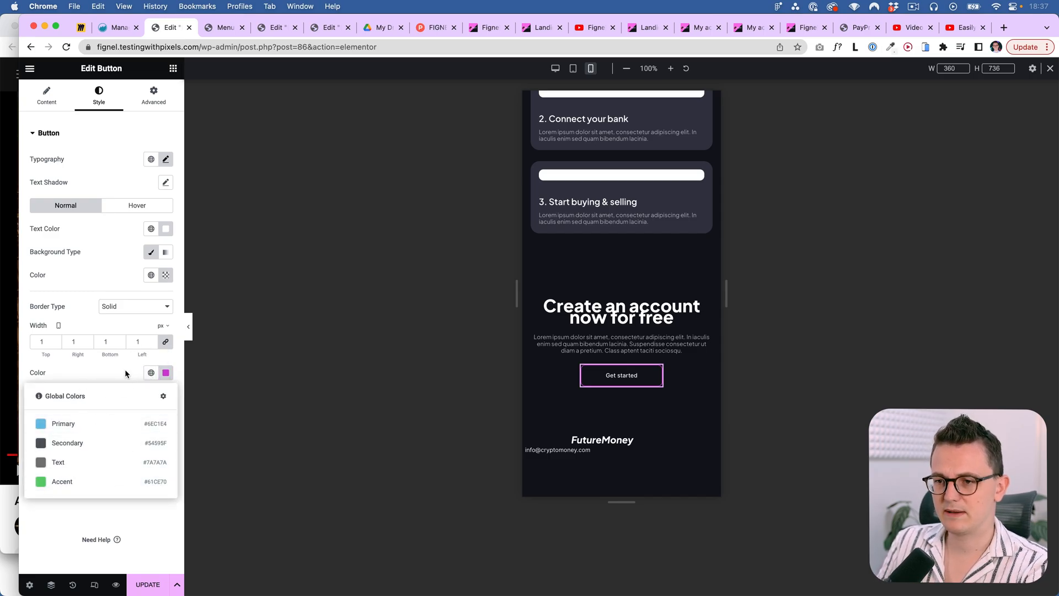
{"action": "left_click", "coordinate": [151, 373]}
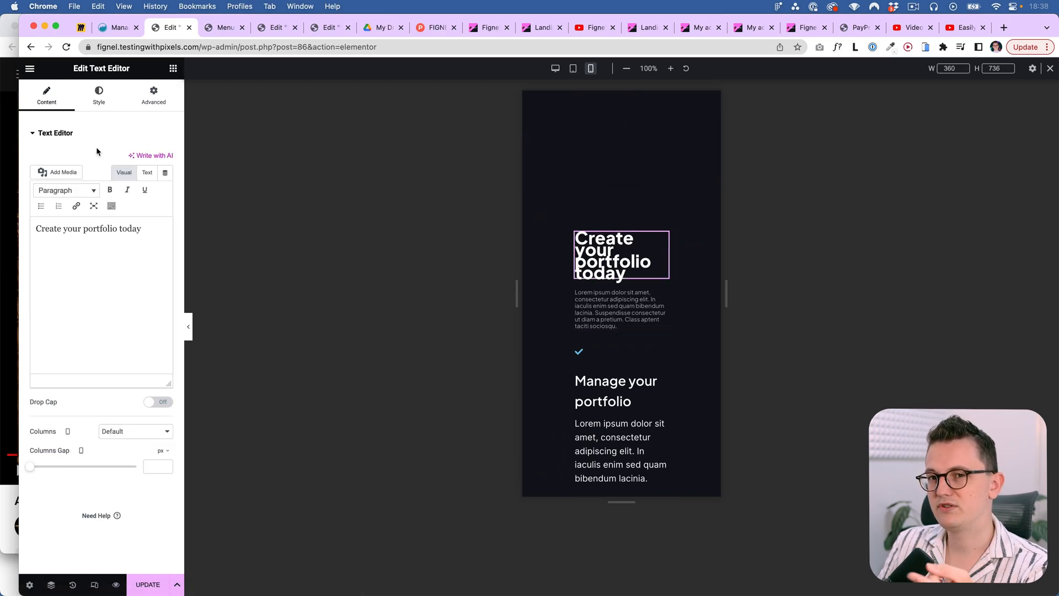
Step: Open the editor menu, switch the preview to desktop, and scroll the canvas
{"action": "left_click", "coordinate": [30, 68]}
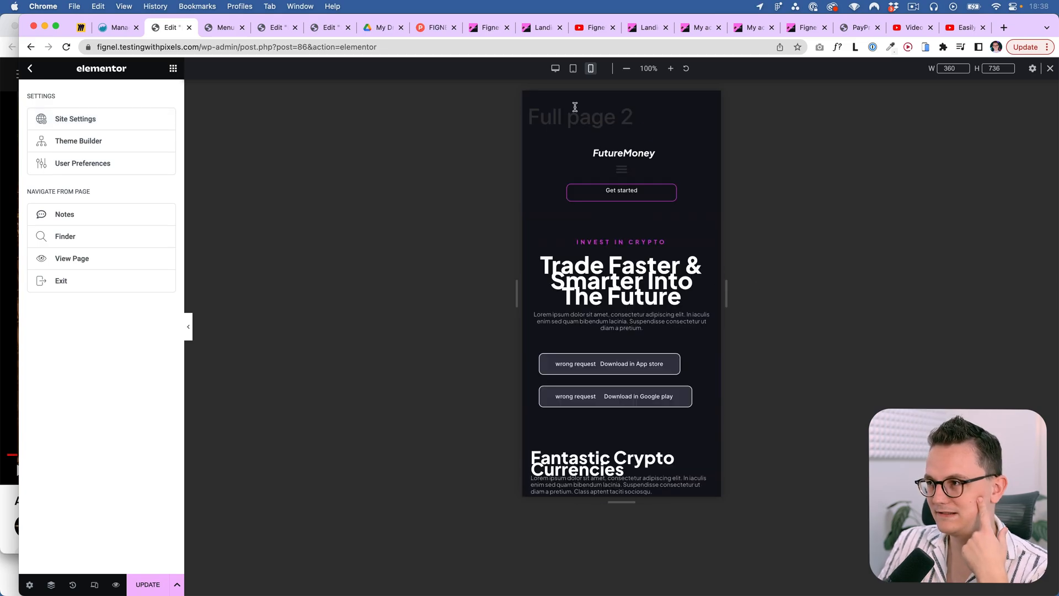
{"action": "left_click", "coordinate": [555, 68]}
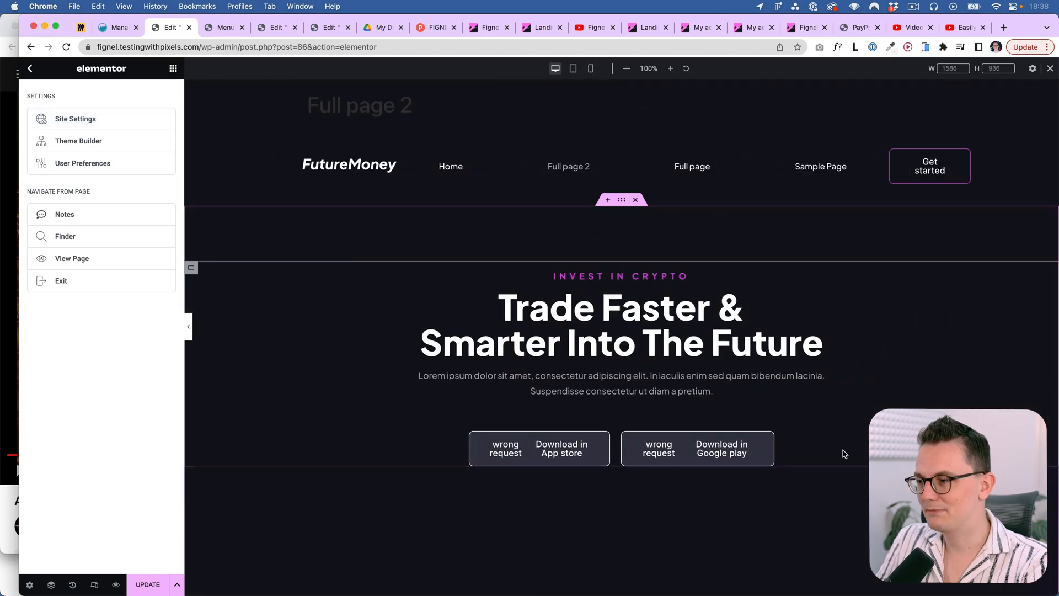
{"action": "scroll", "scroll_direction": "down", "scroll_amount": 3}
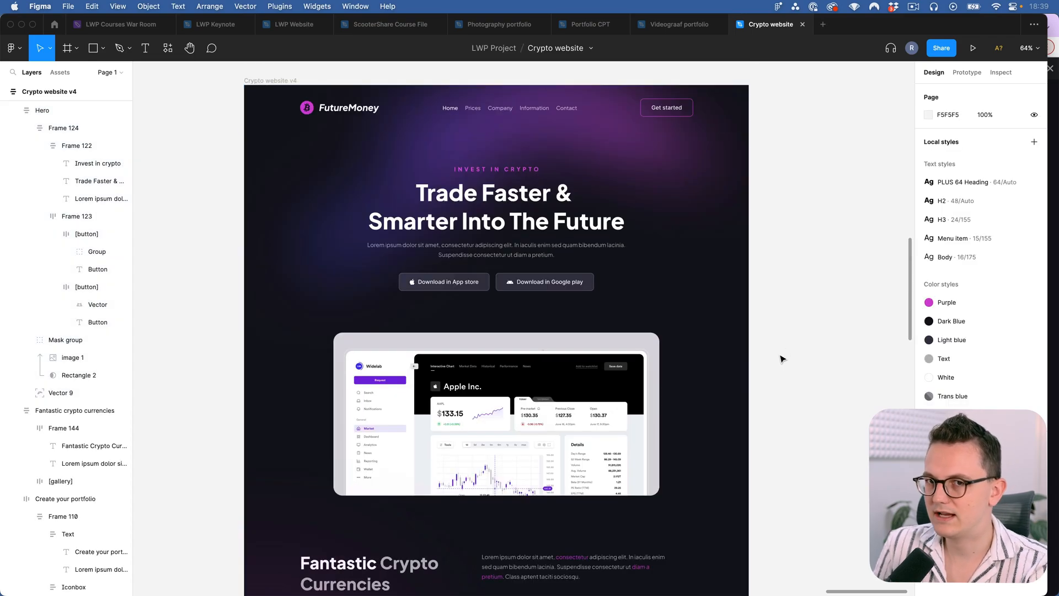
{"action": "mouse_move", "coordinate": [223, 293]}
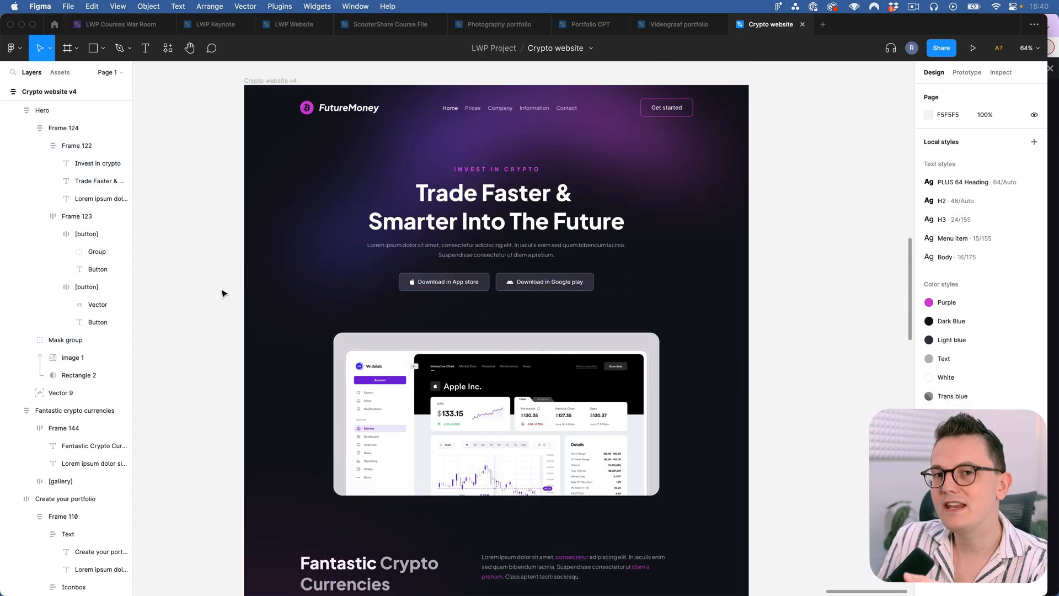
{"action": "left_click", "coordinate": [39, 110]}
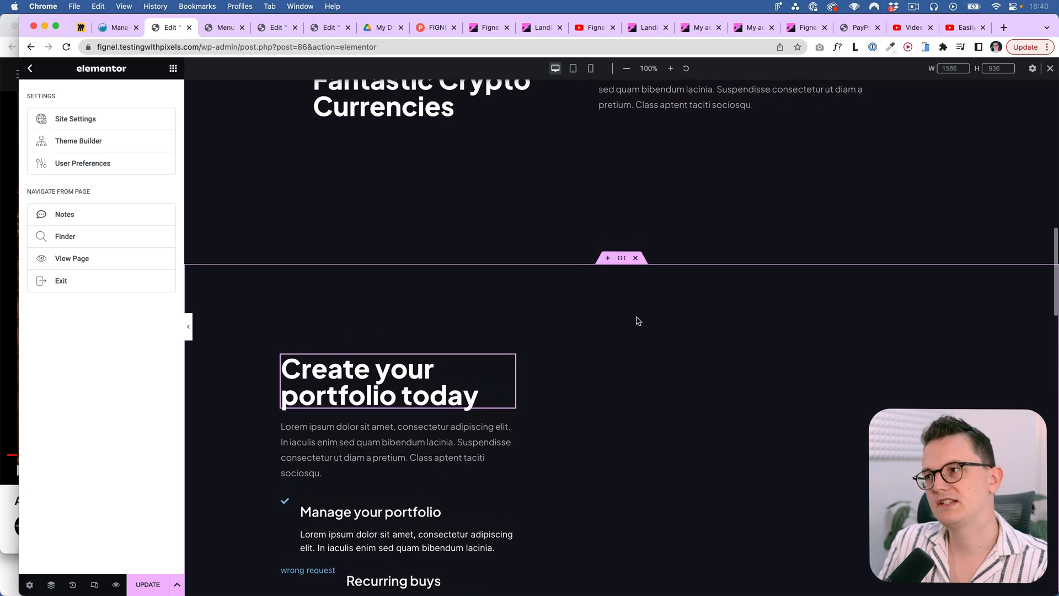
Step: Preview the page at mobile, then desktop width, and open the Fignel Landing Page tab
{"action": "left_click", "coordinate": [591, 68]}
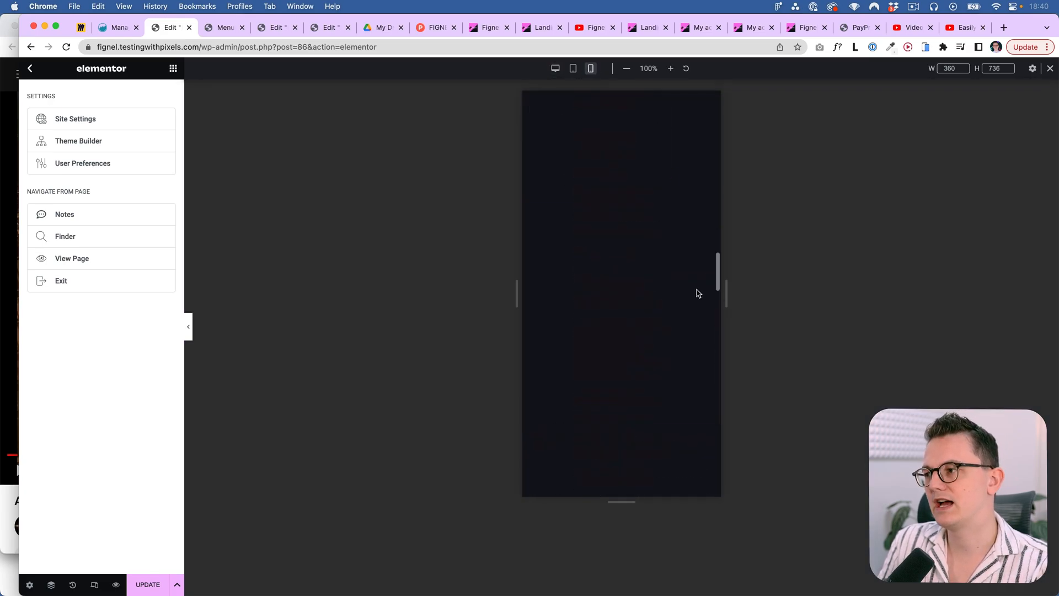
{"action": "left_click", "coordinate": [554, 68]}
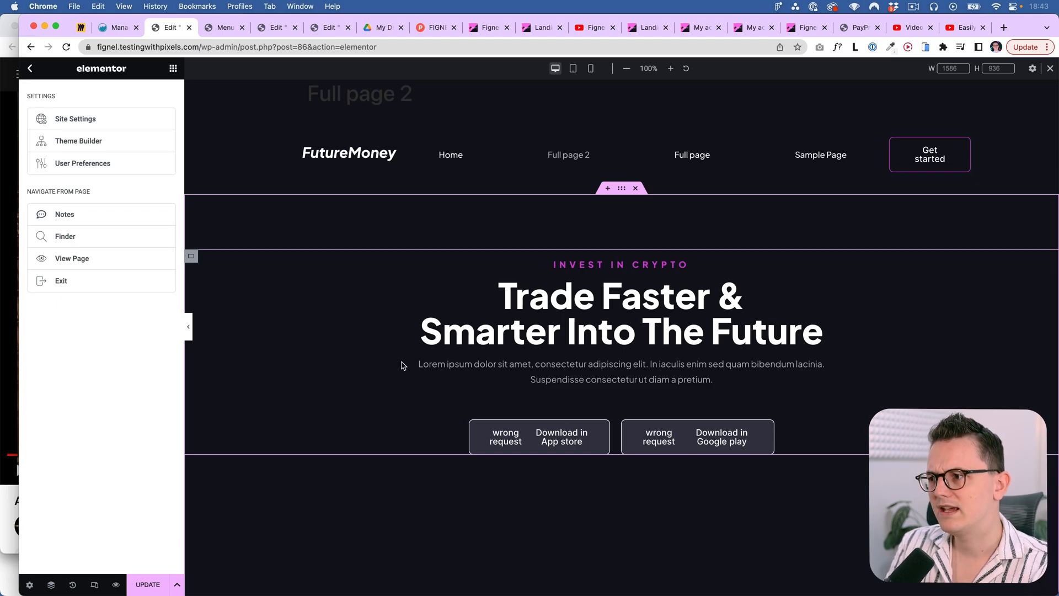
{"action": "mouse_move", "coordinate": [433, 403]}
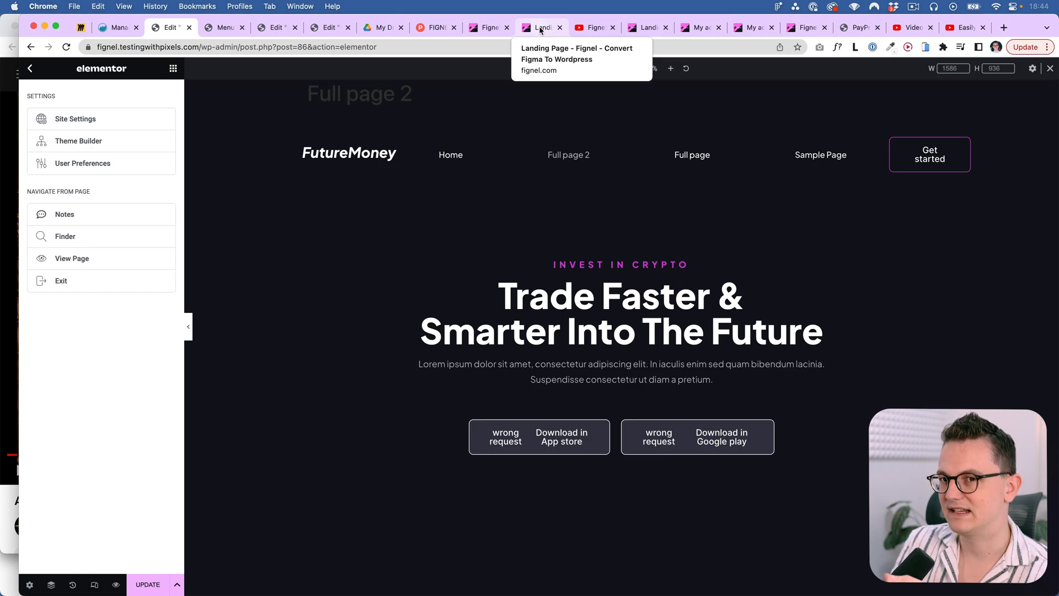
{"action": "left_click", "coordinate": [542, 27]}
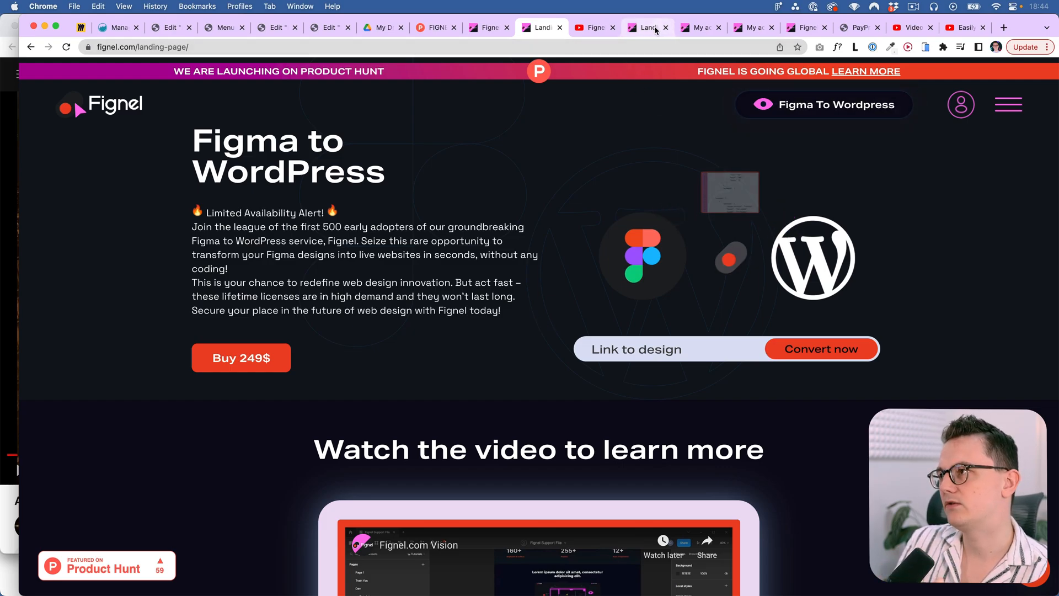
Step: Go to Fignel's Pricing page and show the yearly Standart $199 and Lifetime $499 plans
{"action": "left_click", "coordinate": [1007, 104]}
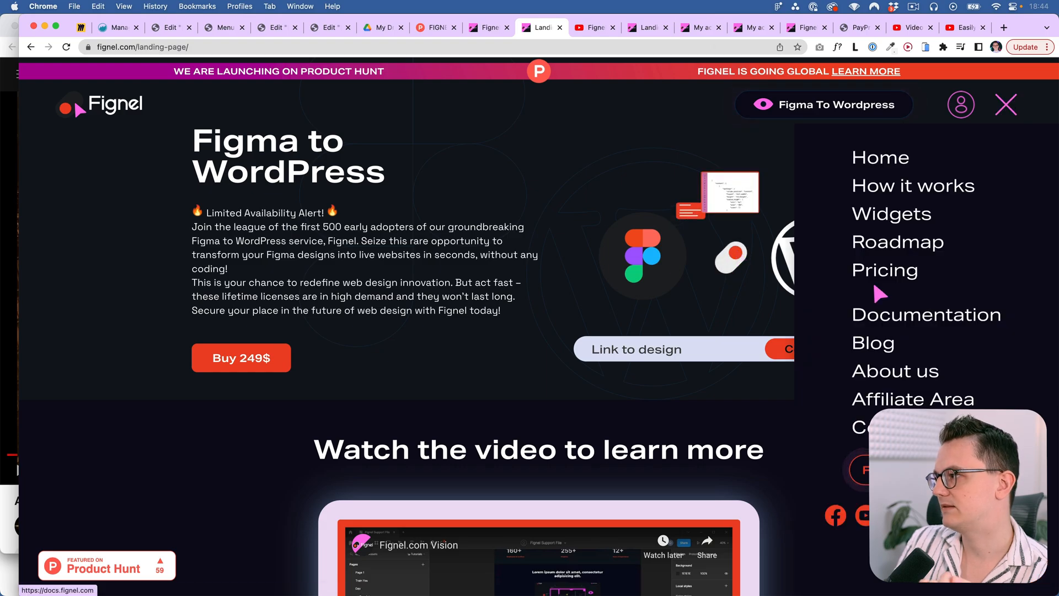
{"action": "left_click", "coordinate": [885, 270]}
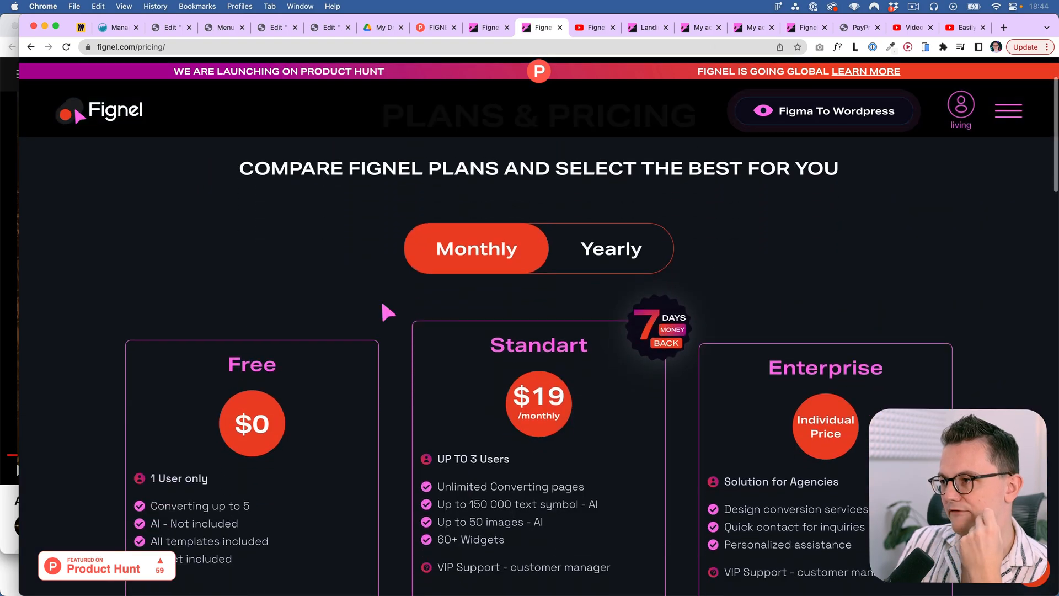
{"action": "scroll", "scroll_direction": "down", "scroll_amount": 3}
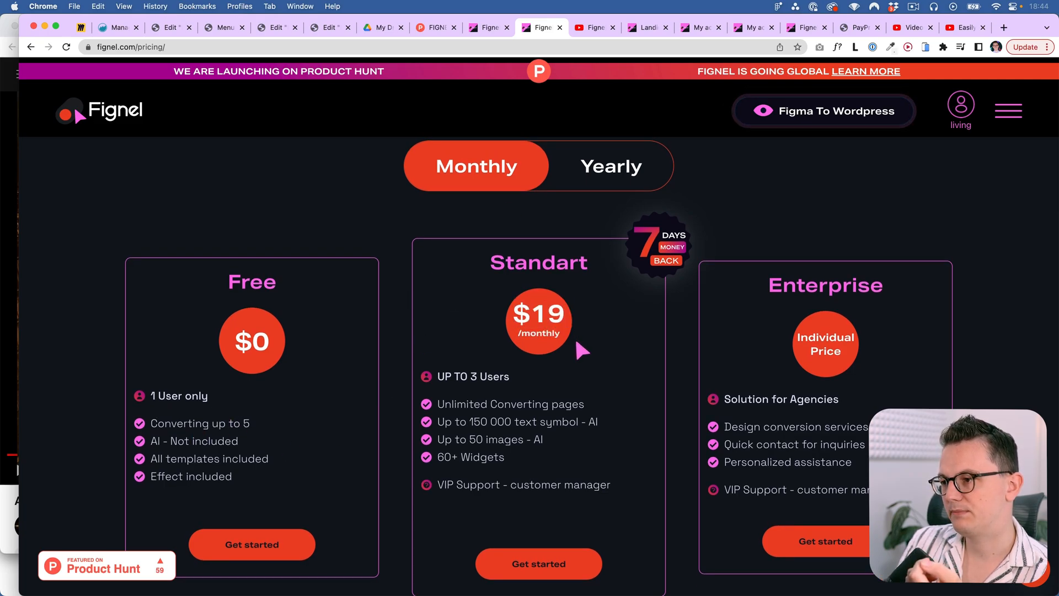
{"action": "double_click", "coordinate": [538, 404]}
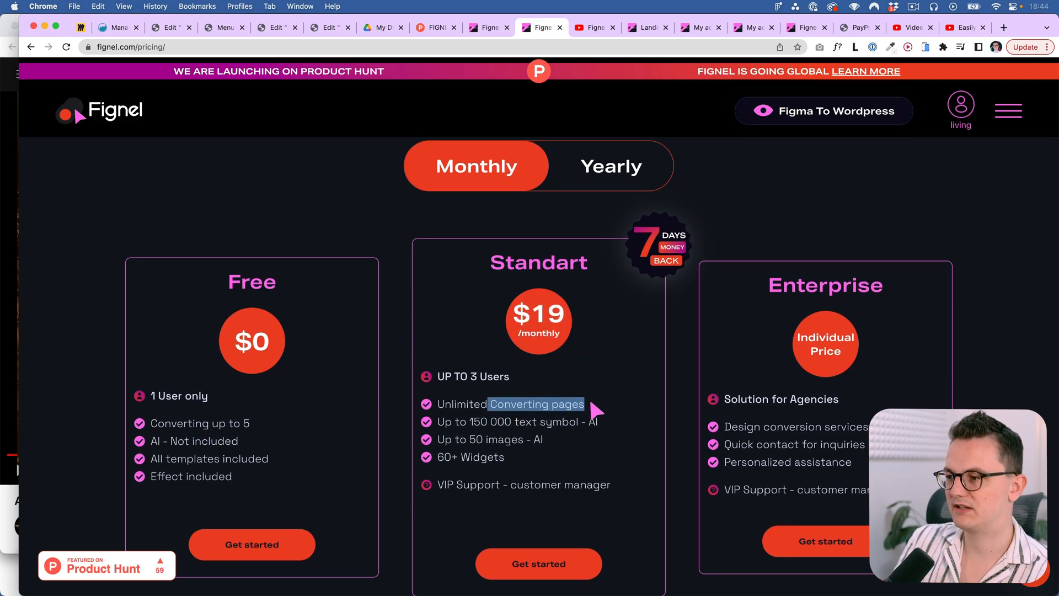
{"action": "left_click", "coordinate": [611, 165]}
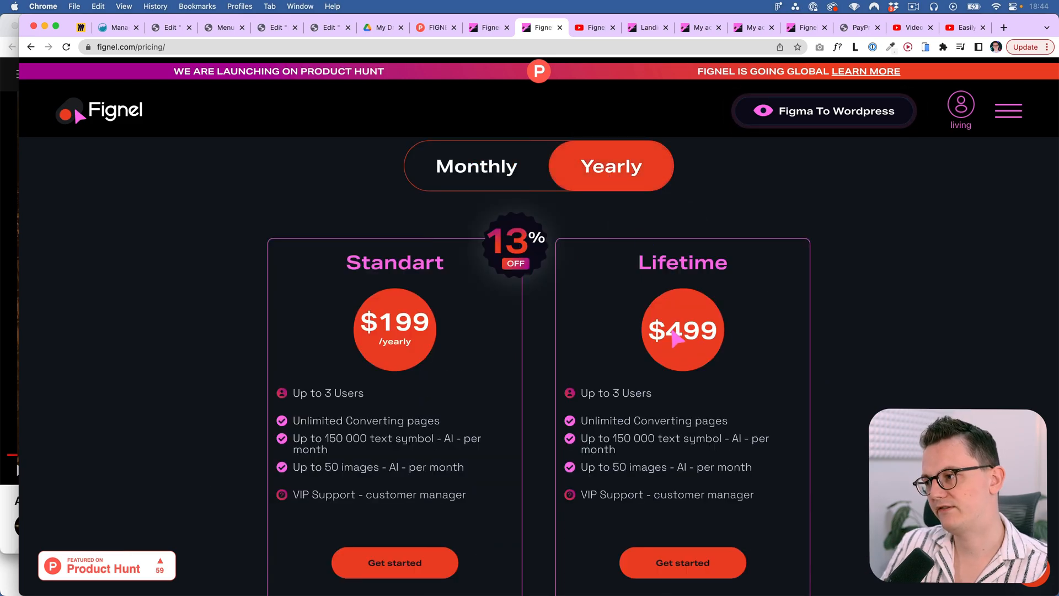
{"action": "mouse_move", "coordinate": [735, 13]}
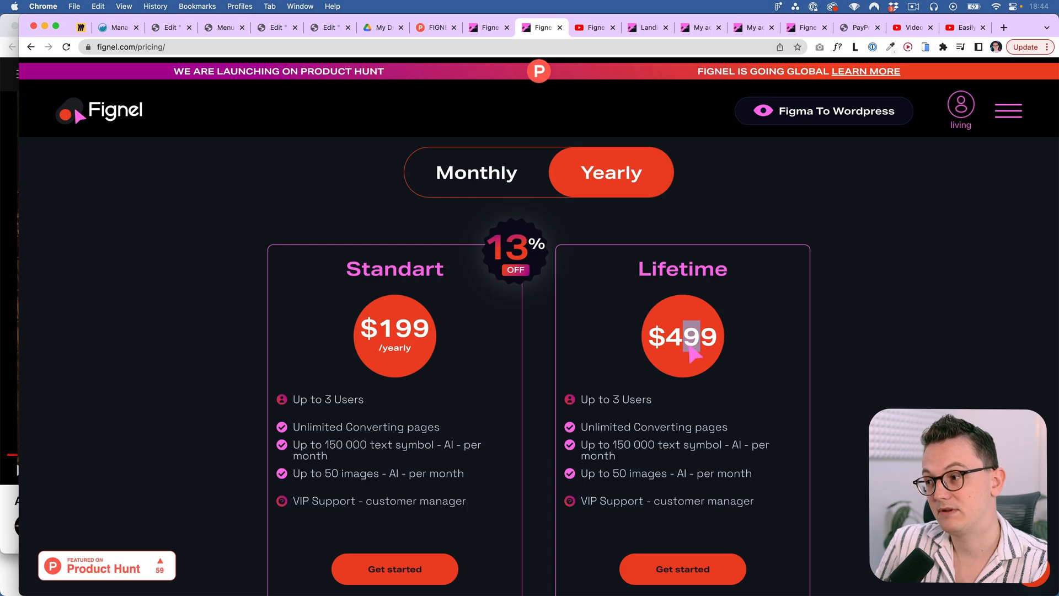
{"action": "mouse_move", "coordinate": [689, 357]}
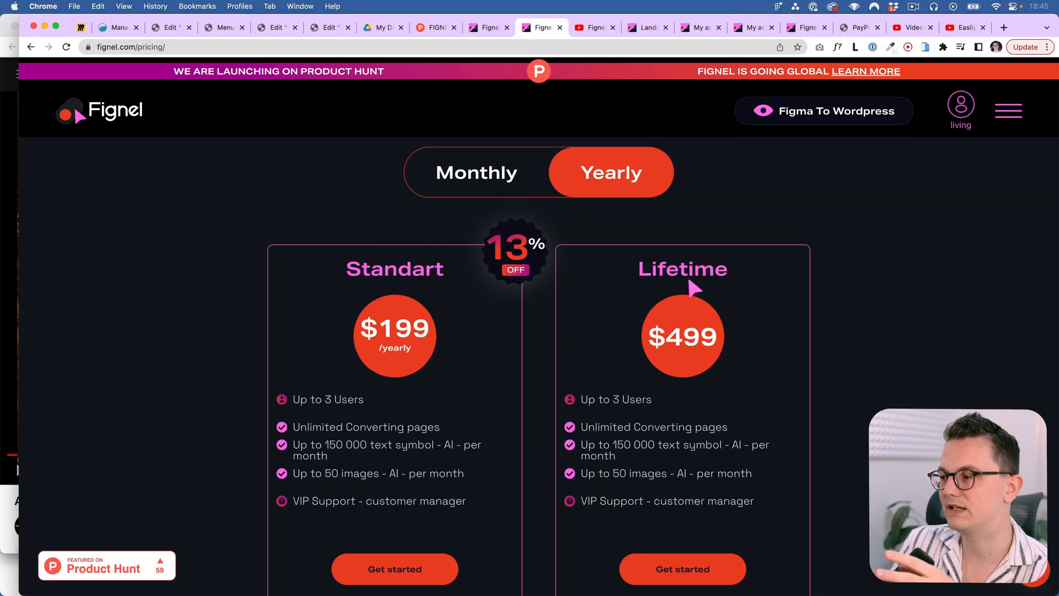
{"action": "mouse_move", "coordinate": [748, 290]}
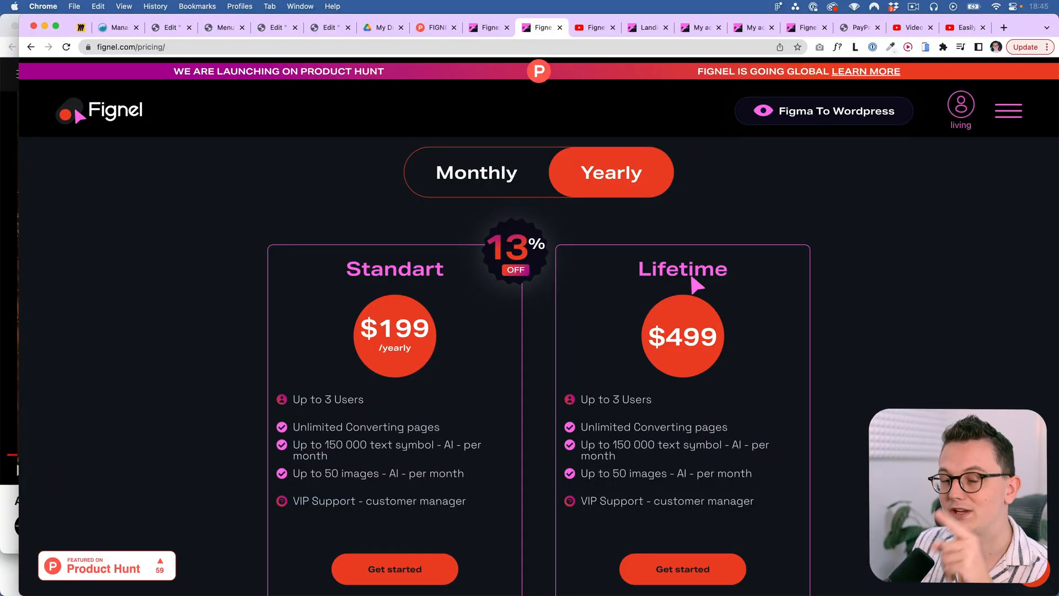
{"action": "mouse_move", "coordinate": [748, 291]}
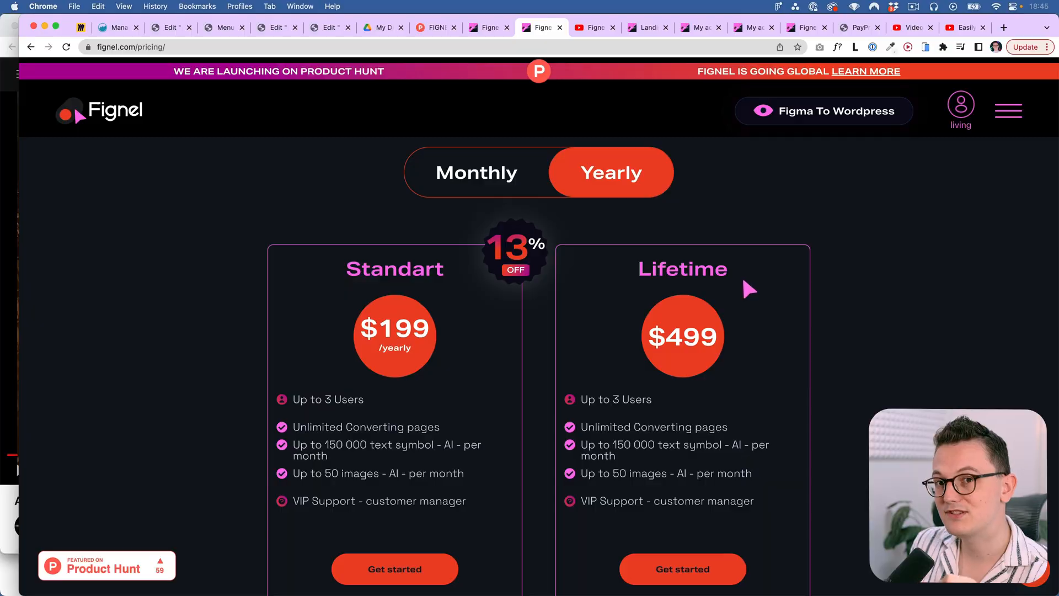